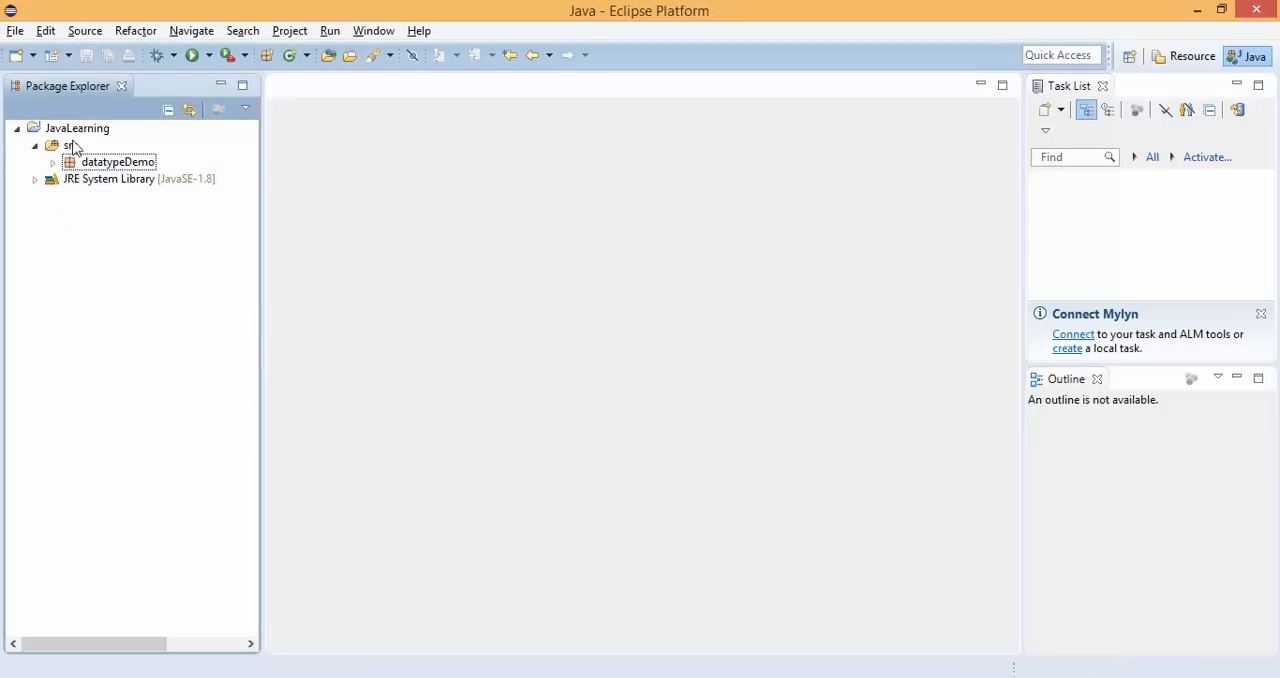
# Create a new package named loopsdemo in the JavaLearning project's src folder.
pyautogui.rightClick(68, 144)
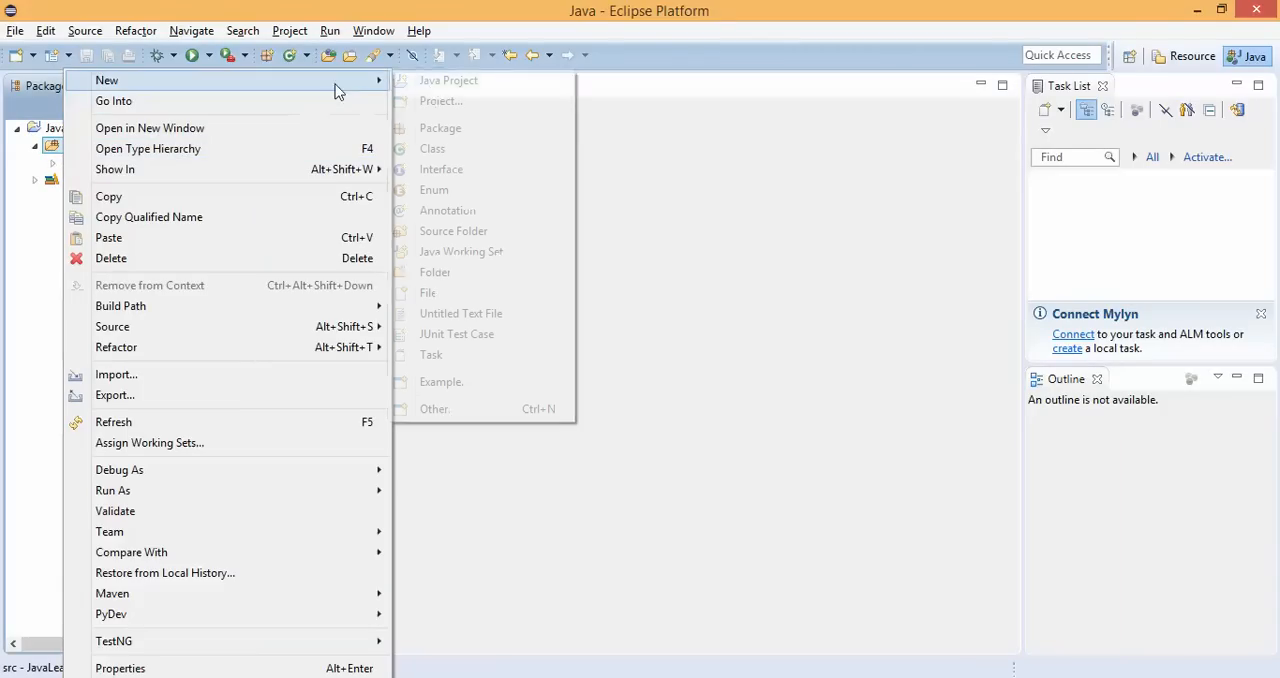
pyautogui.click(440, 128)
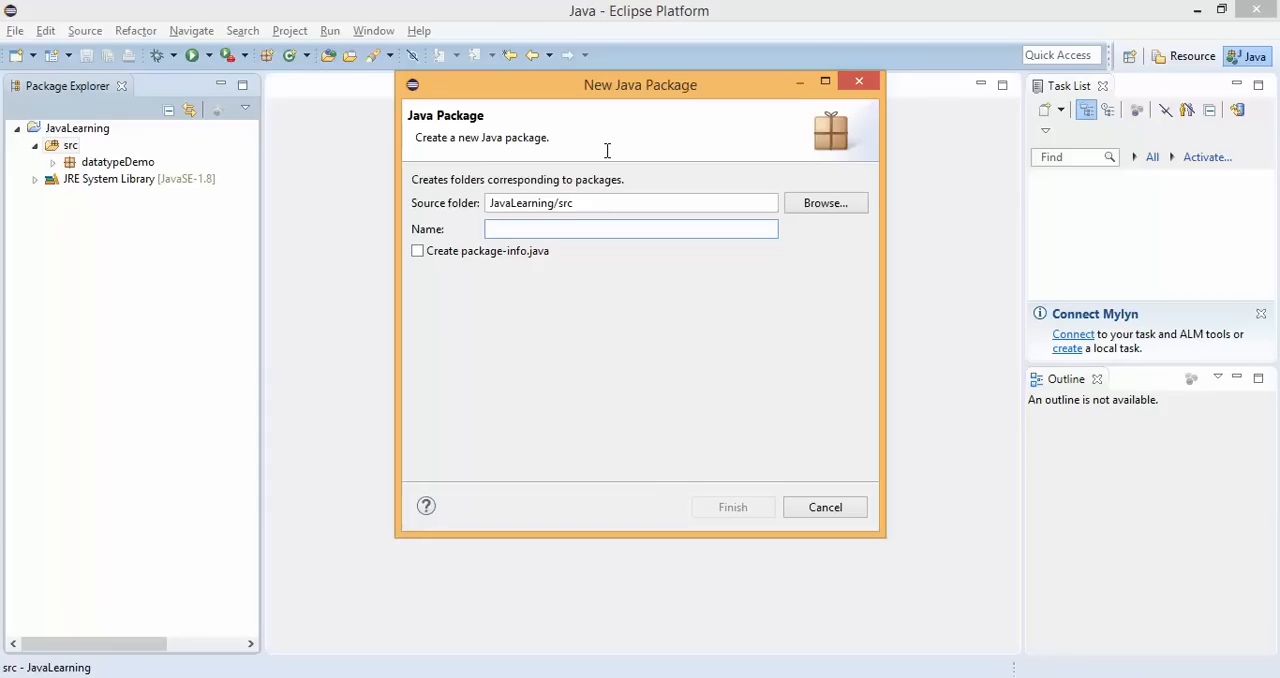
pyautogui.write('loop')
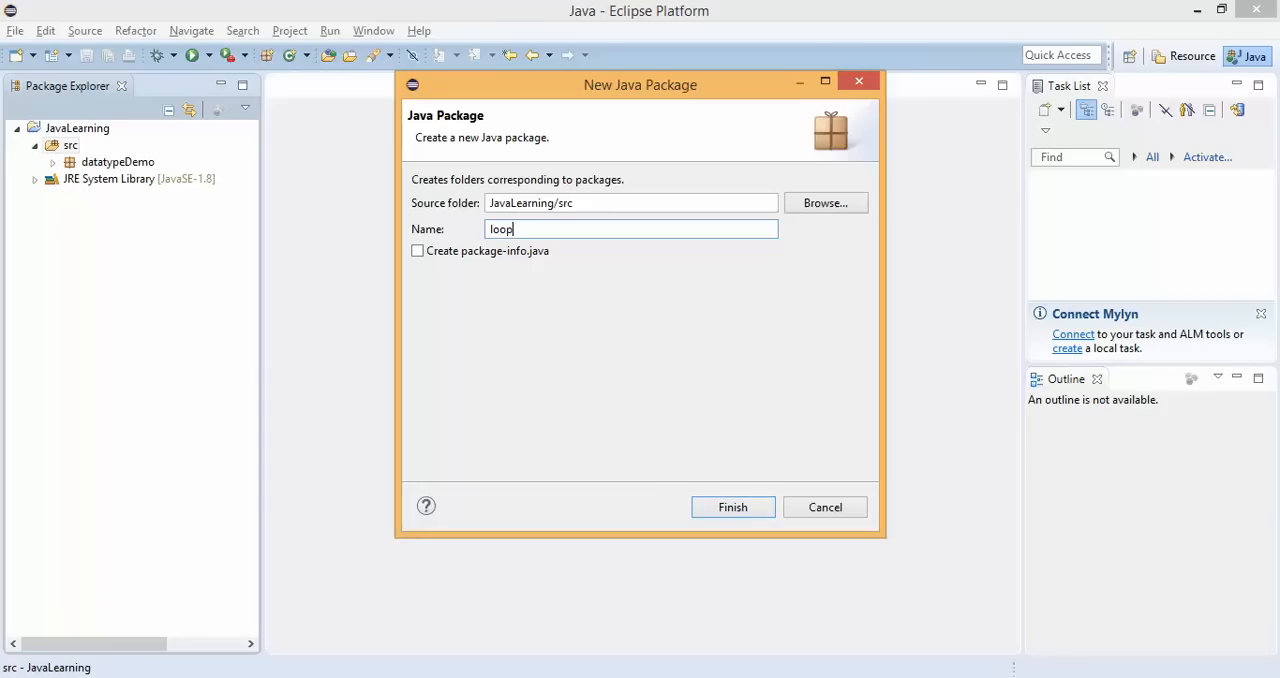
pyautogui.click(732, 508)
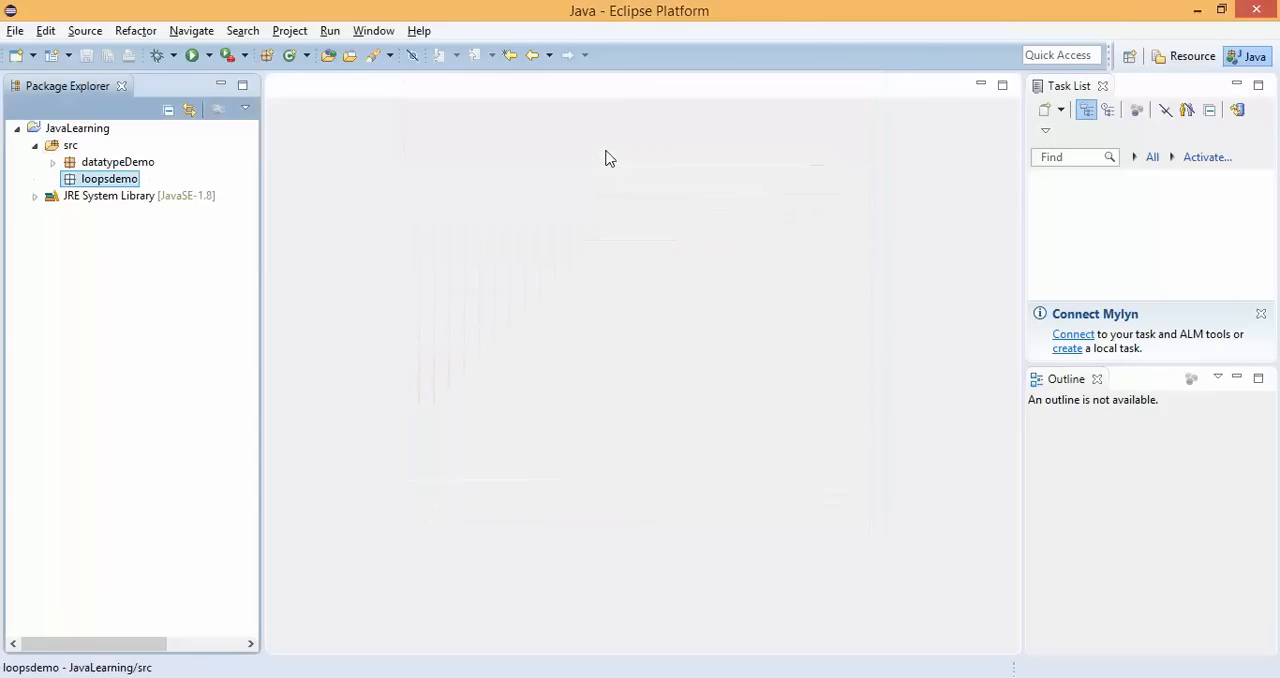
# Create class forloopDemo in loopsdemo with a generated main method stub.
pyautogui.rightClick(108, 178)
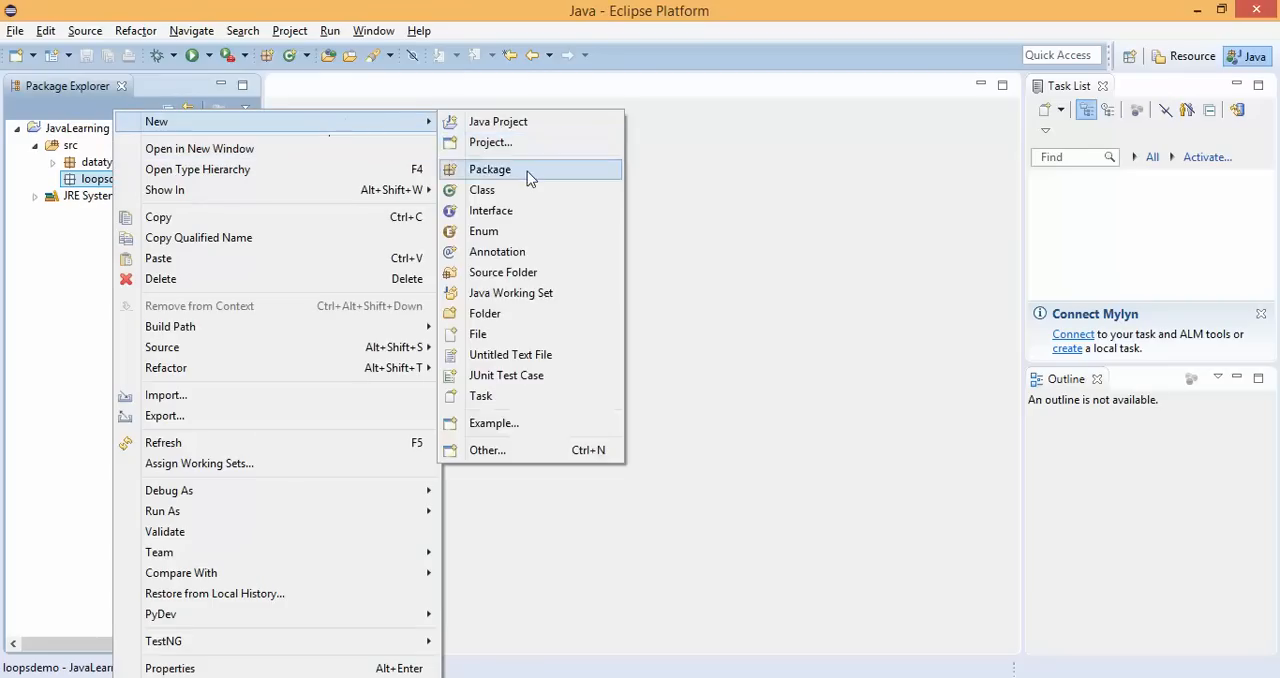
pyautogui.click(480, 190)
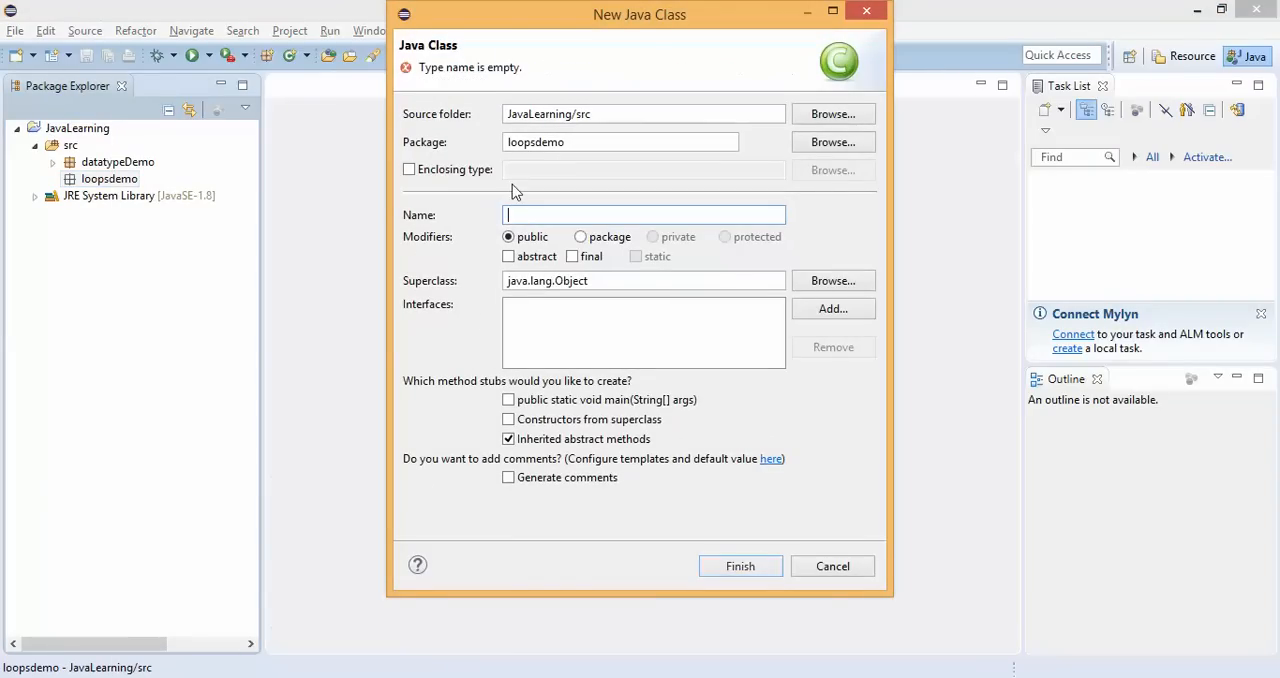
pyautogui.write('forl')
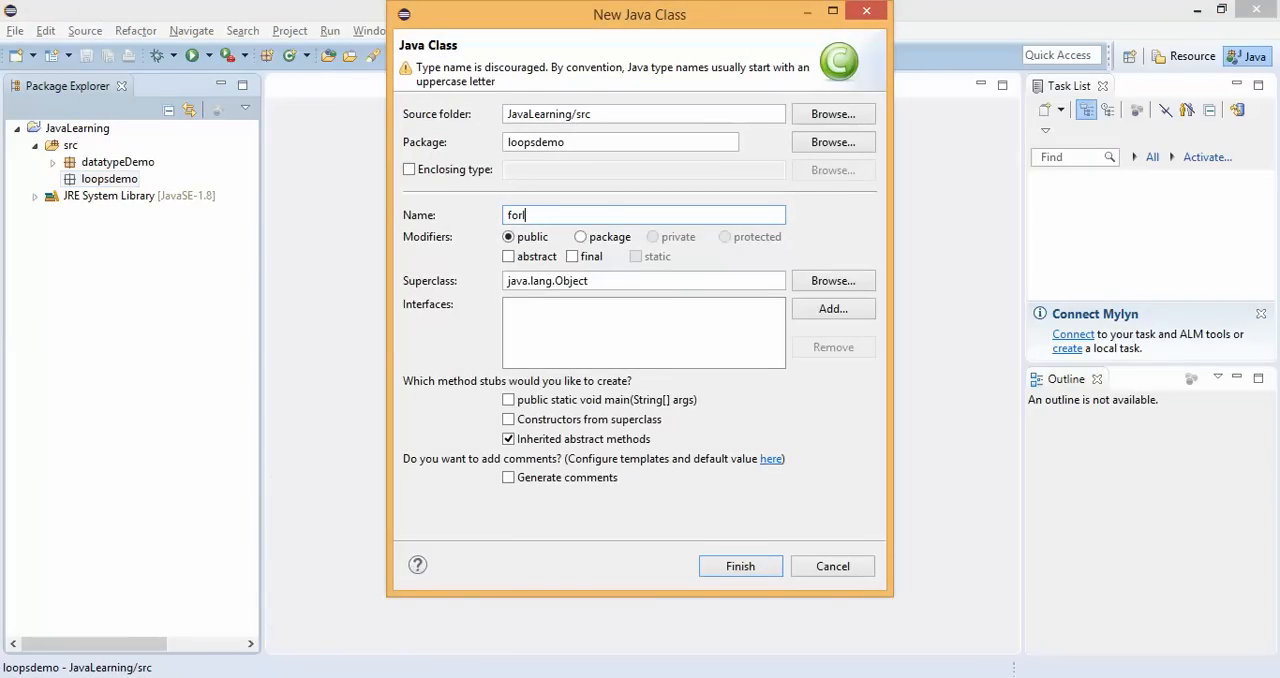
pyautogui.write('oopDe')
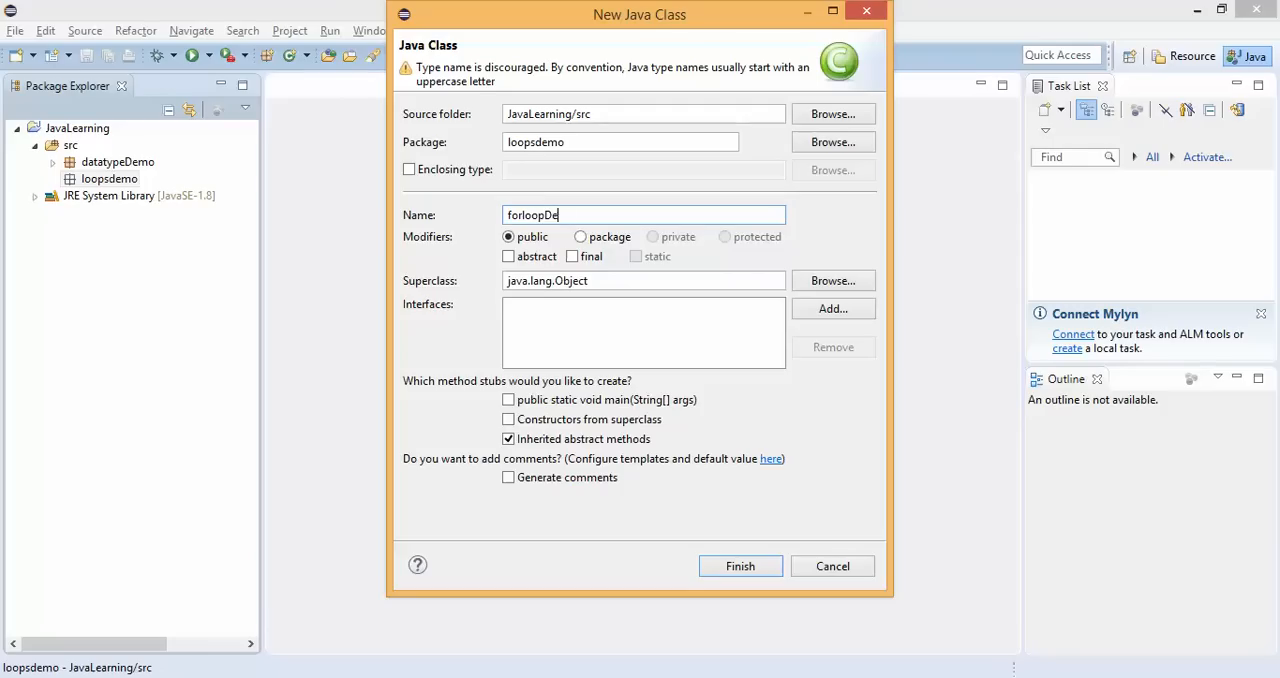
pyautogui.write('mo')
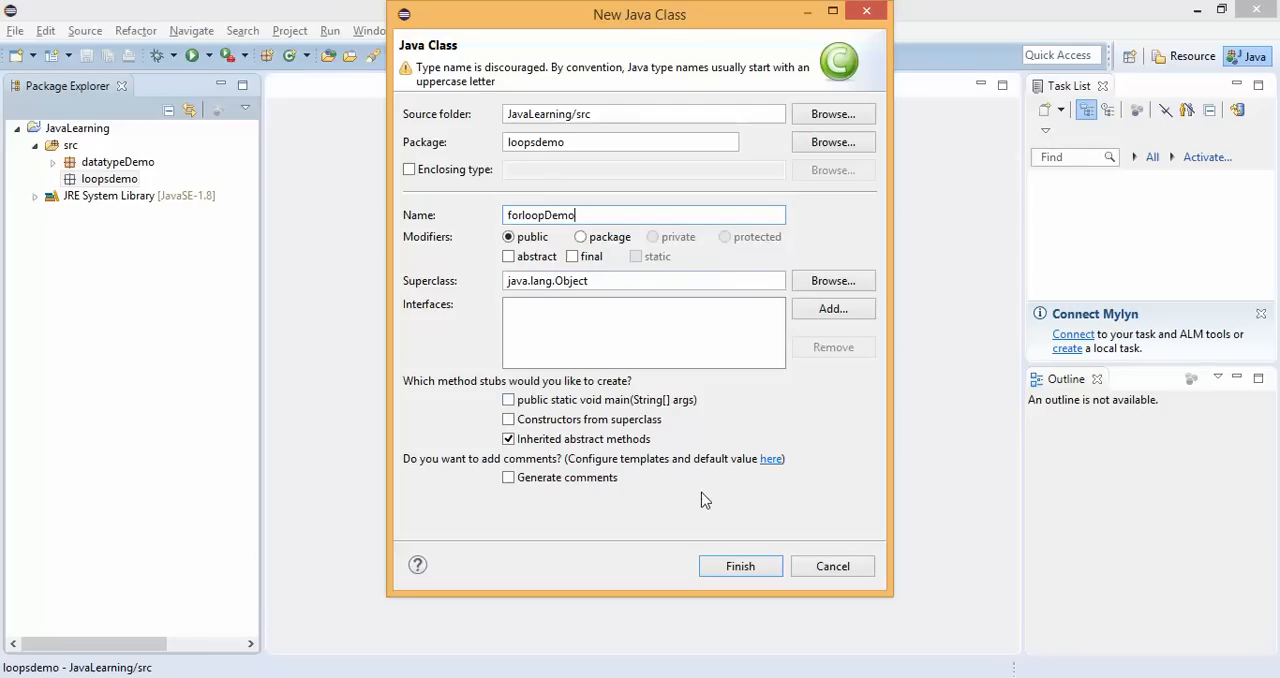
pyautogui.click(740, 566)
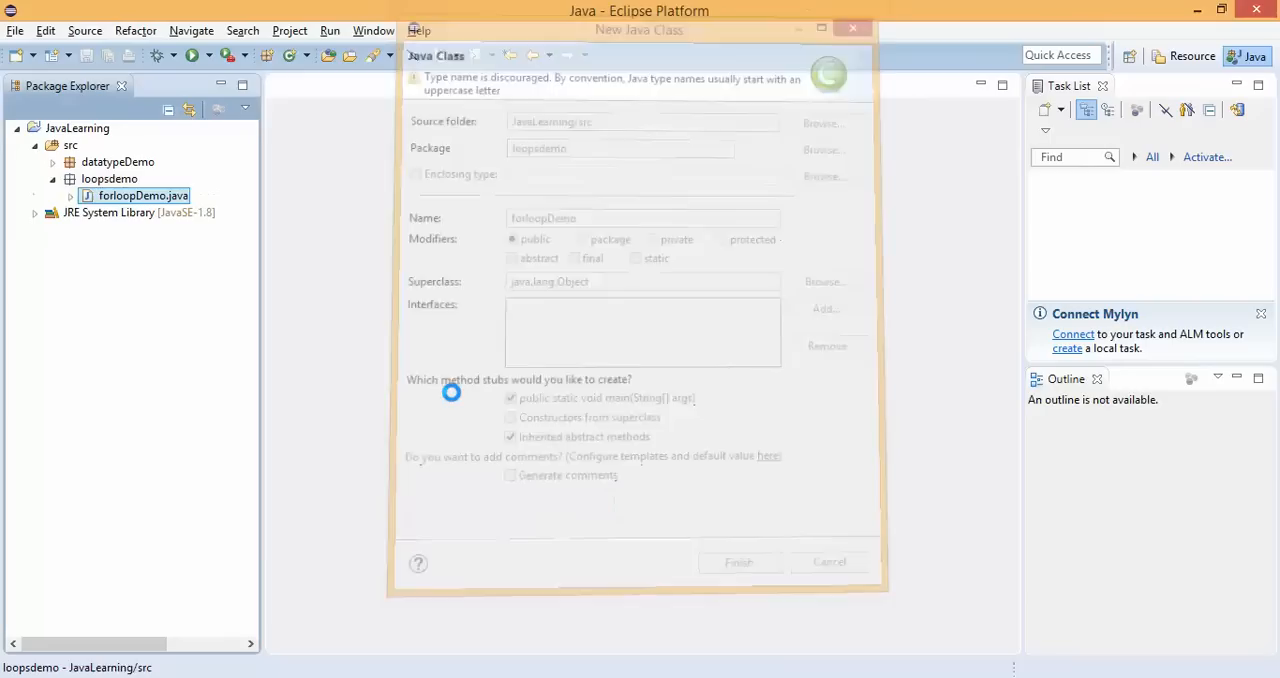
pyautogui.click(740, 560)
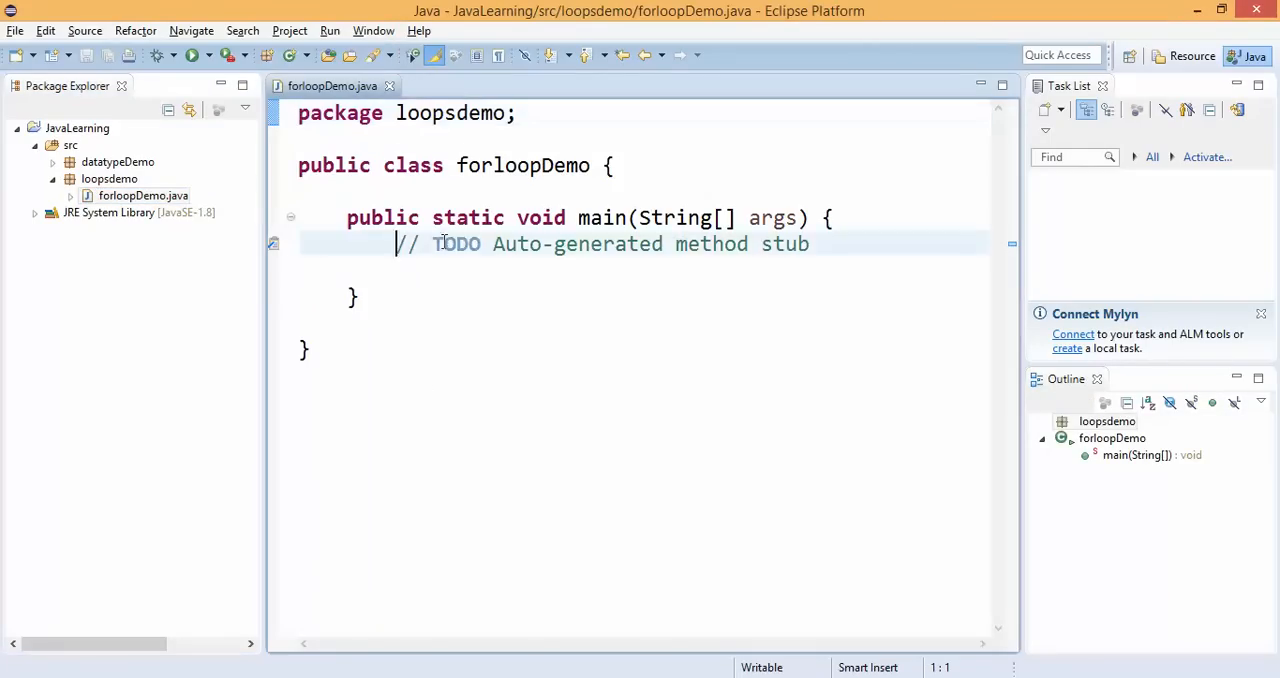
# Clear the TODO comment and make room for code inside the main method.
pyautogui.press('Delete')
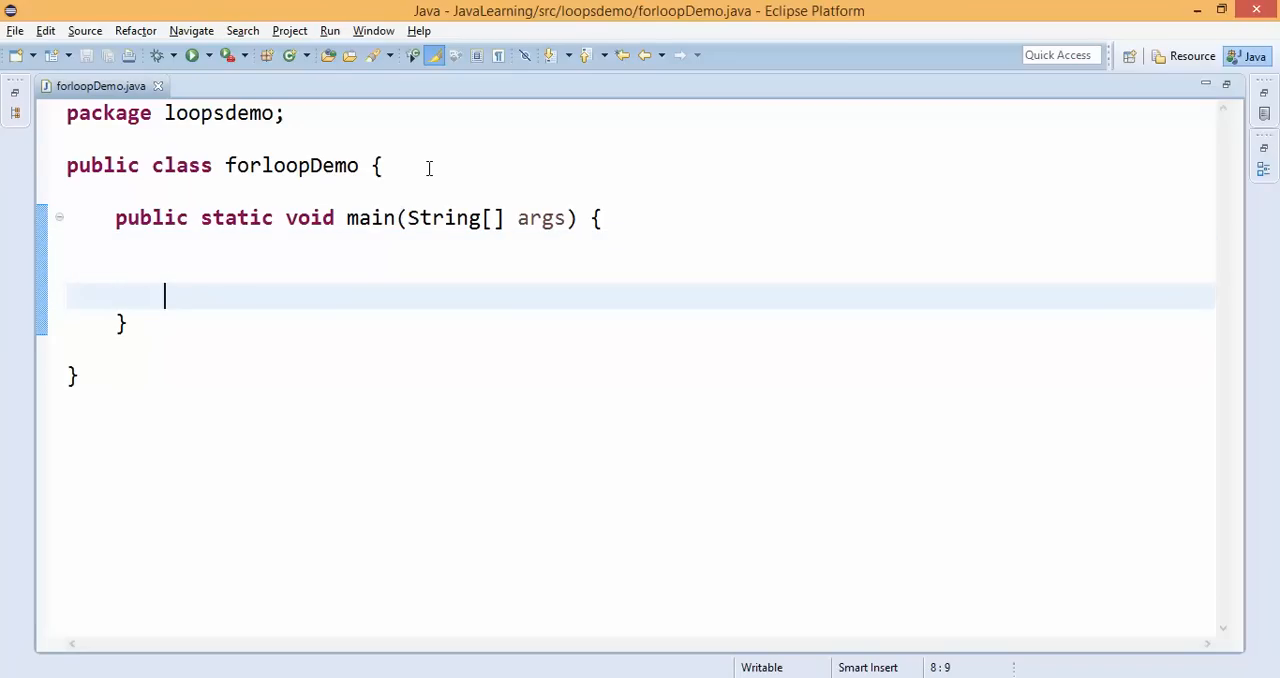
pyautogui.press('Return')
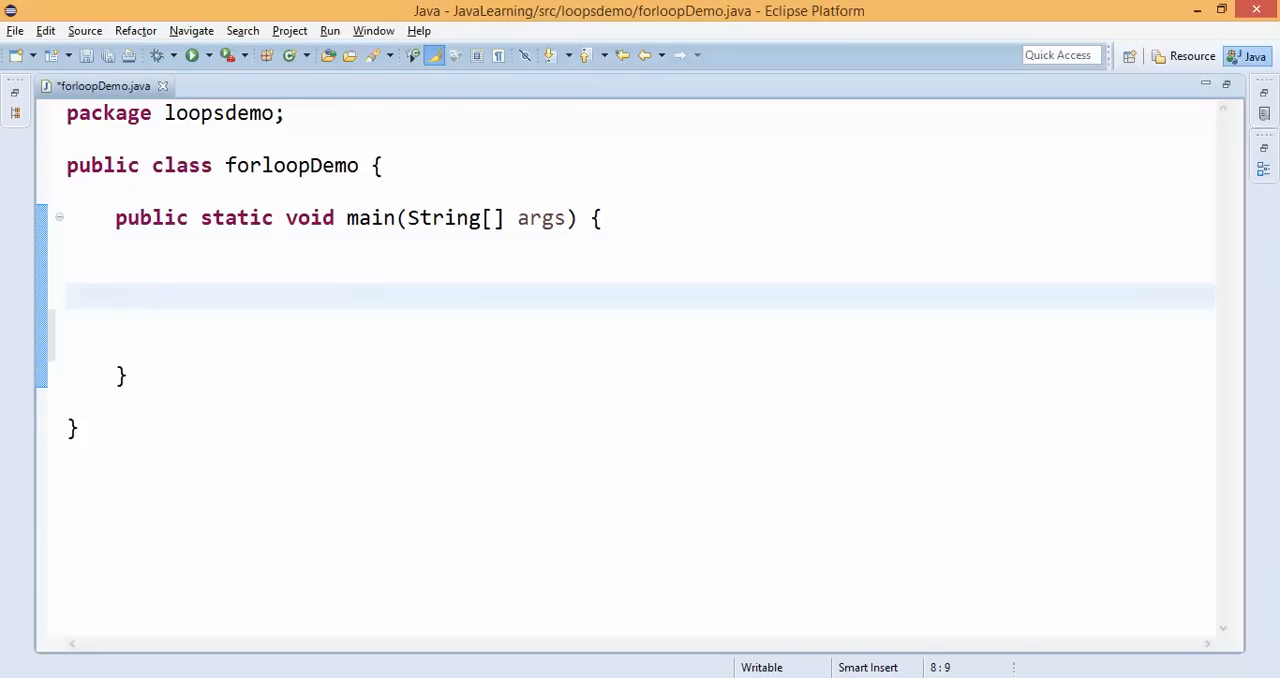
pyautogui.press('ctrl+s')
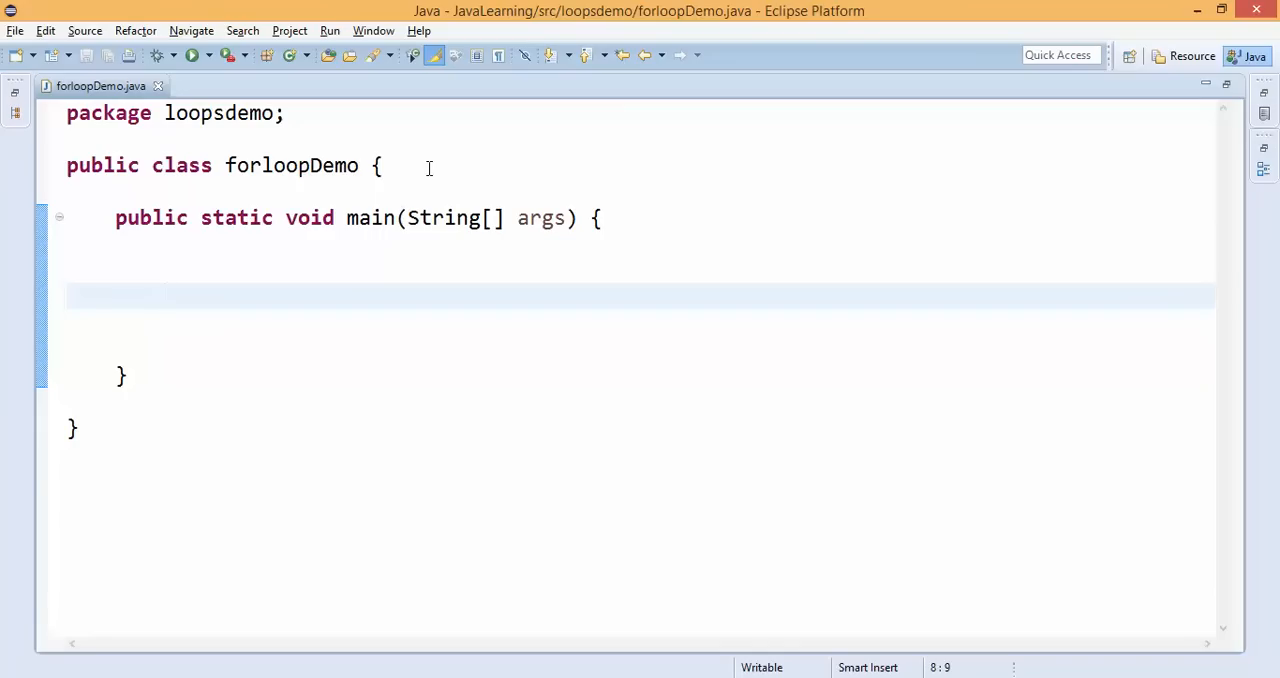
pyautogui.click(164, 296)
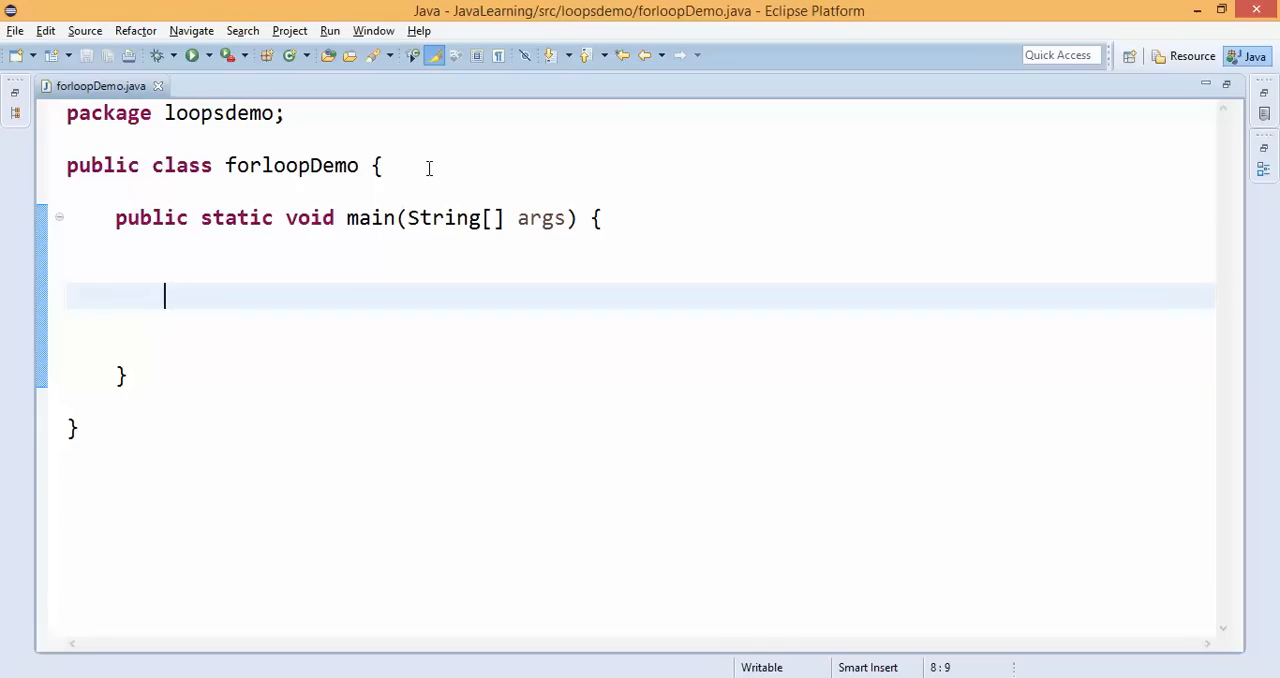
pyautogui.moveTo(604, 218)
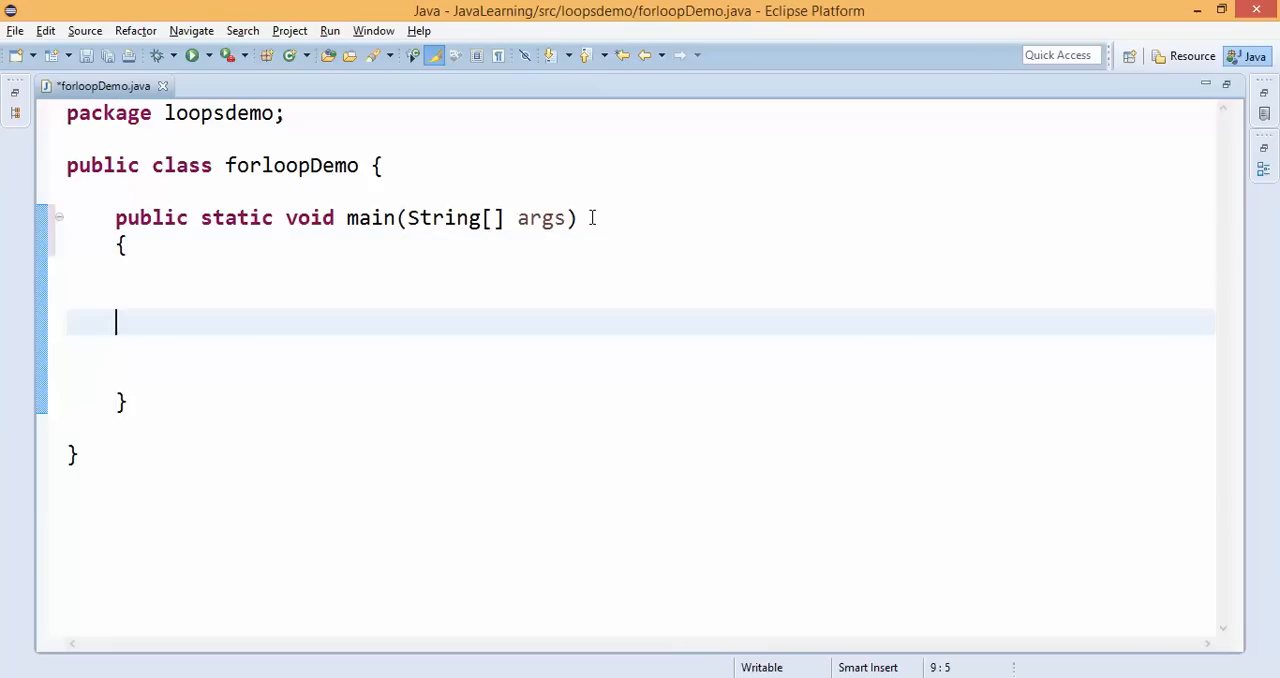
# Write the for loop header for(int i=0; i<20; i++) with an empty body.
pyautogui.write('for(')
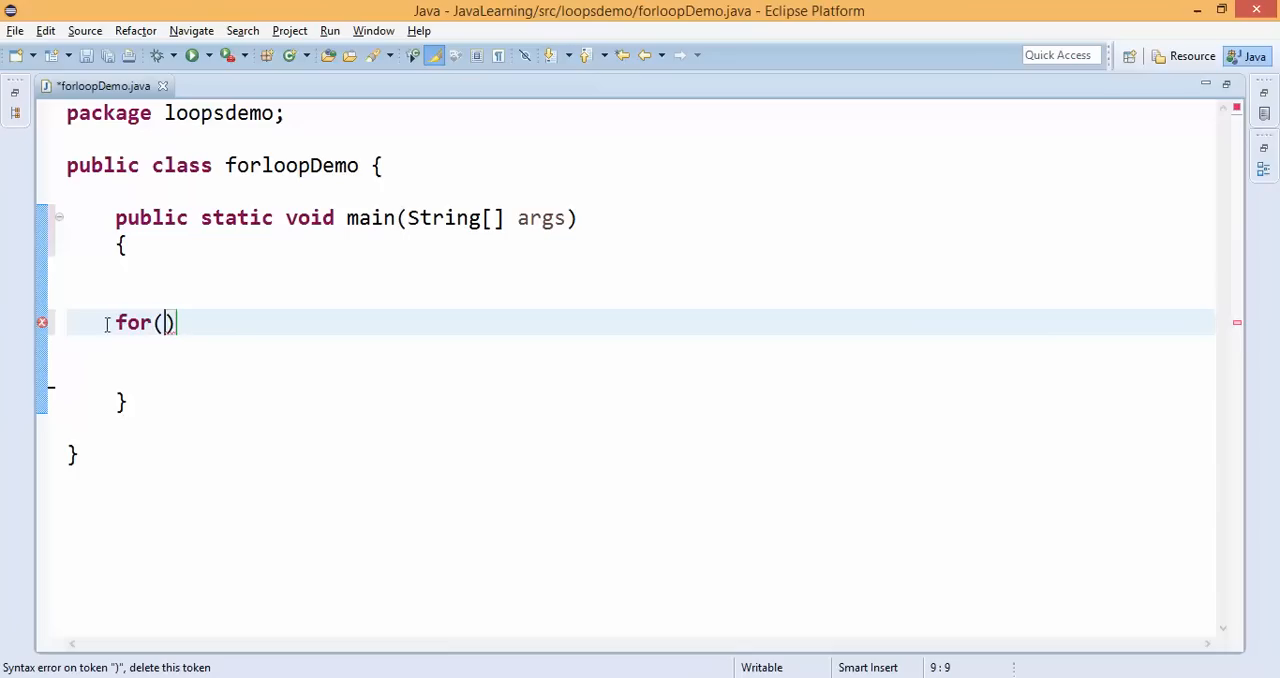
pyautogui.doubleClick(132, 322)
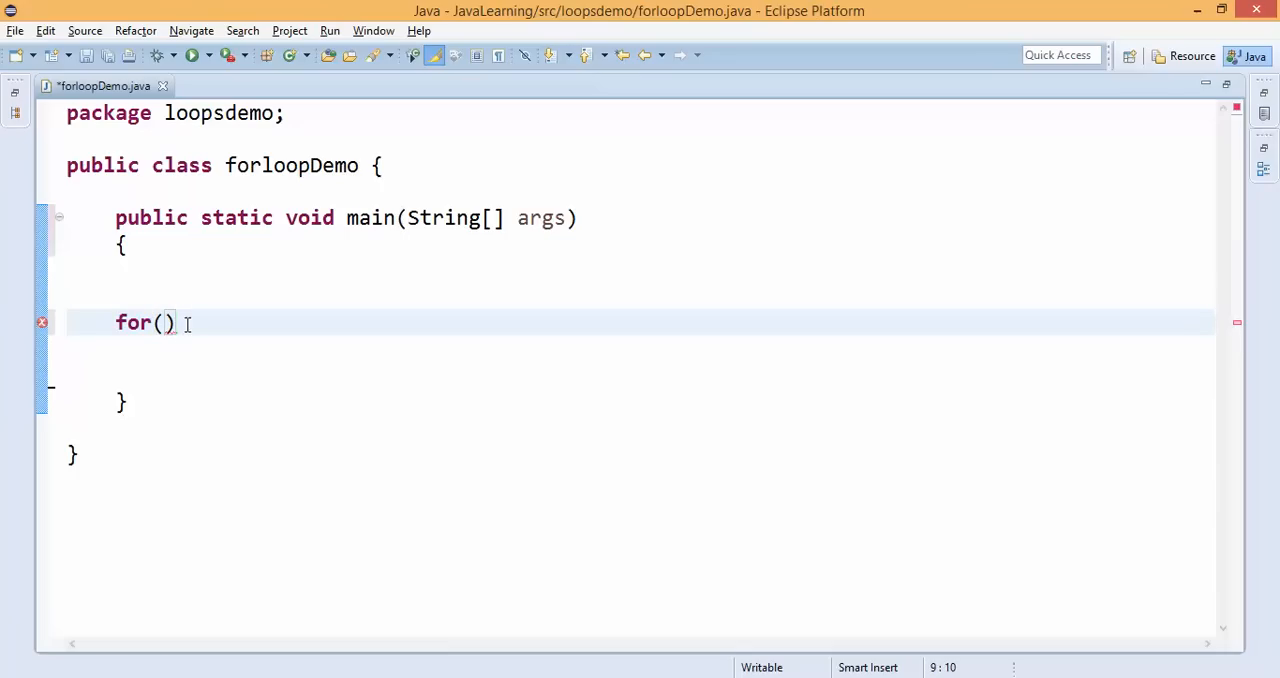
pyautogui.write('int')
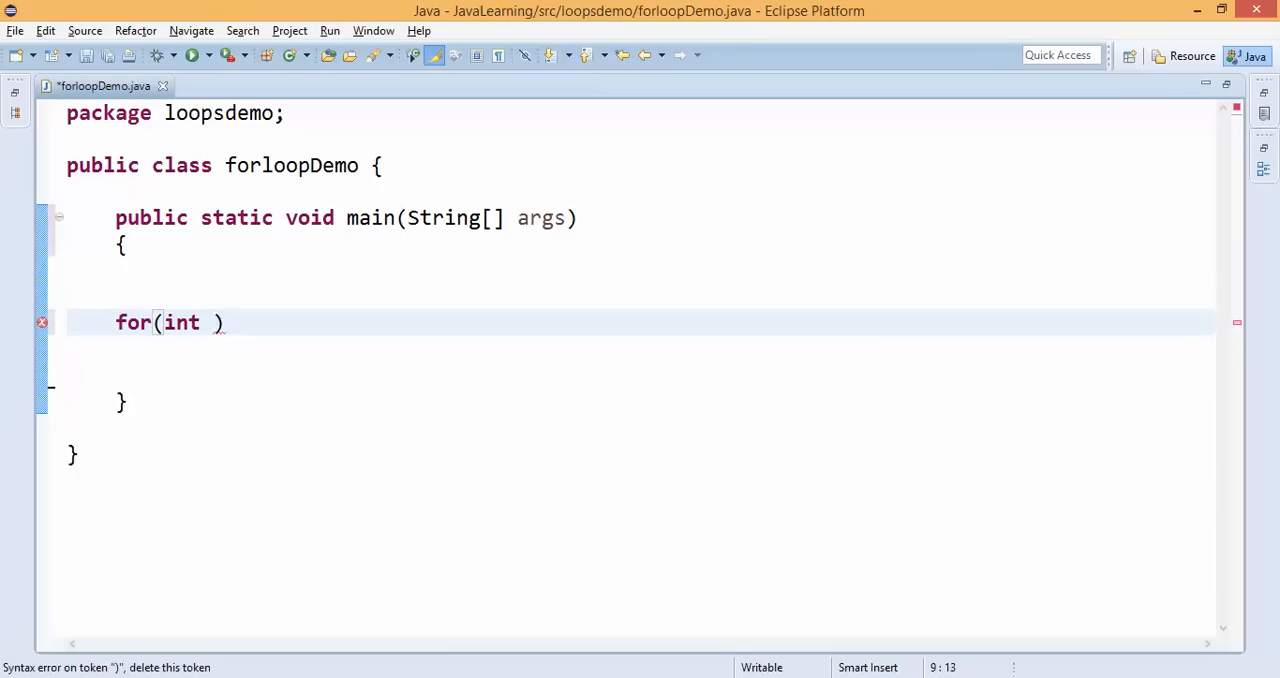
pyautogui.write('i=0')
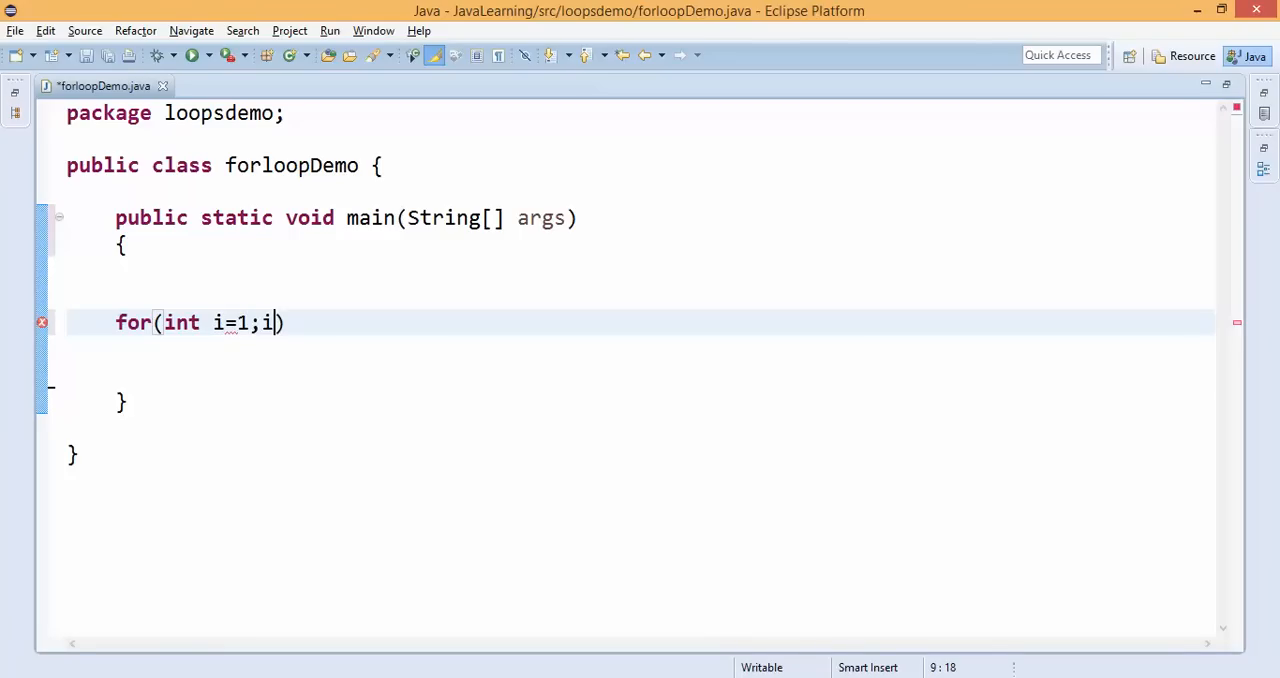
pyautogui.write('<')
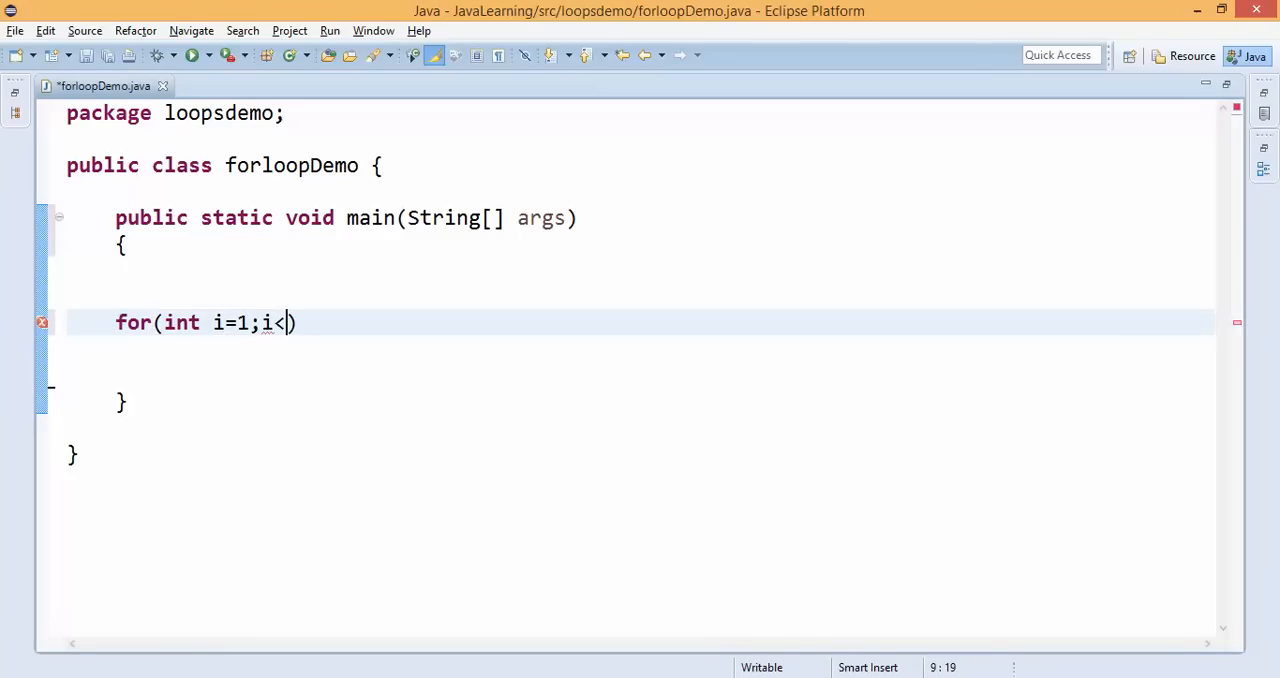
pyautogui.write('2')
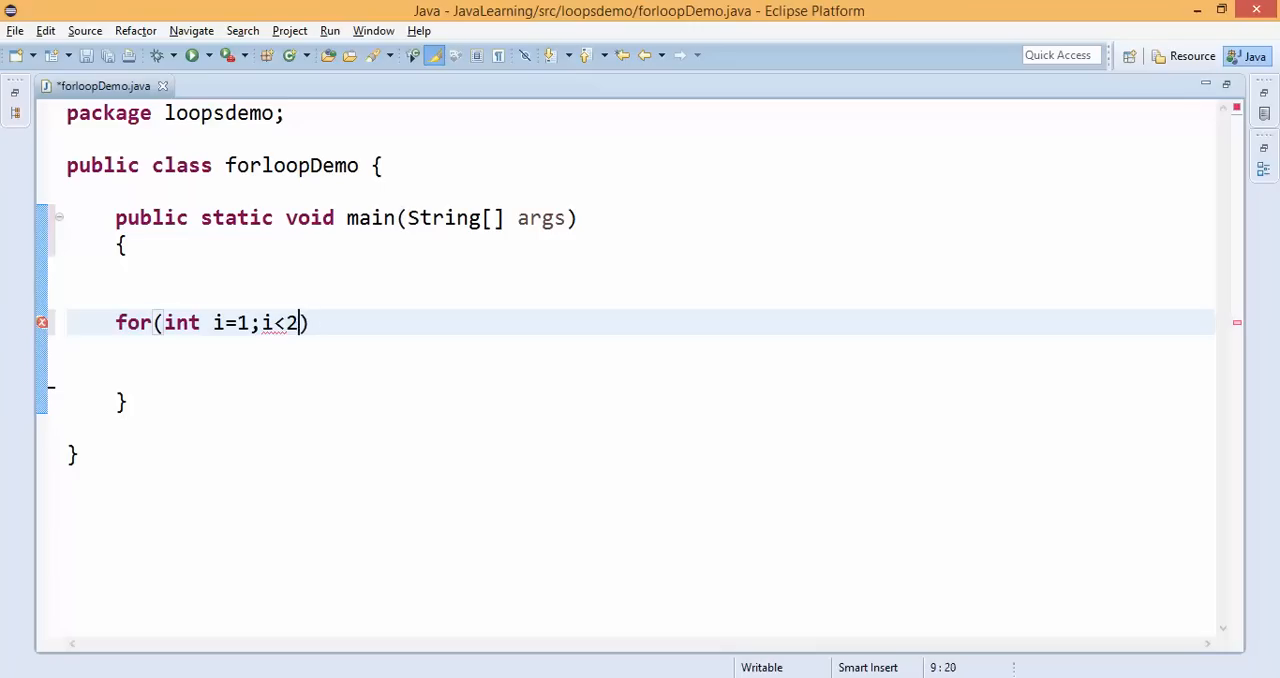
pyautogui.write('0;')
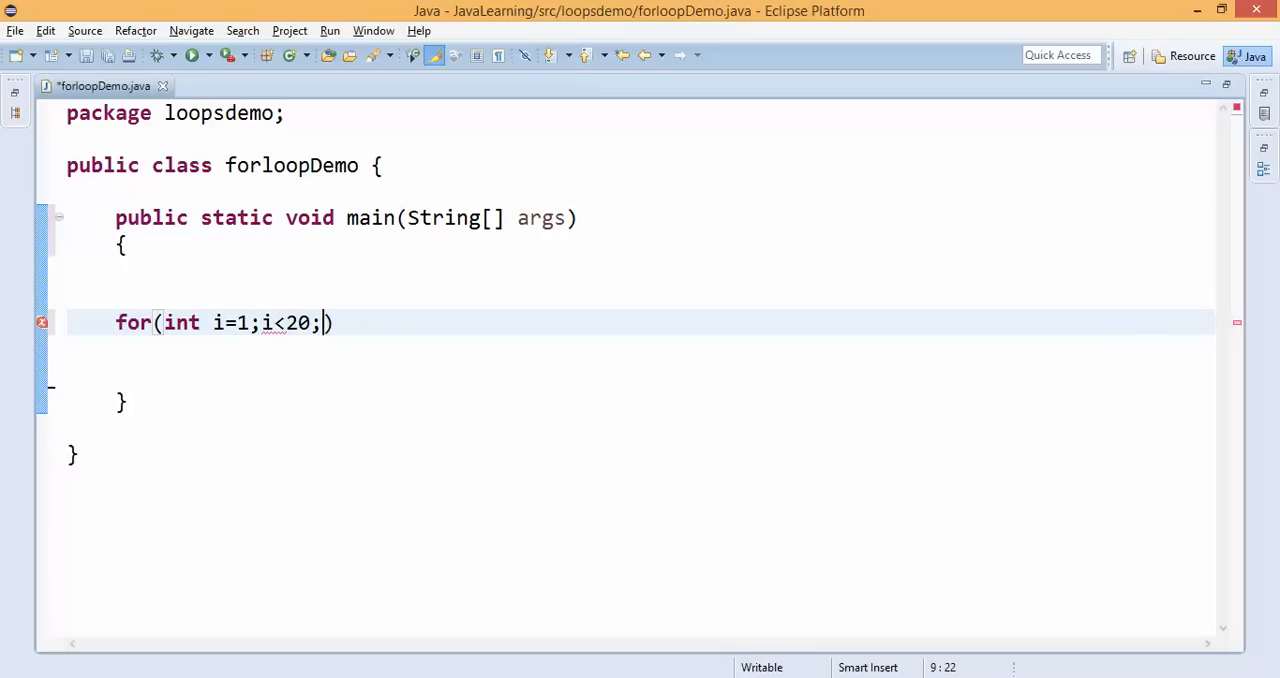
pyautogui.write('i++')
pyautogui.write('{')
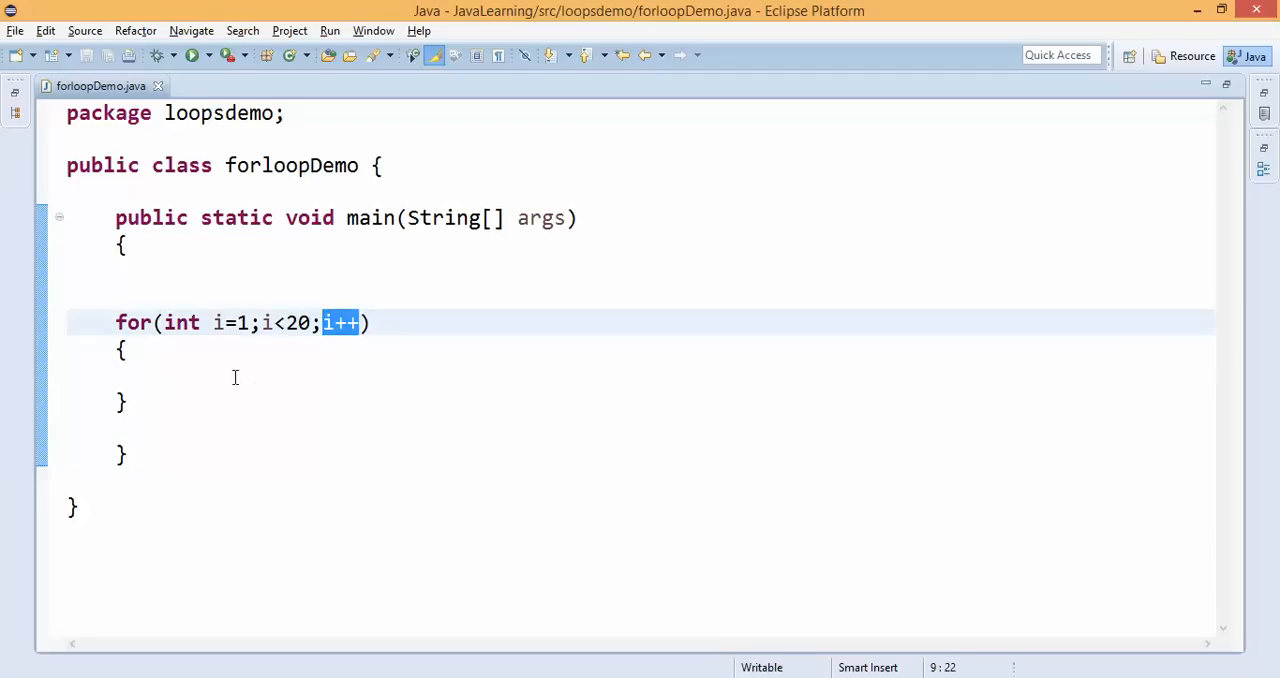
# Make the loop body print "I values are "+i with System.out.println.
pyautogui.write('s')
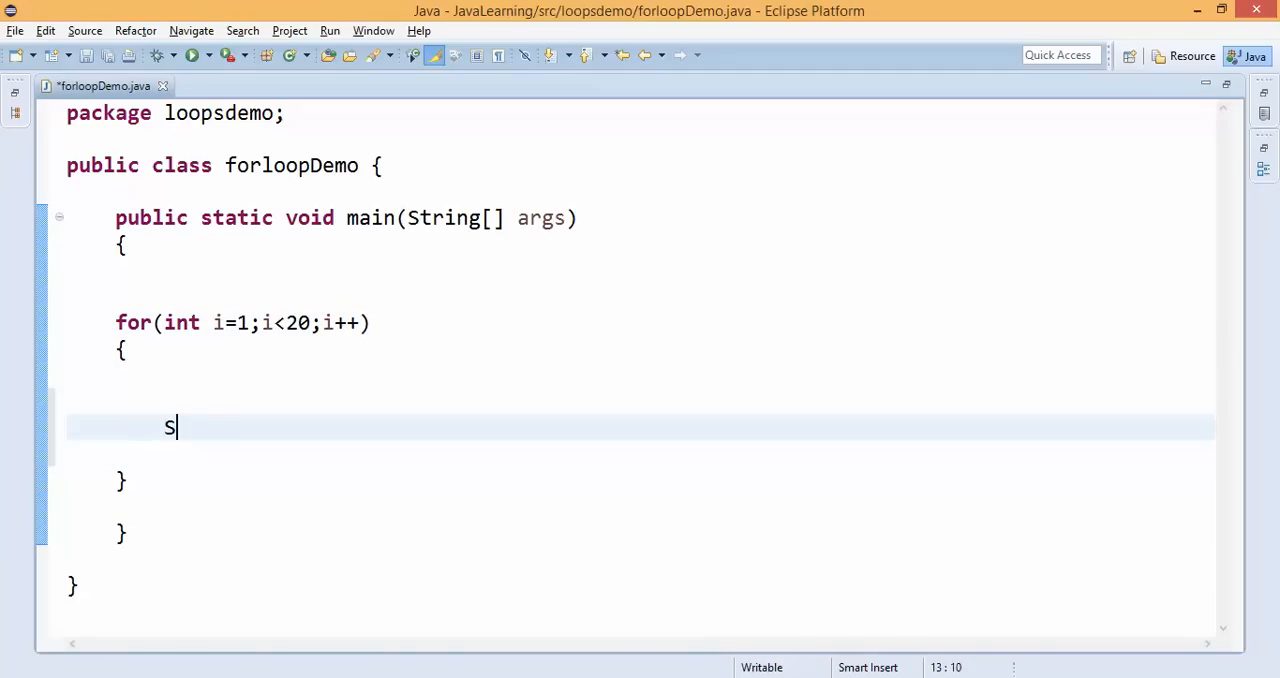
pyautogui.write('ystem.out.println();')
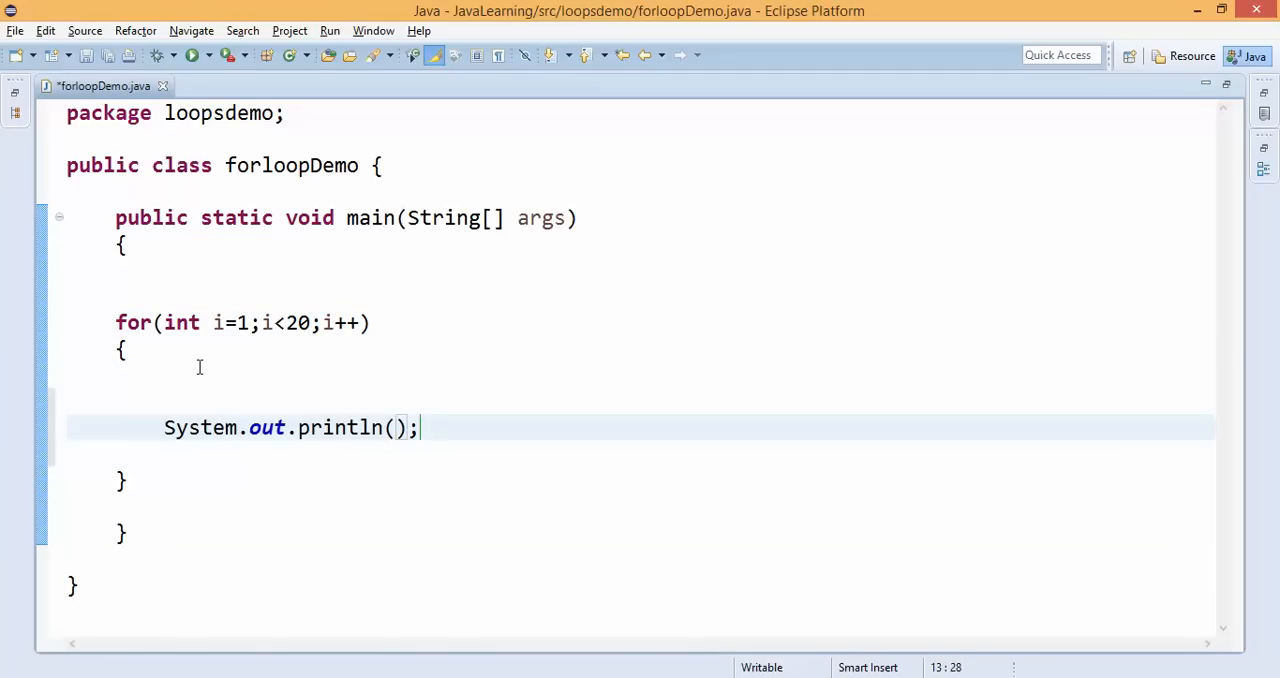
pyautogui.write('"I have "')
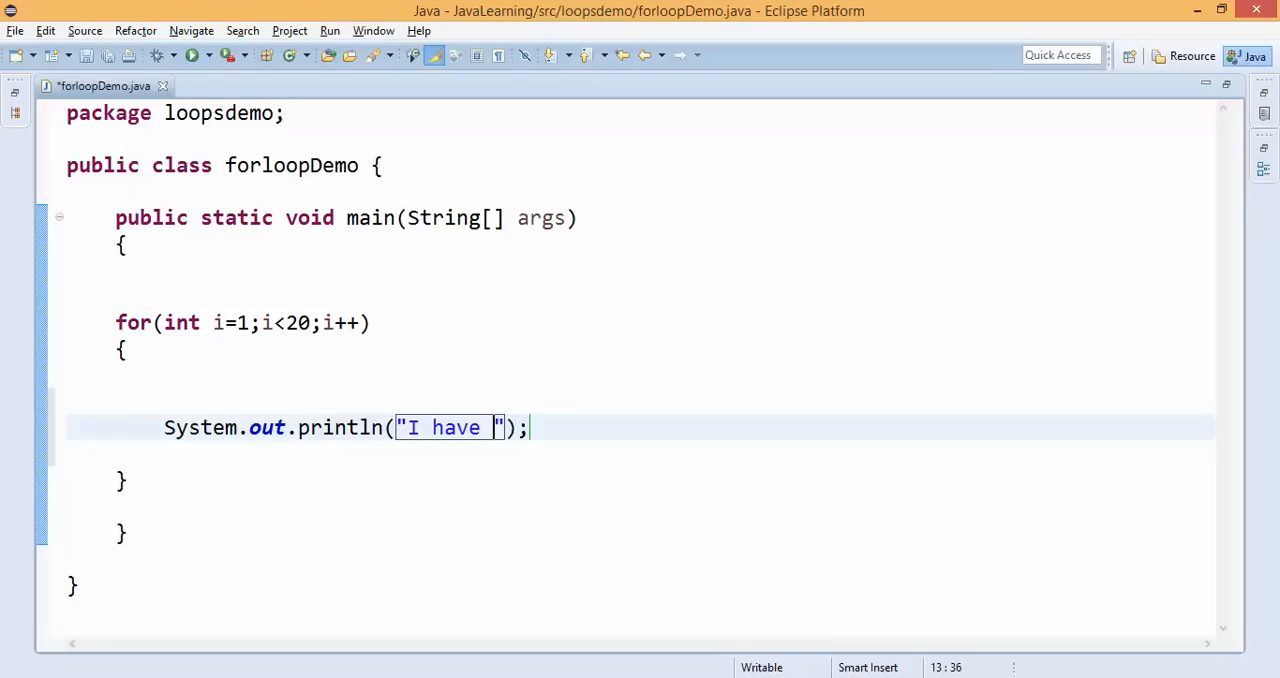
pyautogui.write('values')
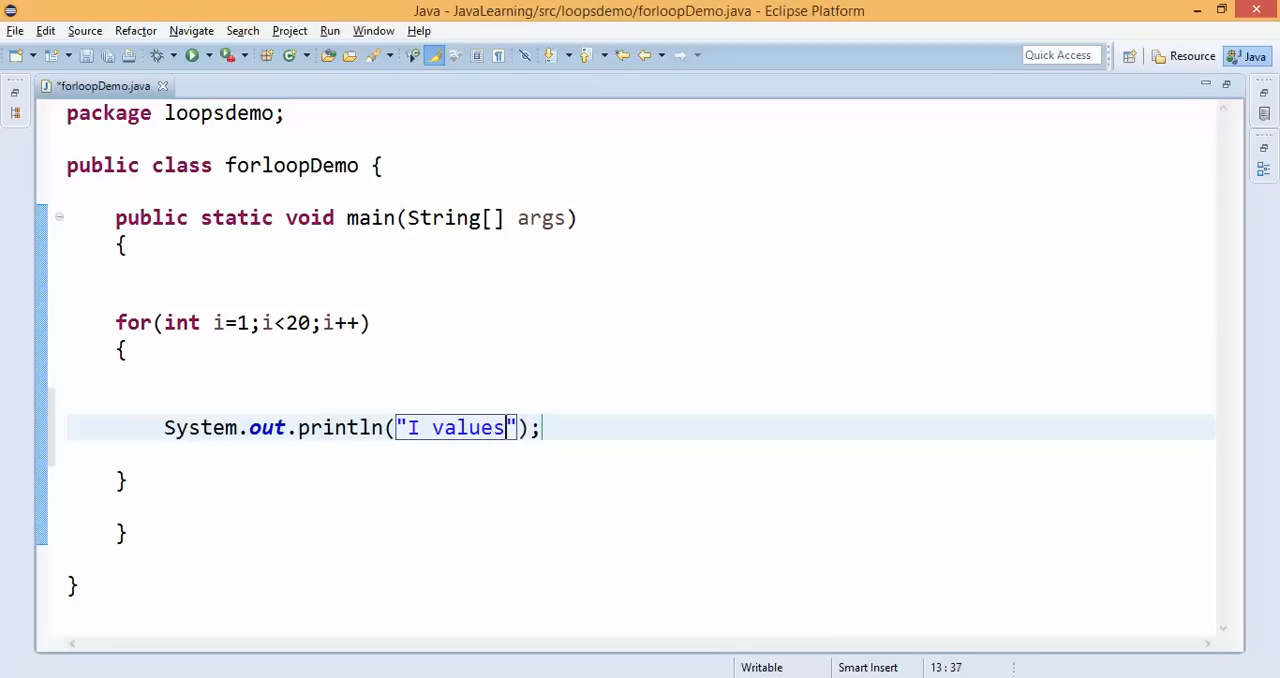
pyautogui.write('ar')
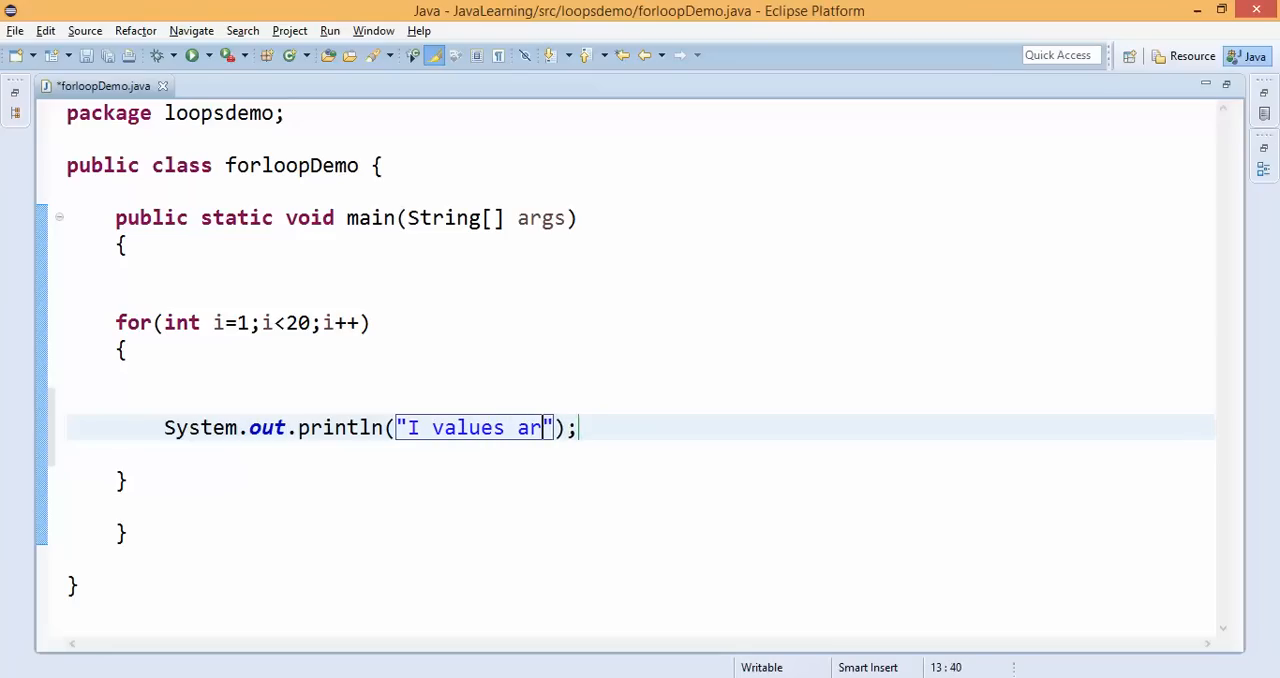
pyautogui.write('e "+i')
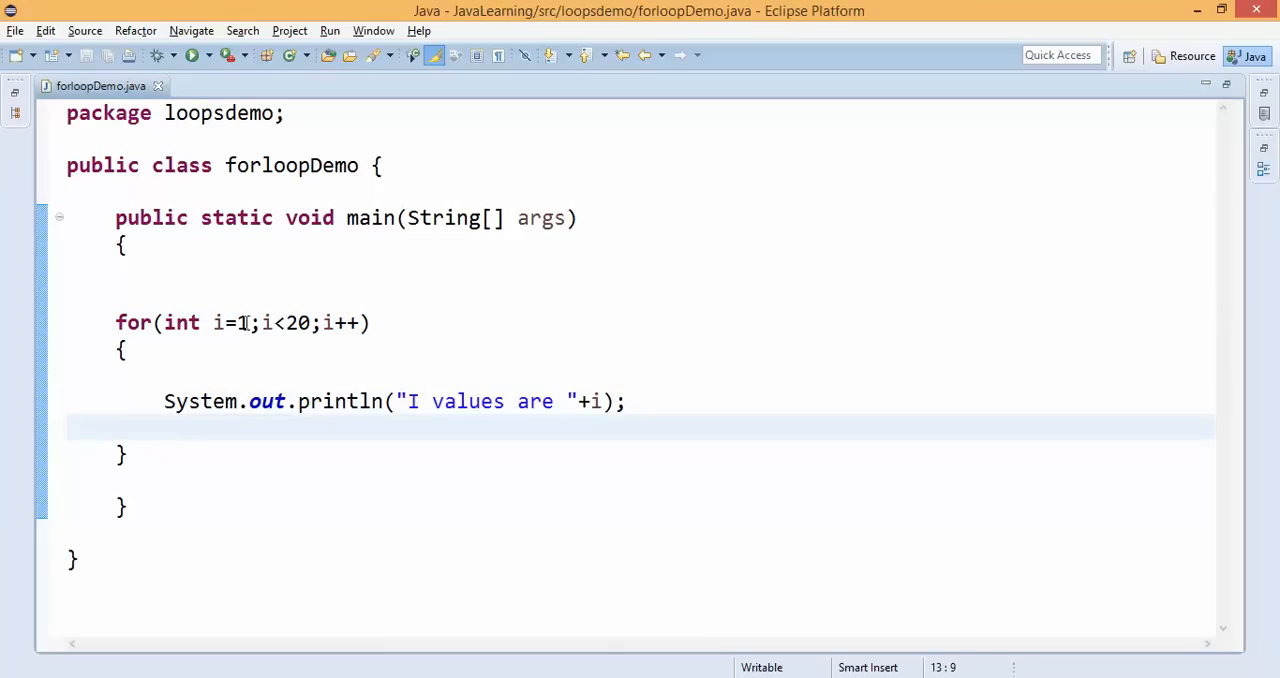
pyautogui.click(222, 322)
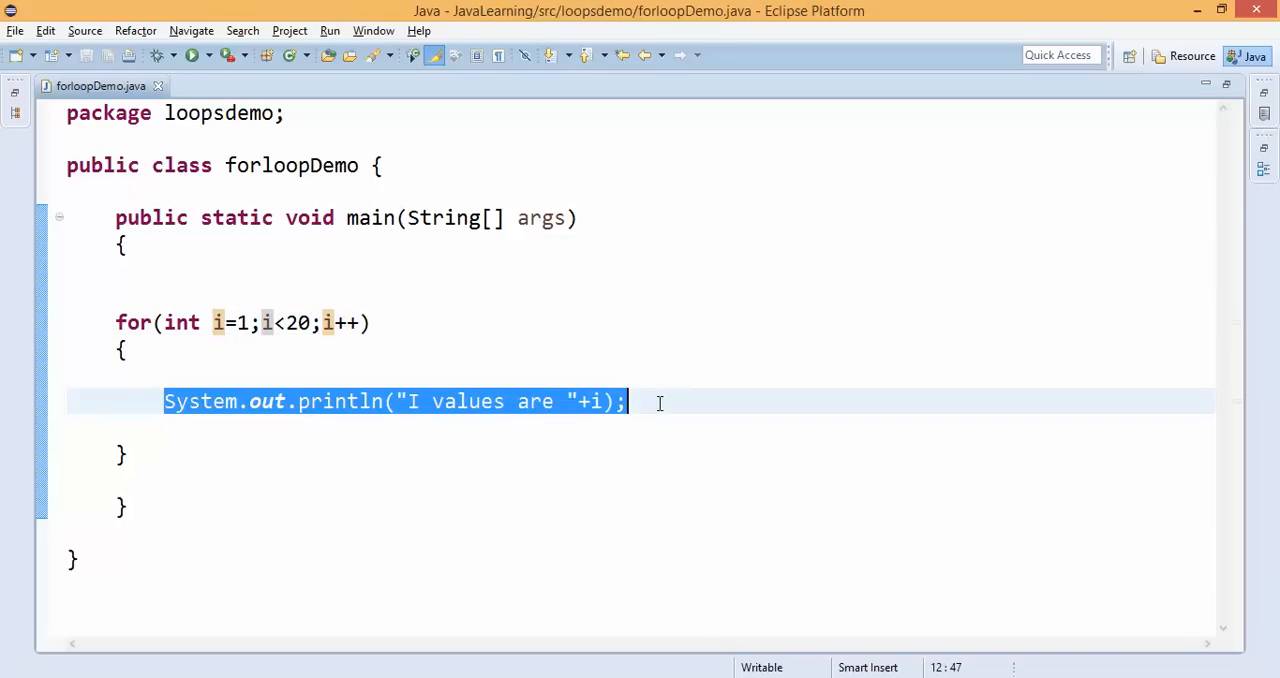
pyautogui.press('Left')
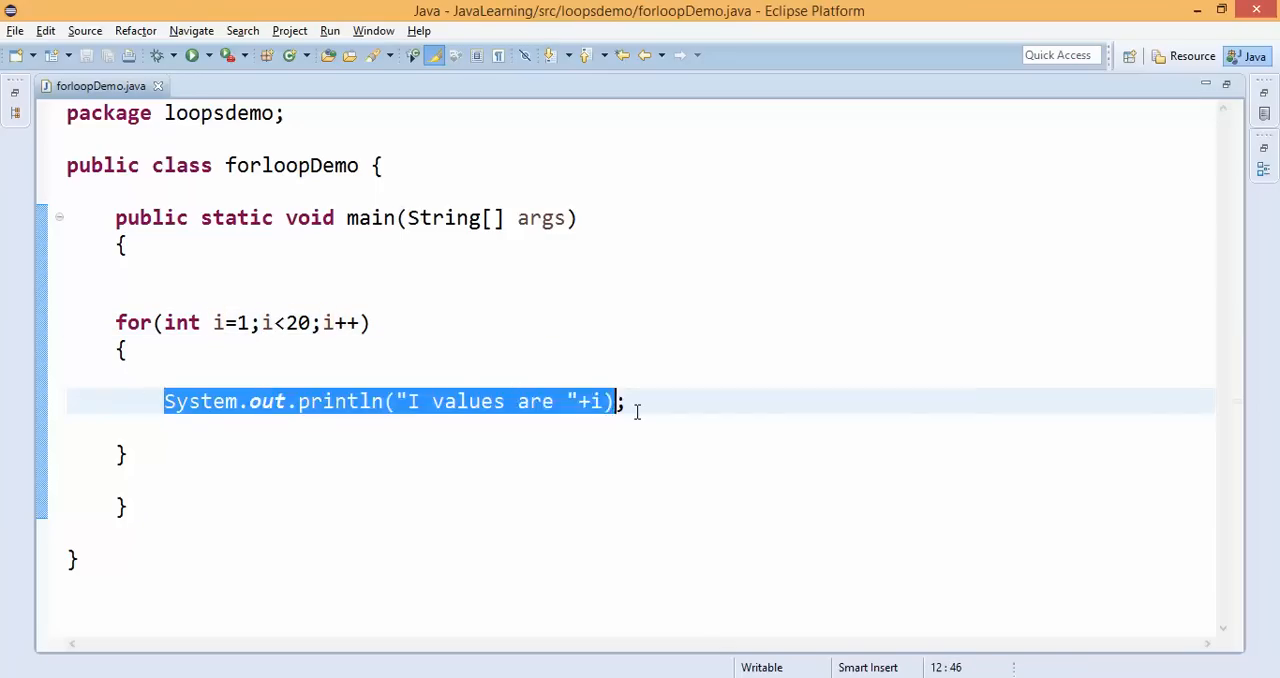
pyautogui.doubleClick(340, 322)
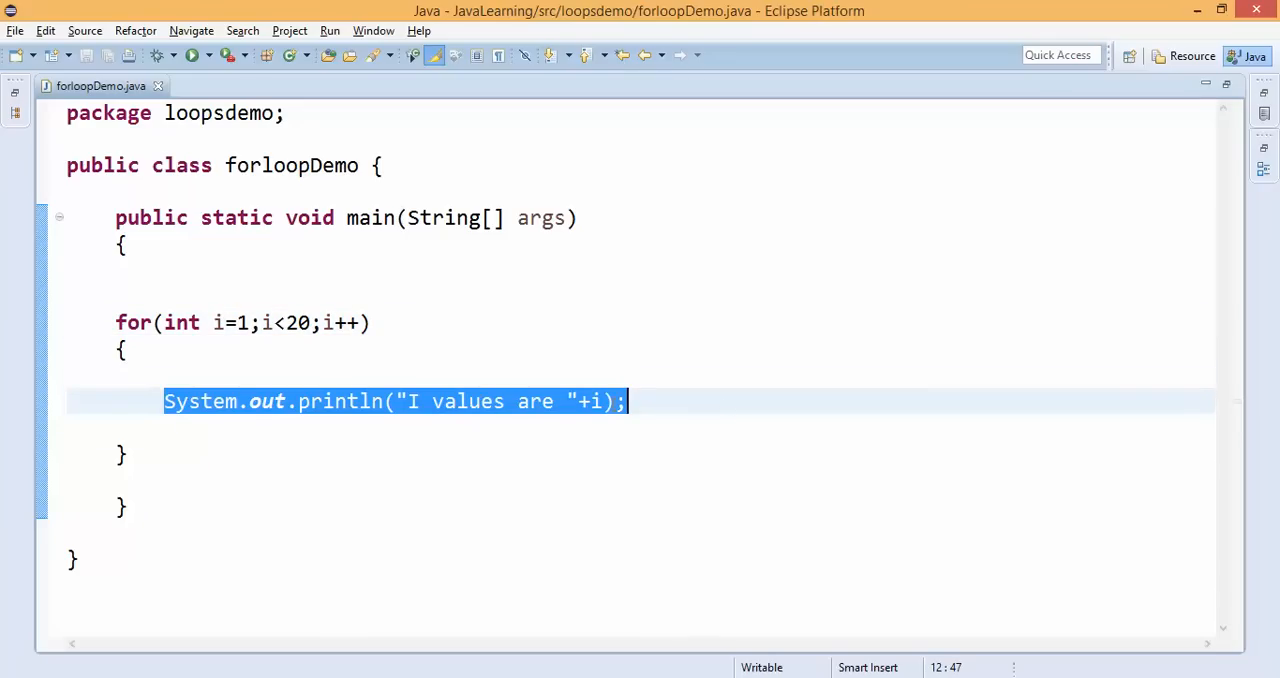
pyautogui.doubleClick(340, 322)
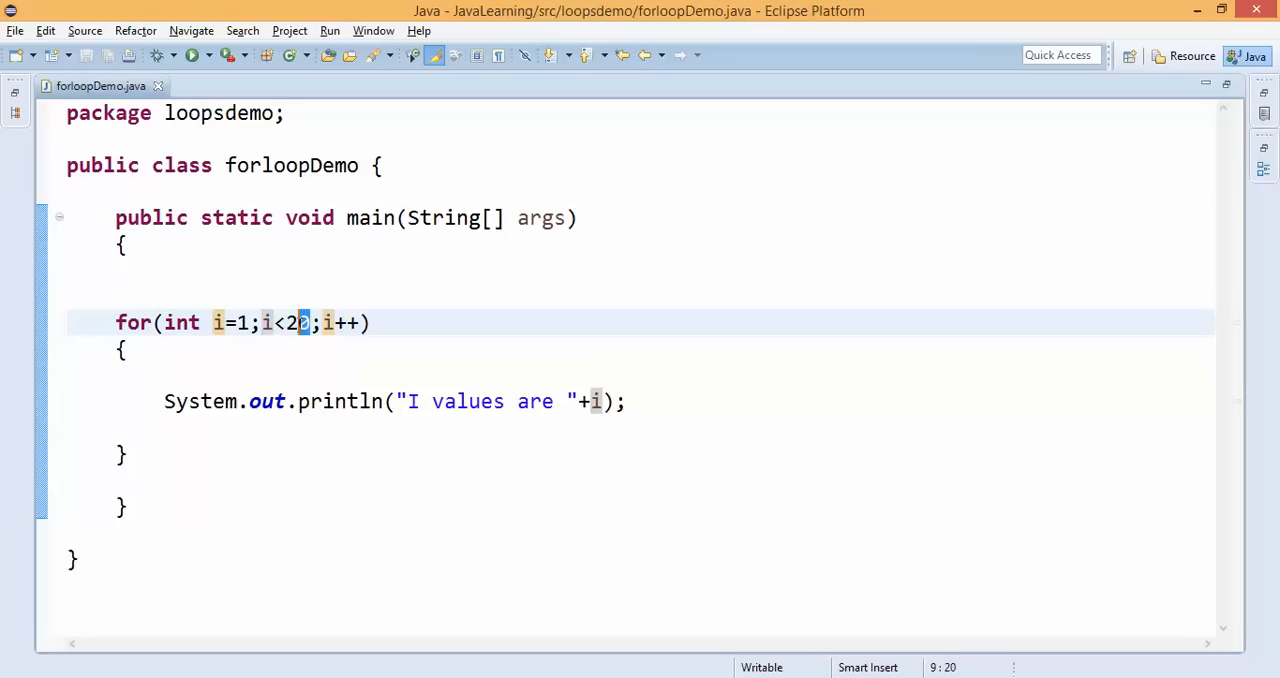
pyautogui.doubleClick(288, 322)
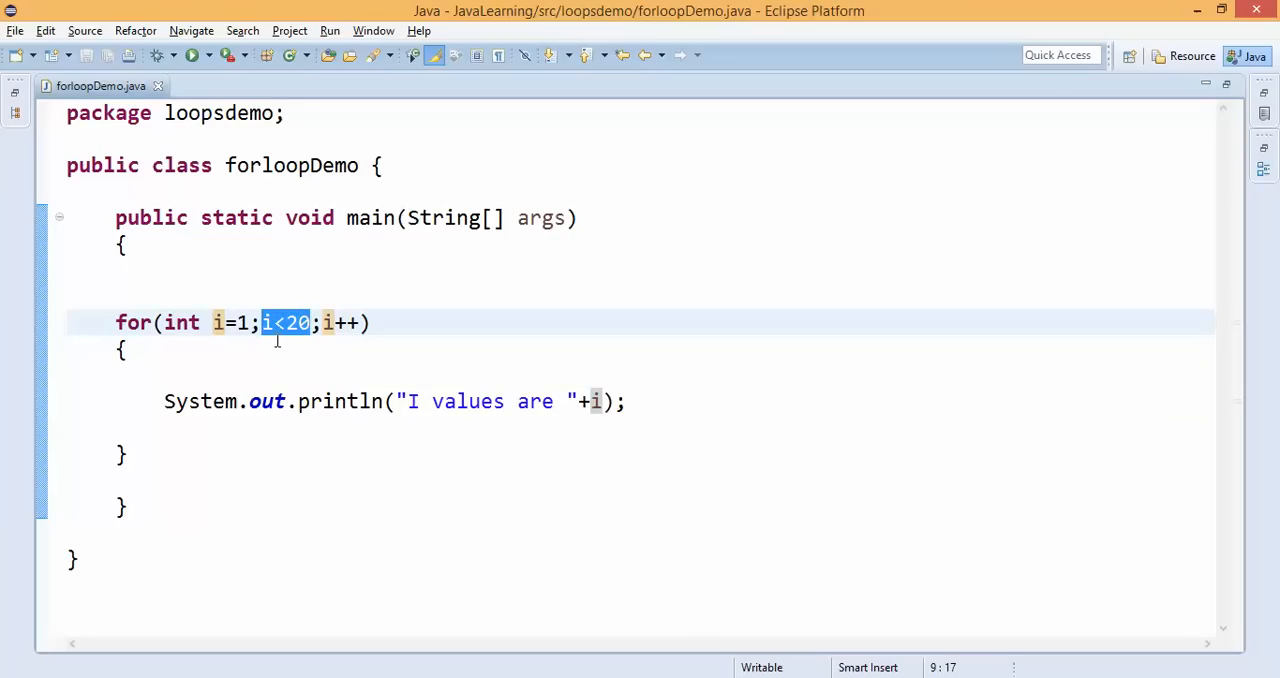
pyautogui.click(126, 348)
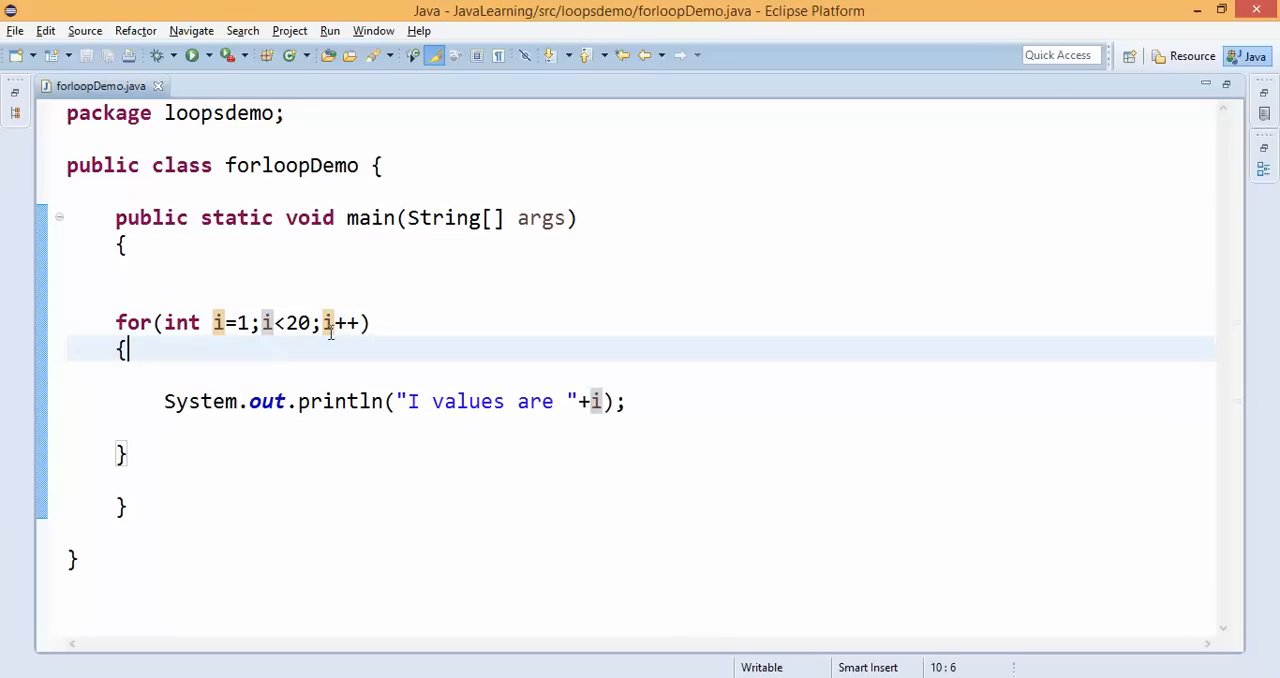
pyautogui.doubleClick(338, 322)
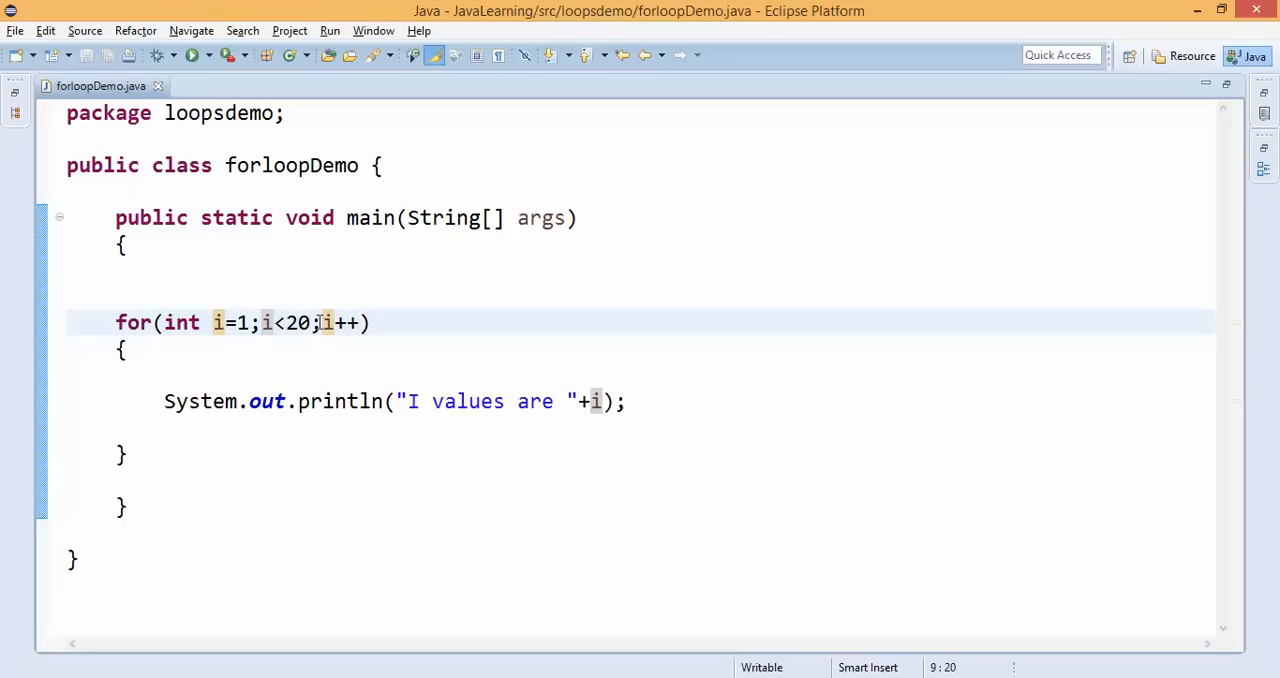
pyautogui.doubleClick(292, 322)
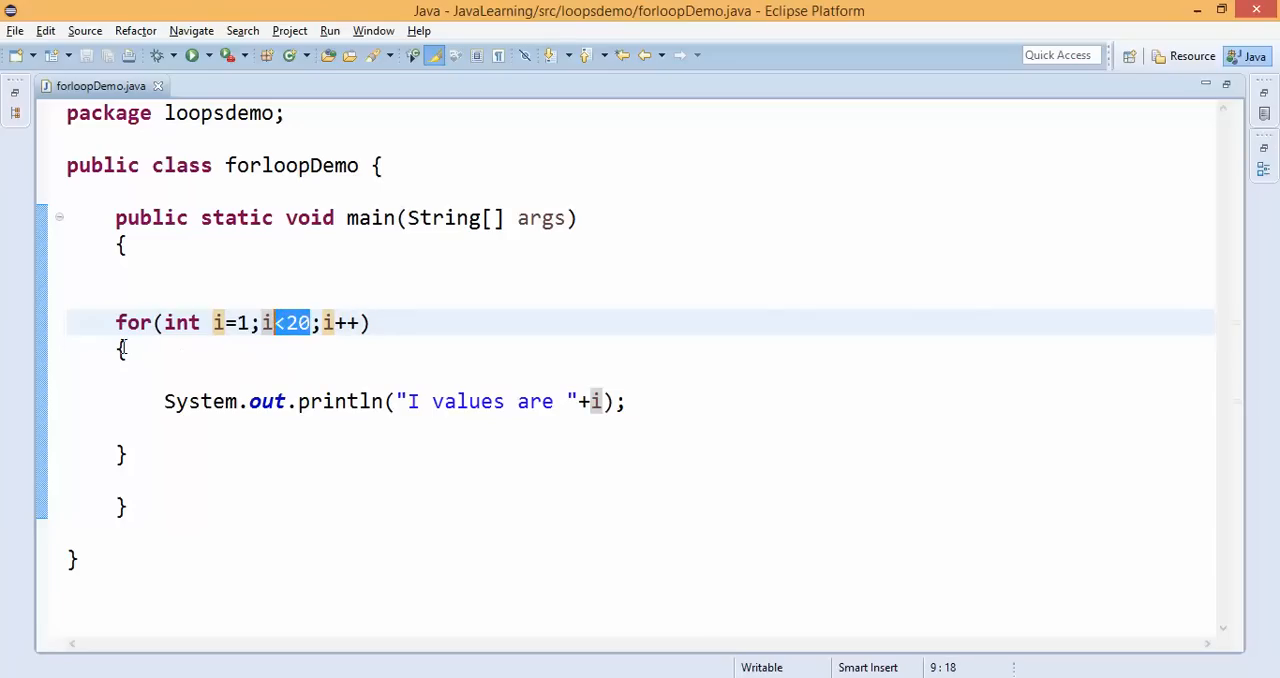
# Print "Loop End" after the loop and "Loop Started" before it, then save.
pyautogui.press('Return')
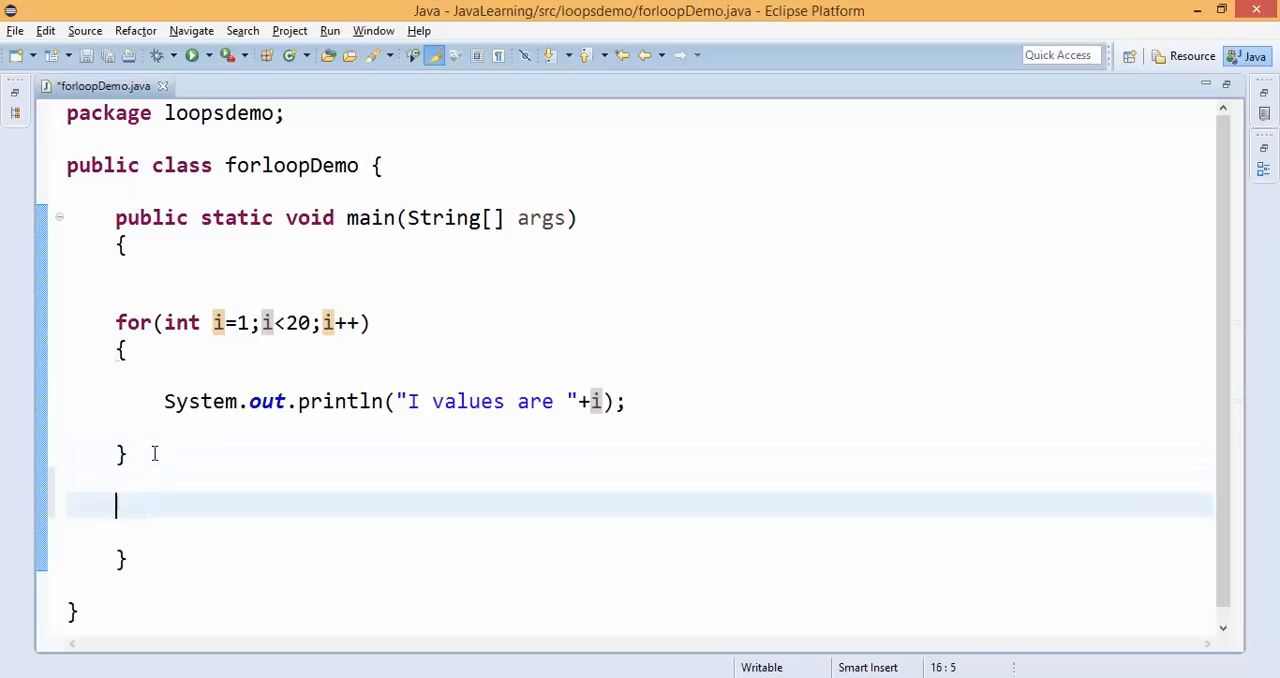
pyautogui.write('Sysout')
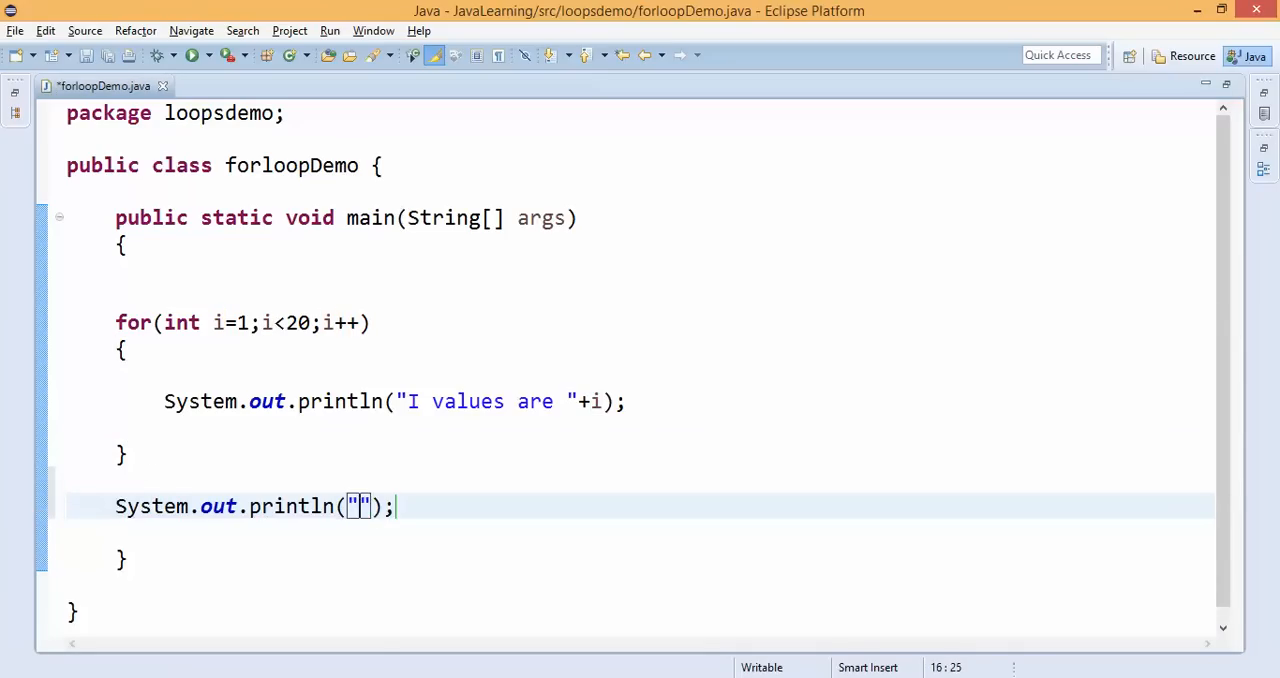
pyautogui.write('Loop')
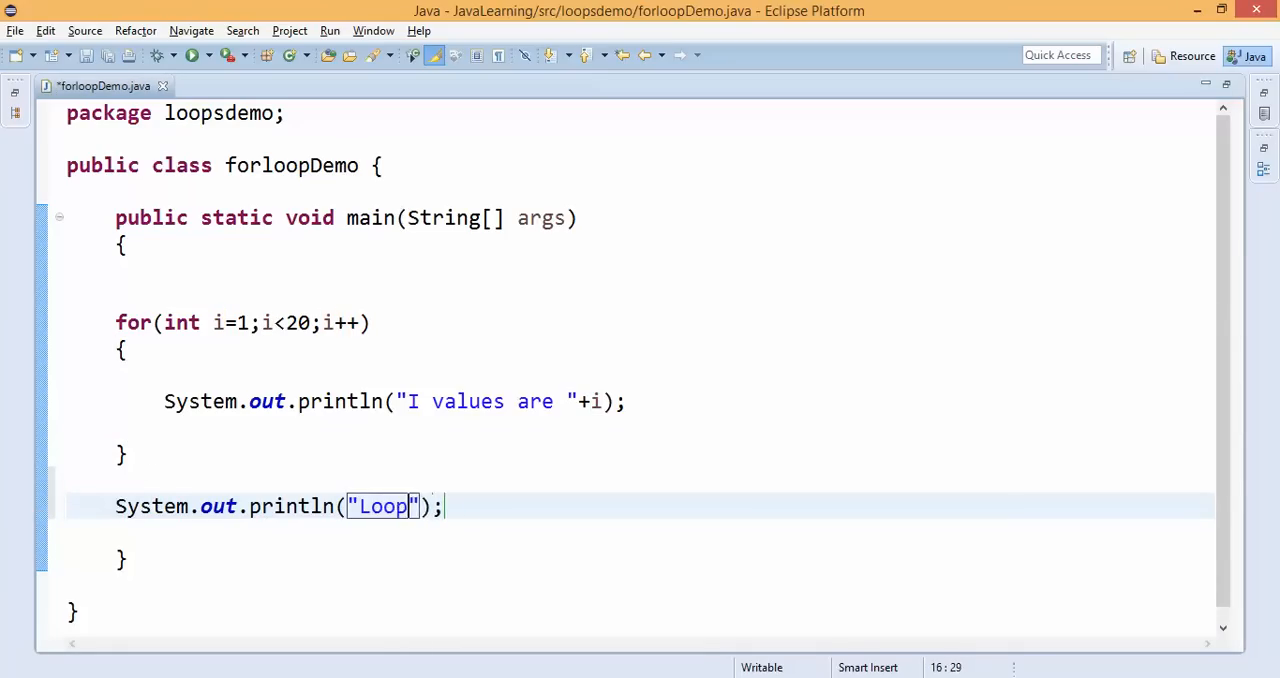
pyautogui.write('End')
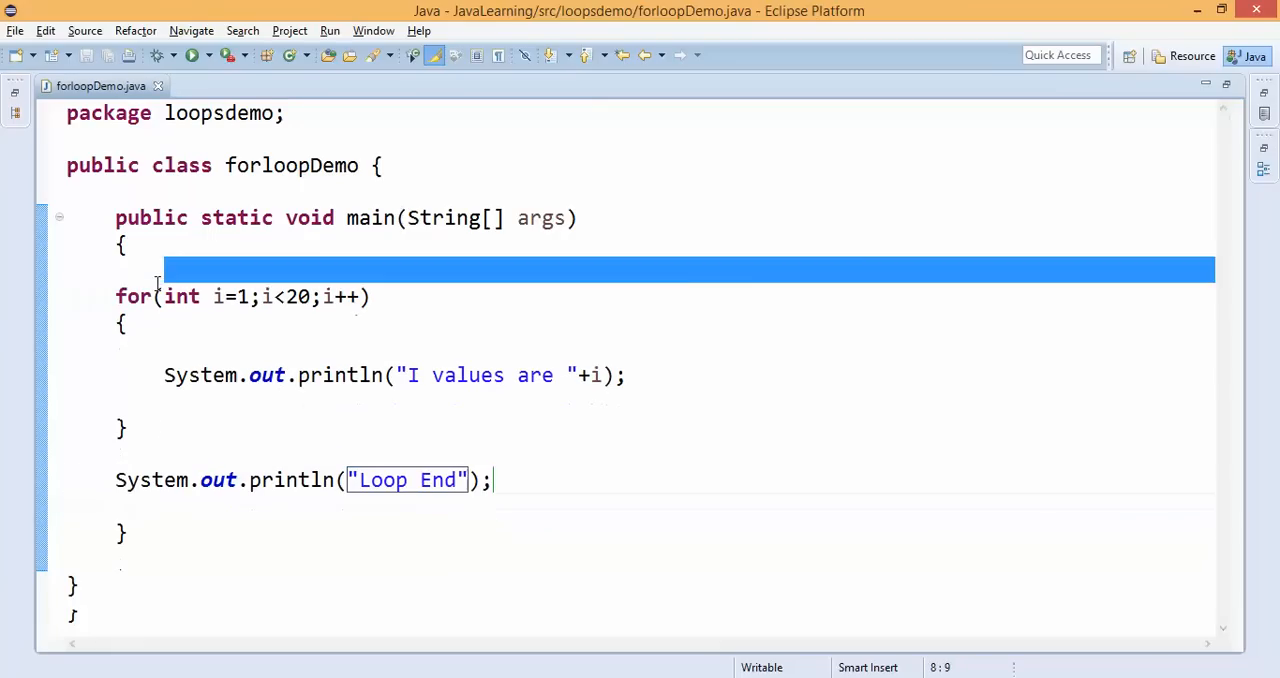
pyautogui.write('System.out.println("Loop Sta");')
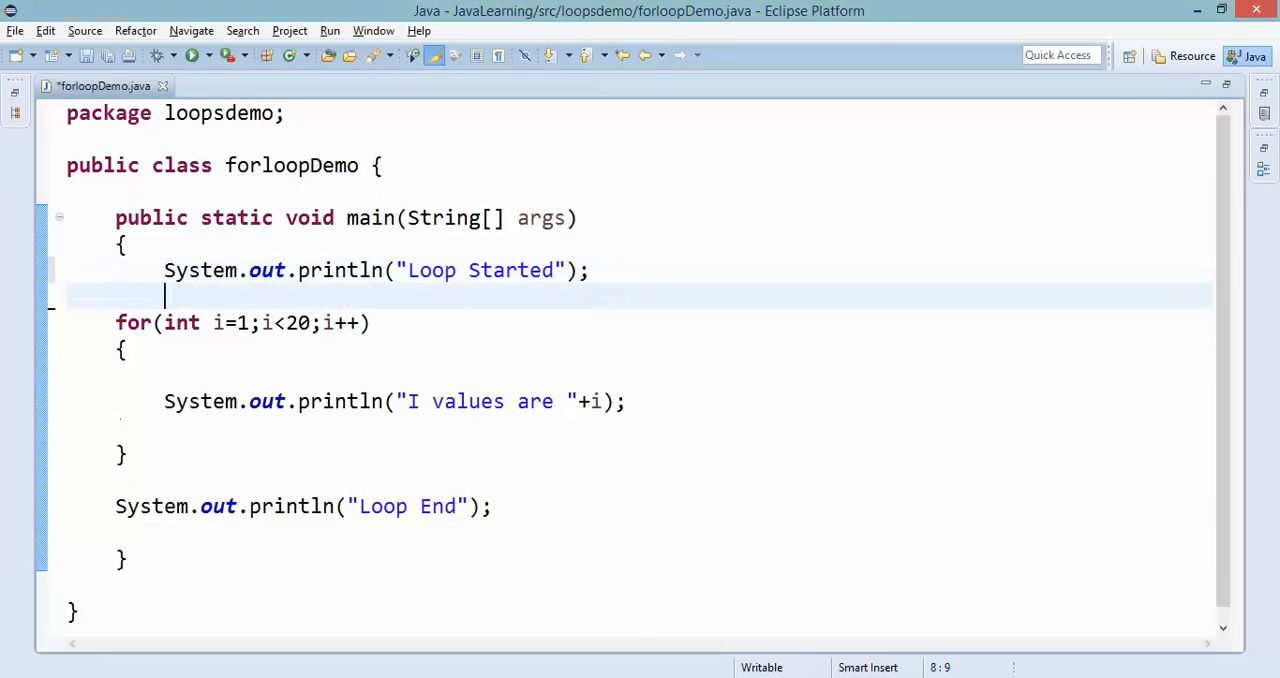
pyautogui.press('ctrl+s')
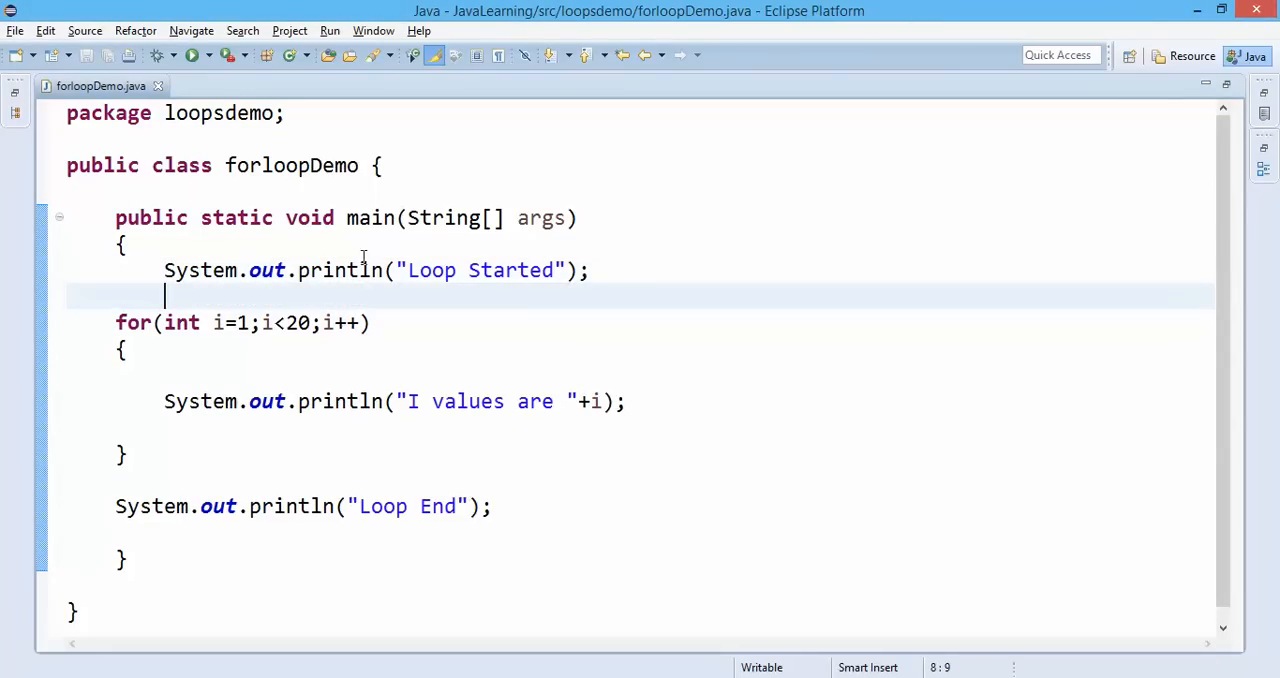
# Run forloopDemo and review the console output starting at Loop Started.
pyautogui.click(700, 270)
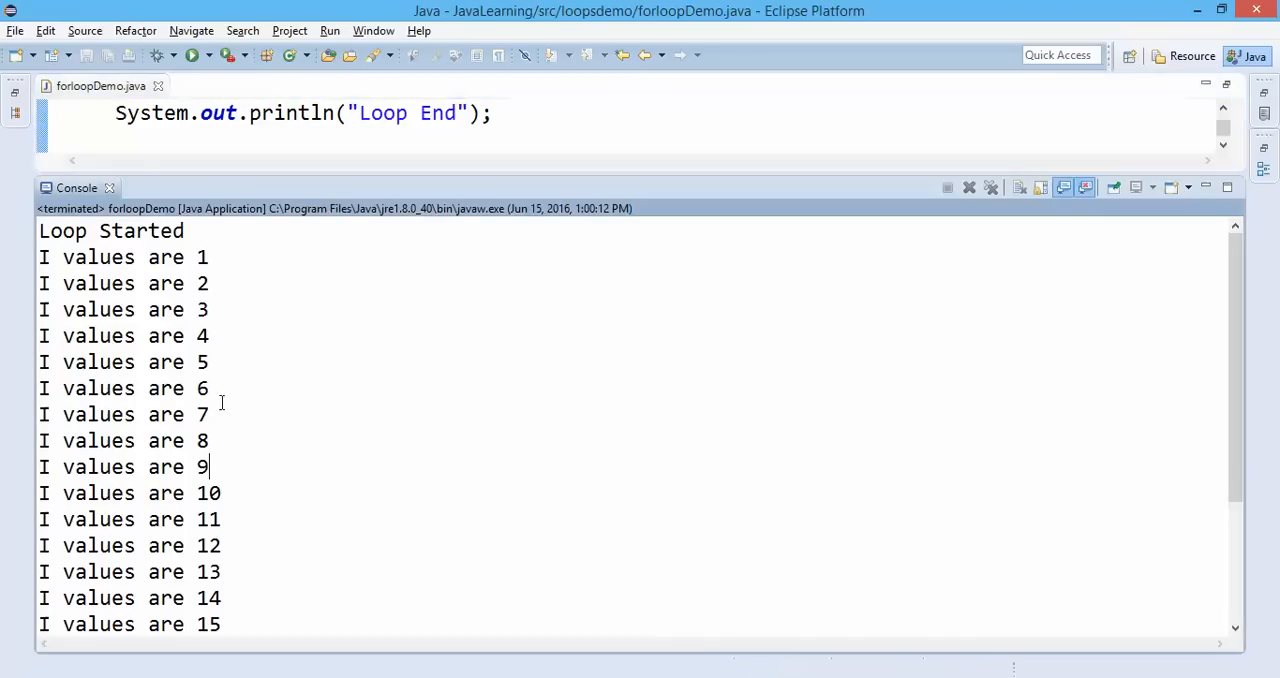
pyautogui.doubleClick(110, 230)
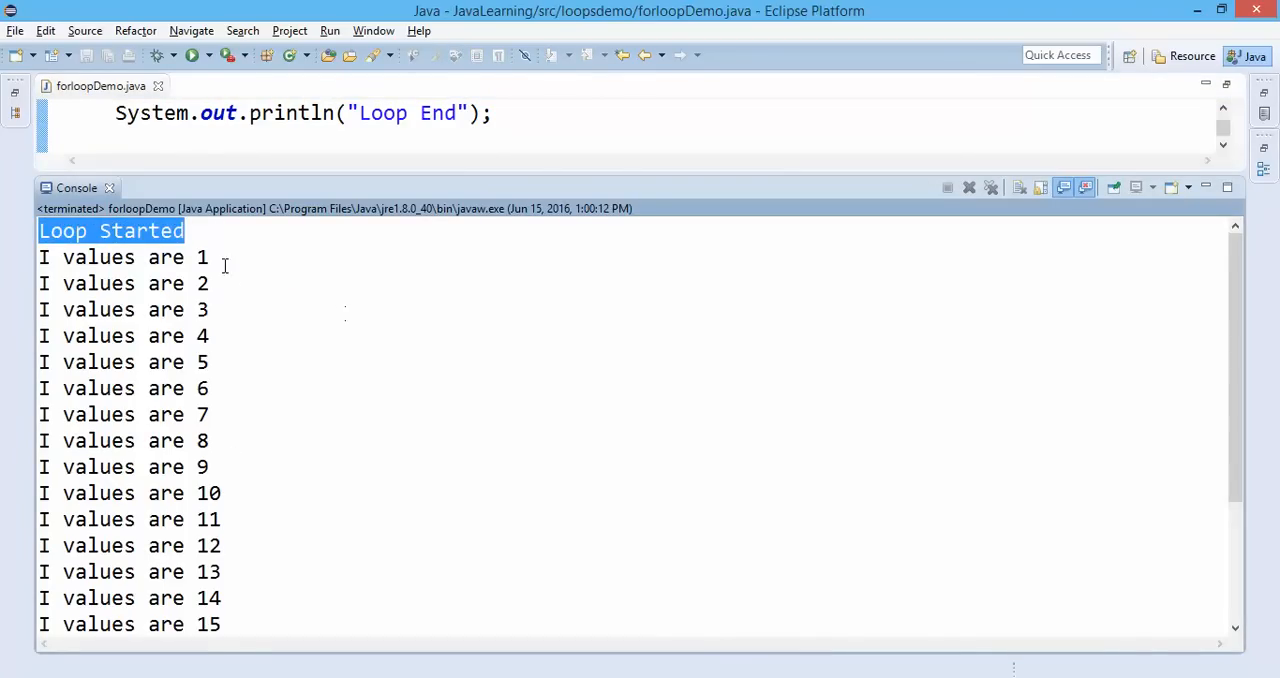
pyautogui.scroll(-3)
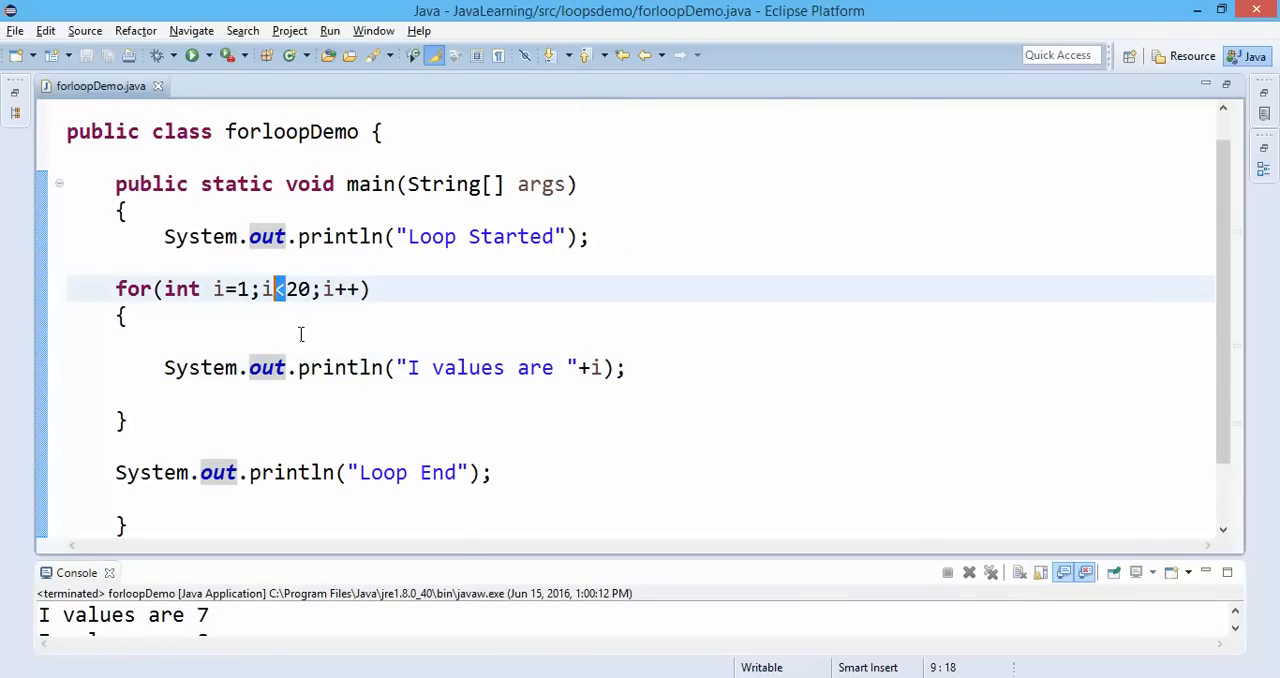
# Change the loop condition to i<=20 and rerun the program.
pyautogui.write('=')
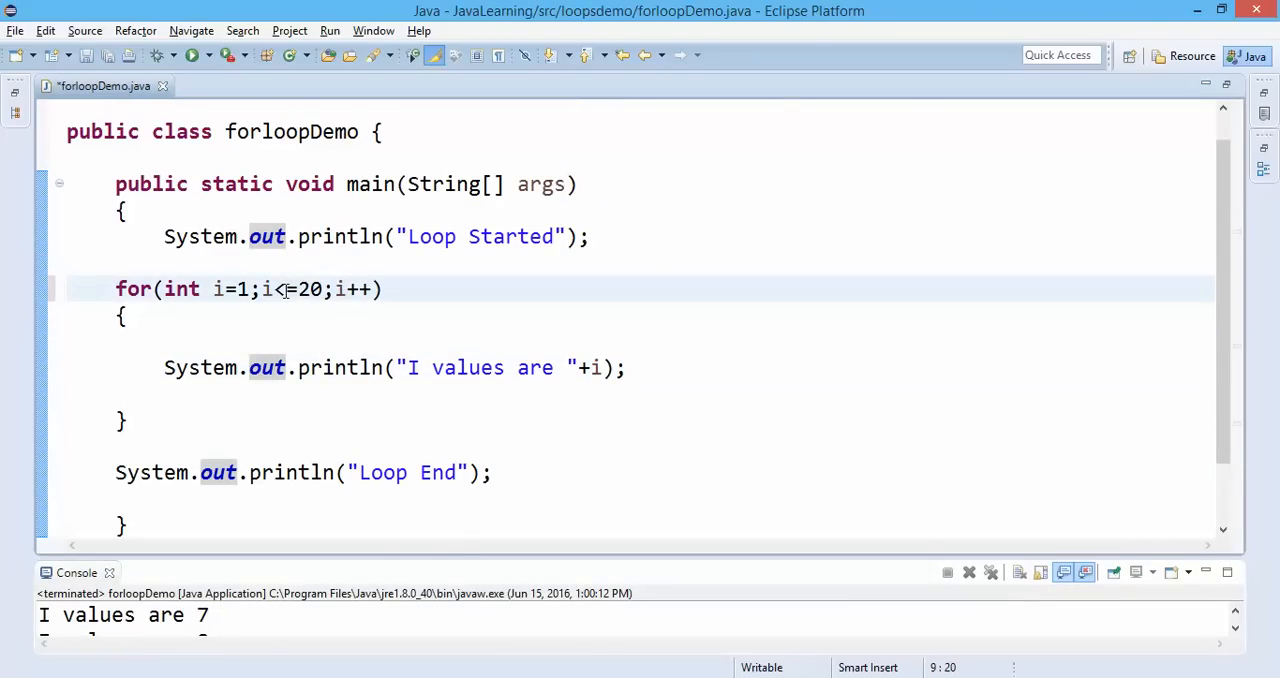
pyautogui.doubleClick(240, 288)
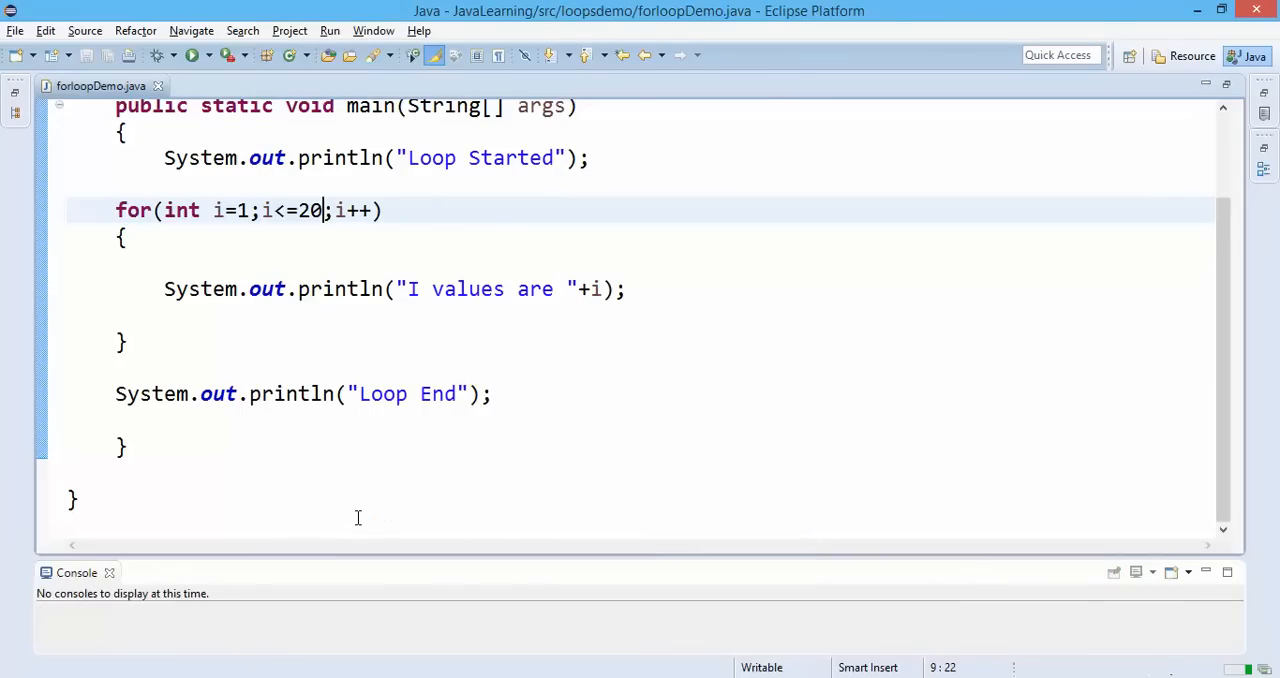
pyautogui.click(192, 56)
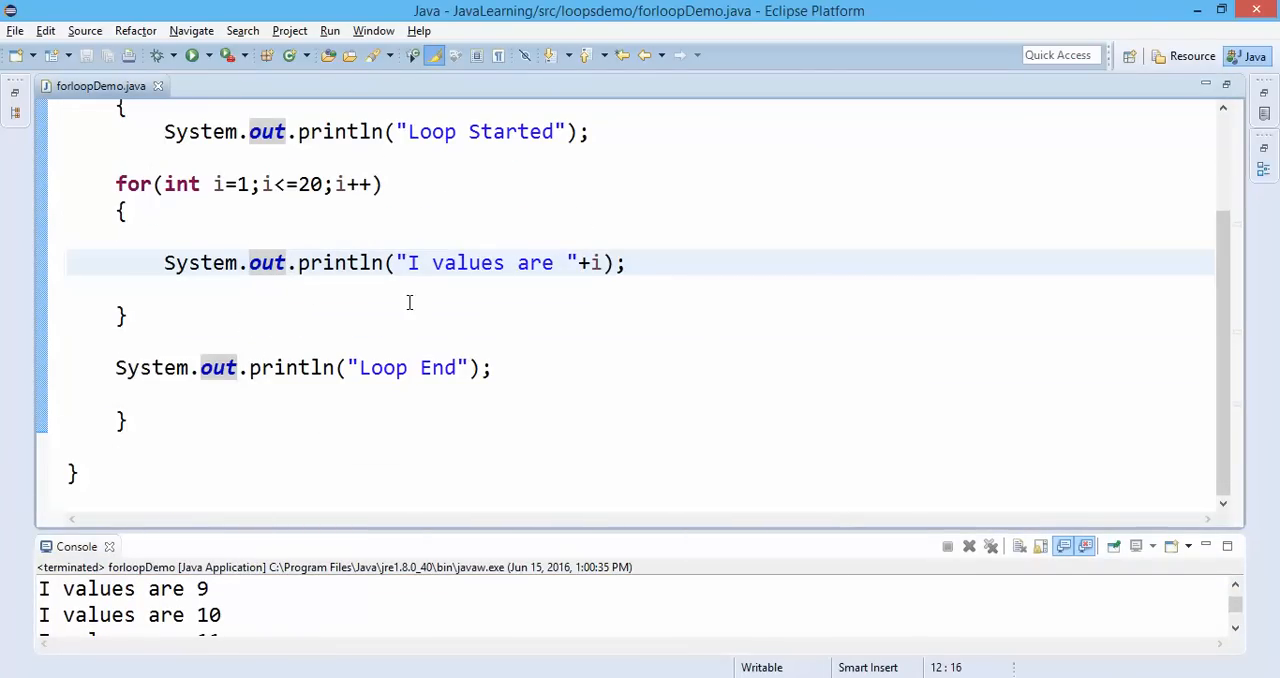
pyautogui.scroll(3)
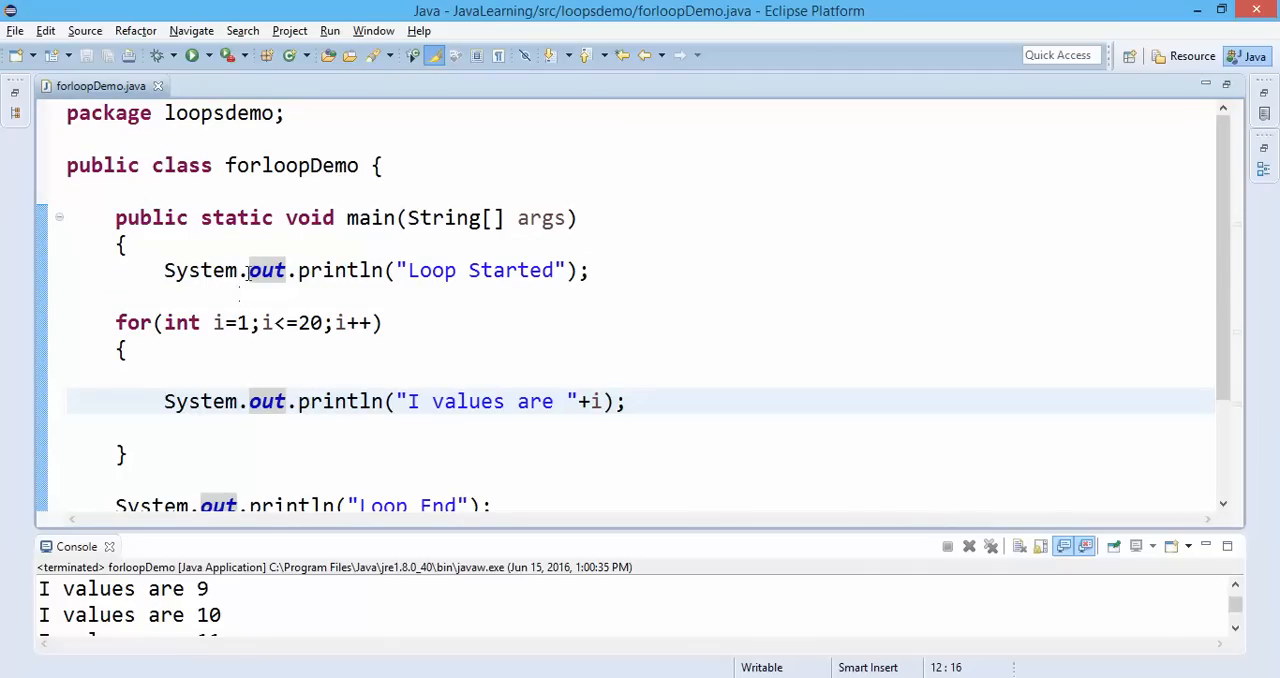
pyautogui.moveTo(244, 270)
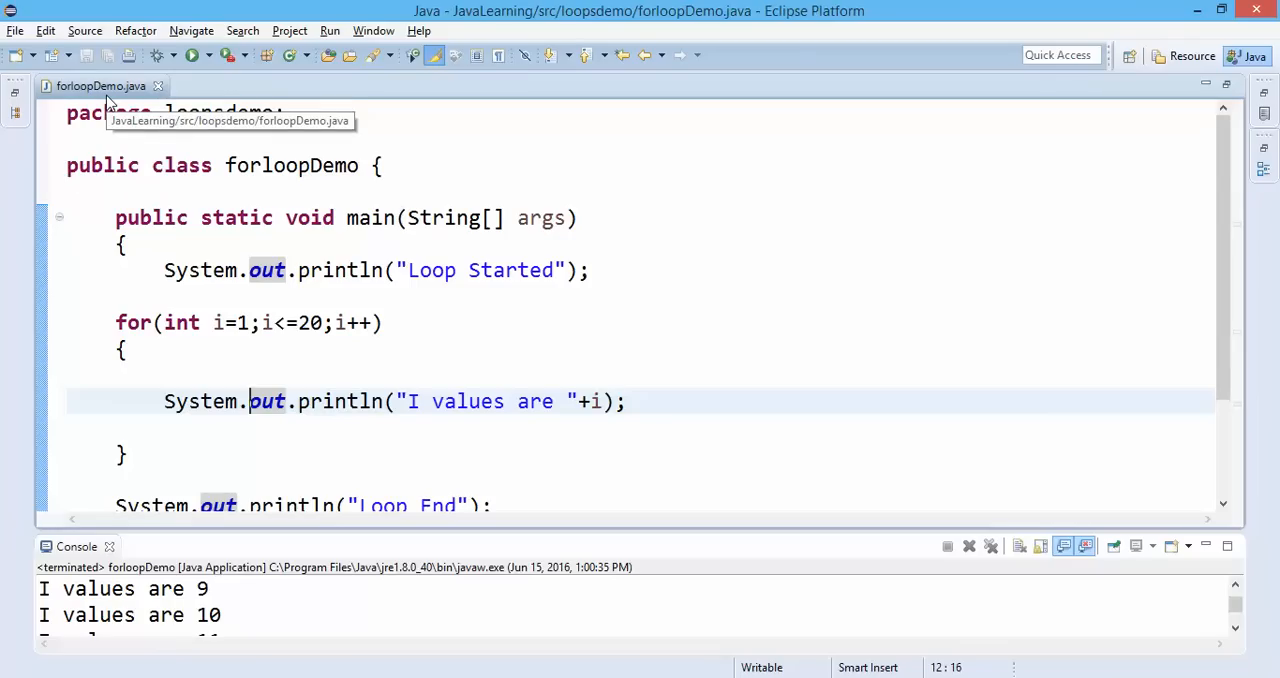
pyautogui.moveTo(110, 100)
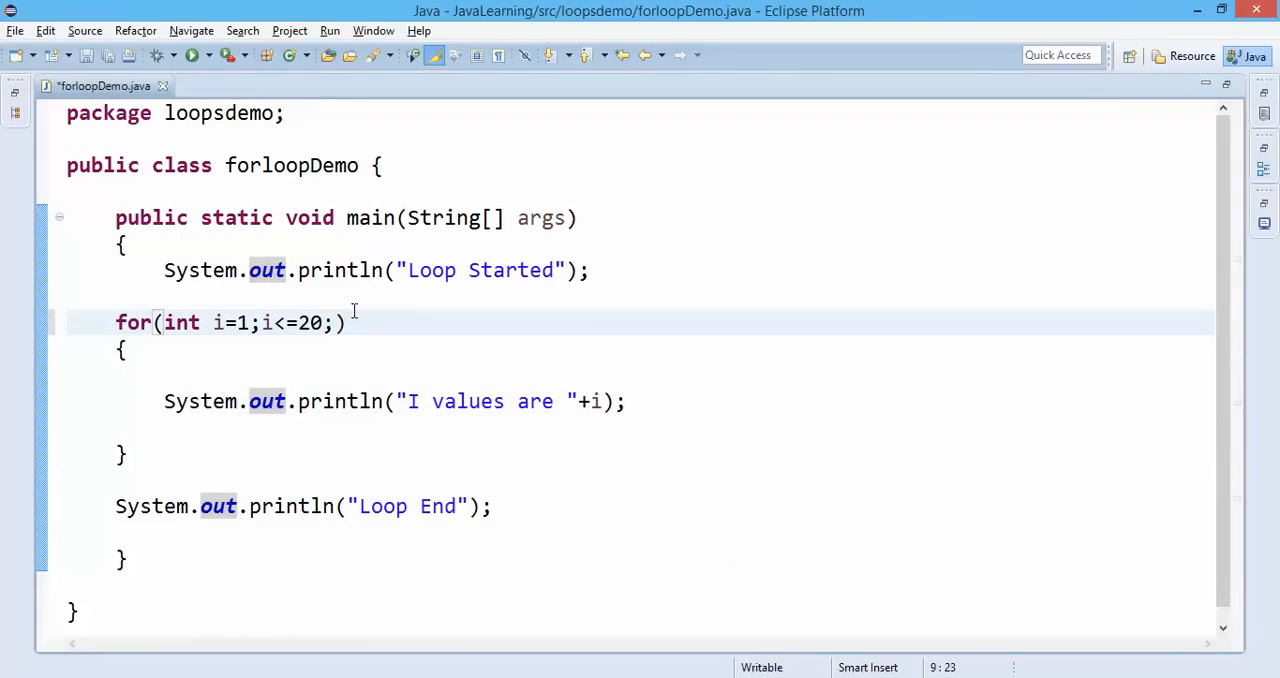
# Change the loop step to i=i+2, save, and rerun to print odd values 1 to 19.
pyautogui.write('i=i')
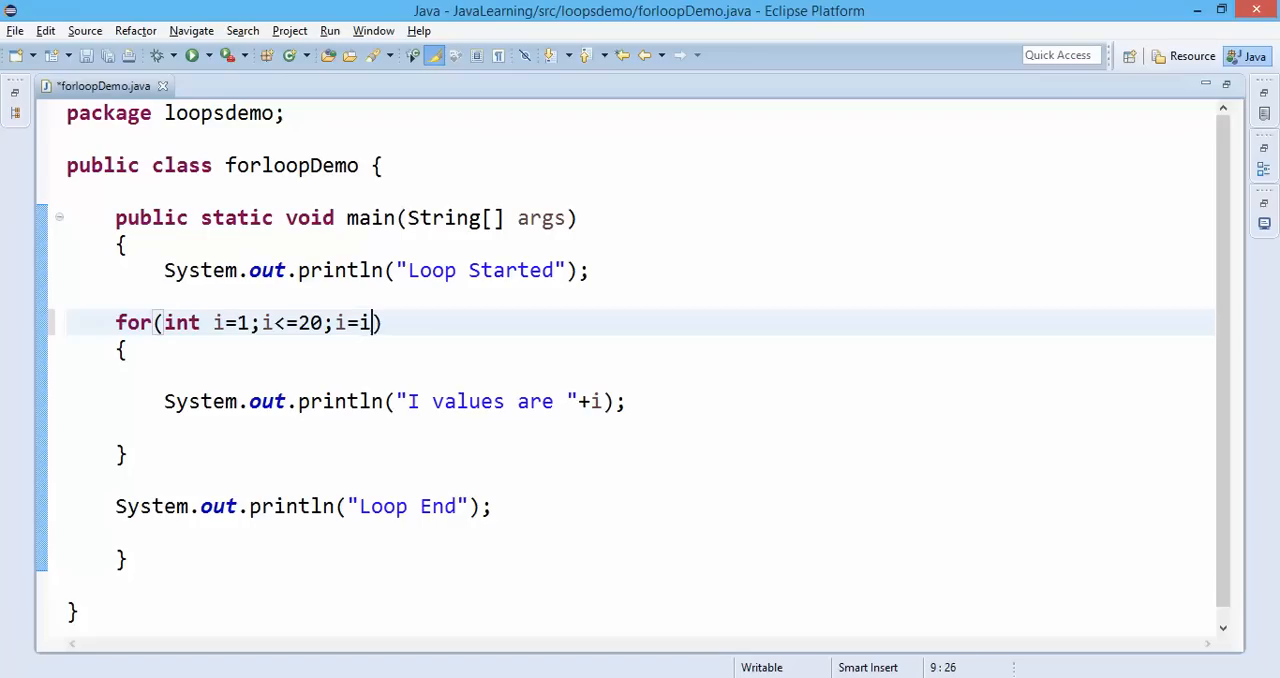
pyautogui.write('+2')
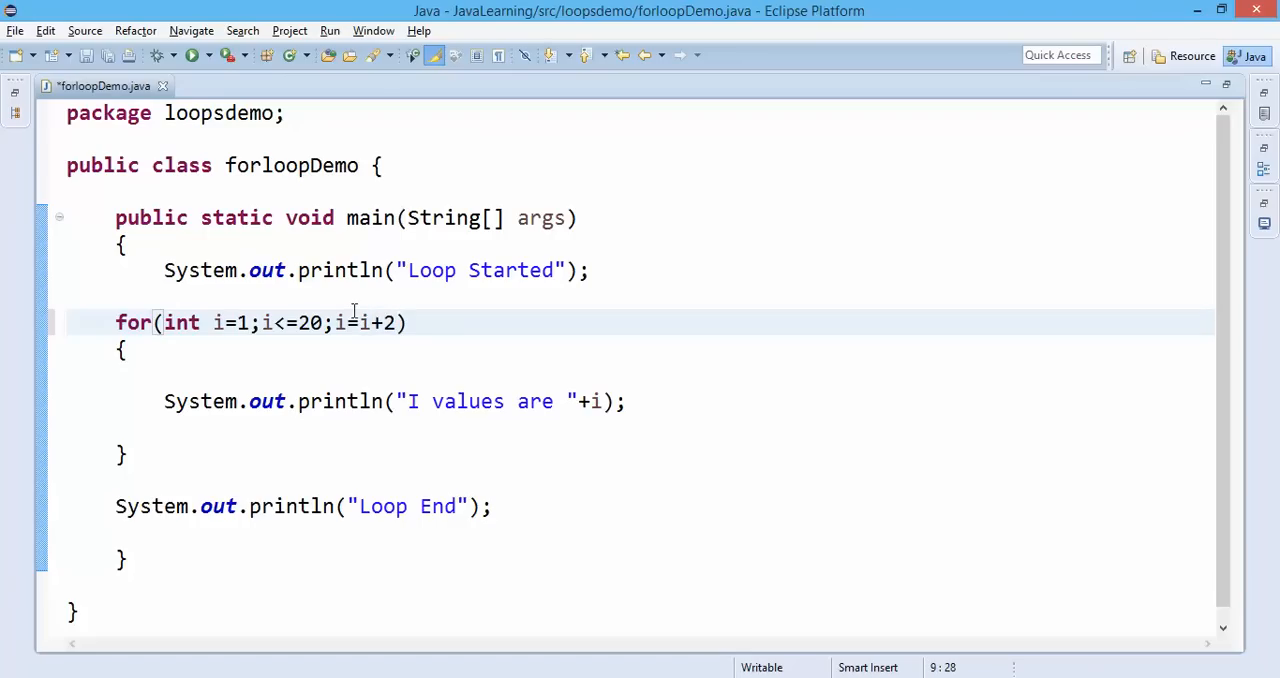
pyautogui.press('ctrl+s')
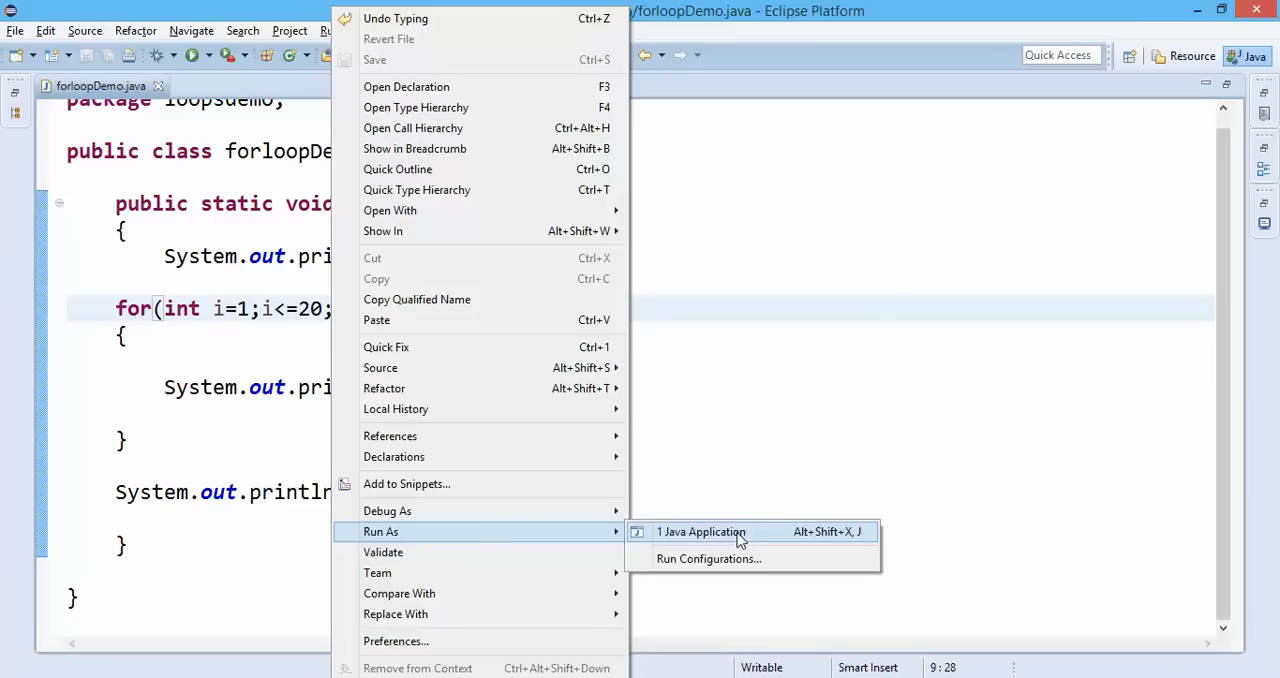
pyautogui.click(700, 532)
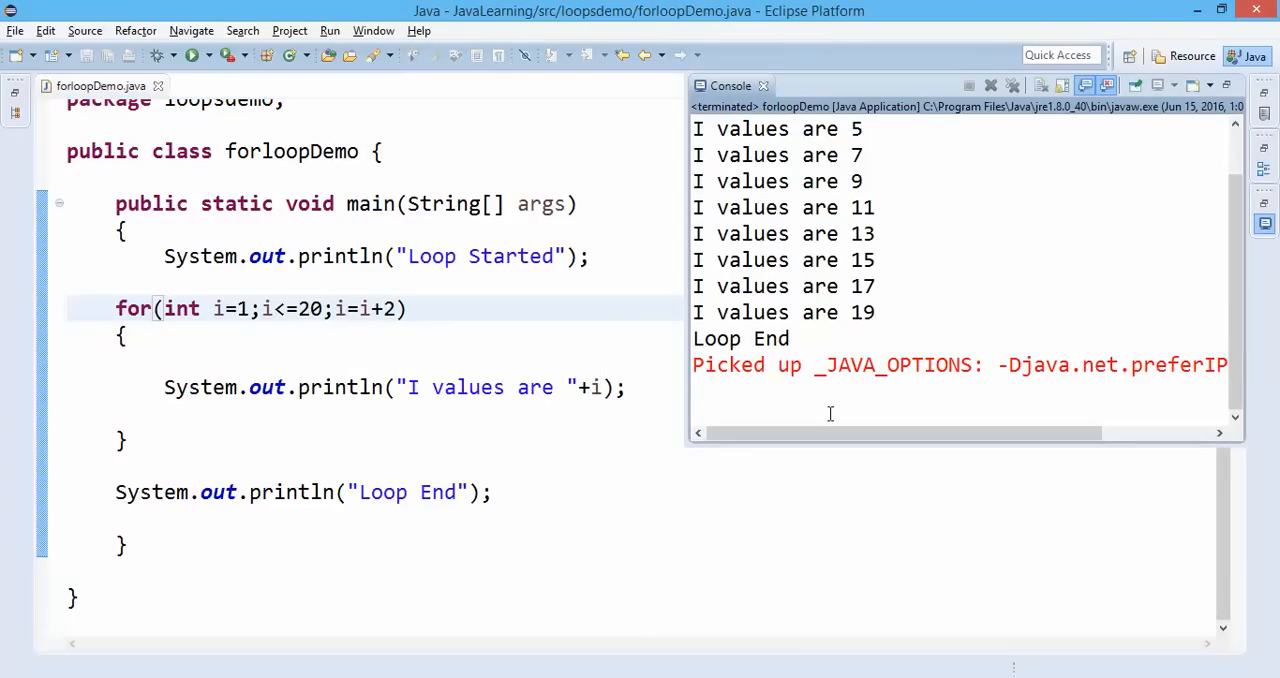
pyautogui.scroll(3)
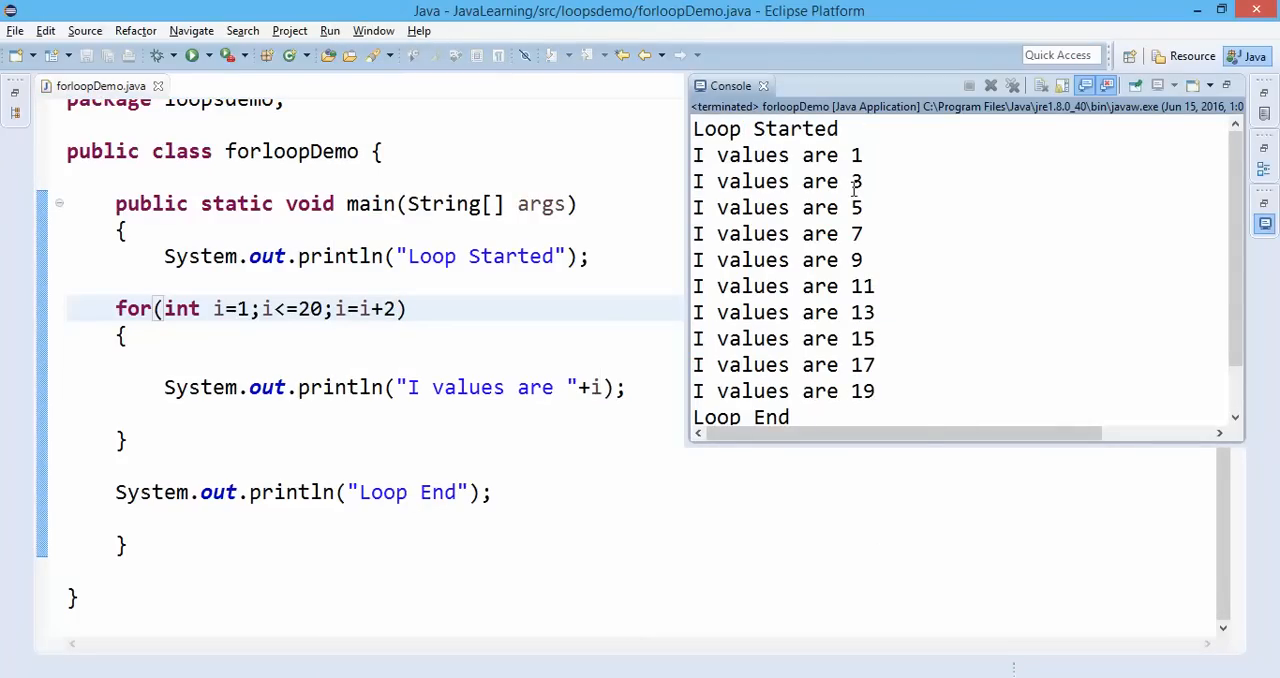
pyautogui.moveTo(722, 252)
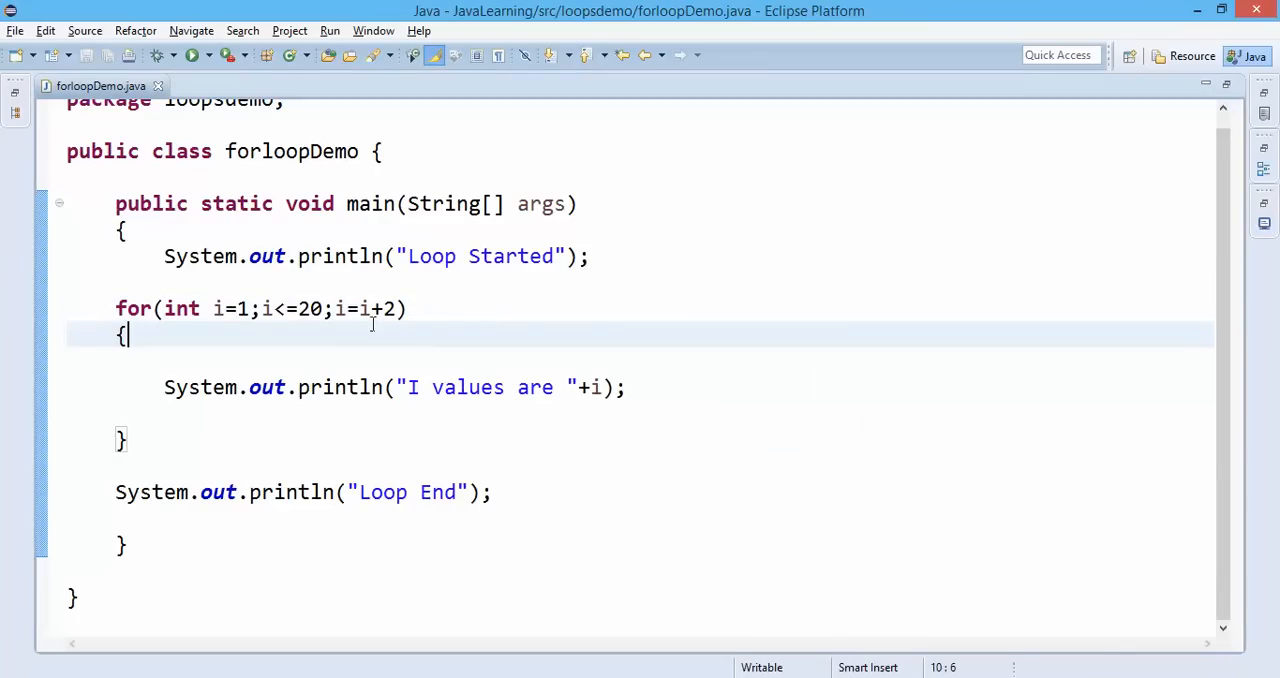
pyautogui.moveTo(356, 308)
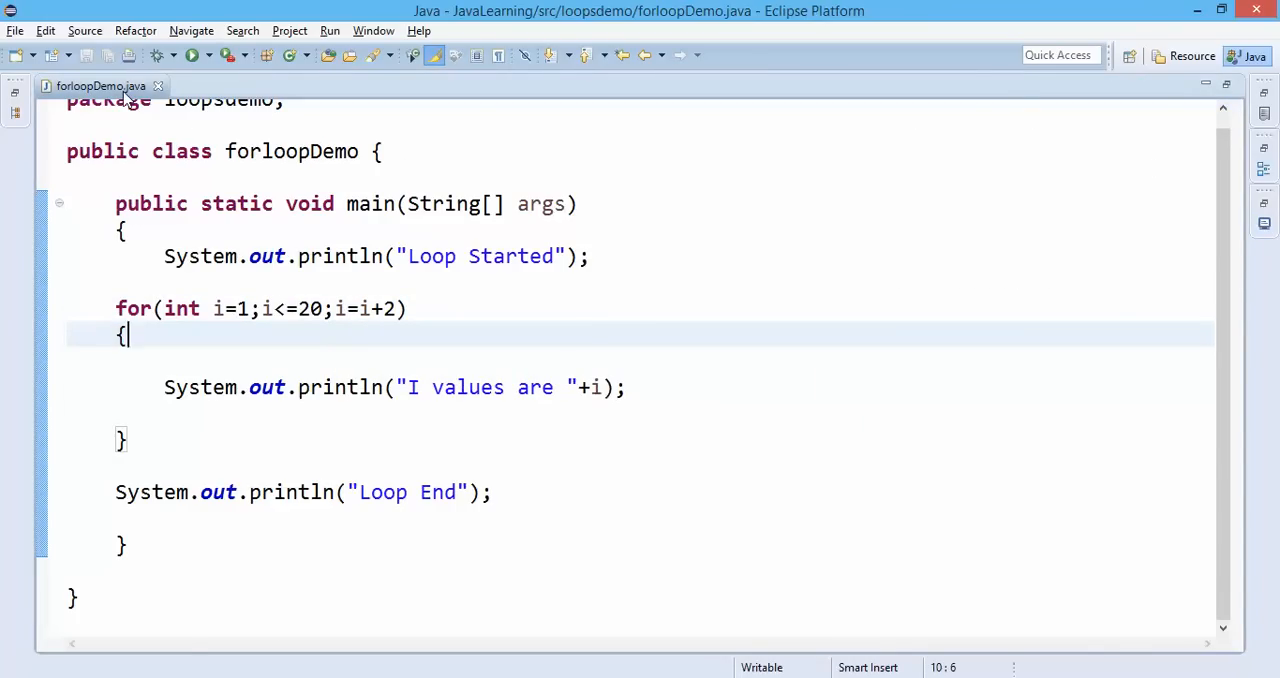
# Create a new class whileLoop in the loopsdemo package.
pyautogui.click(192, 56)
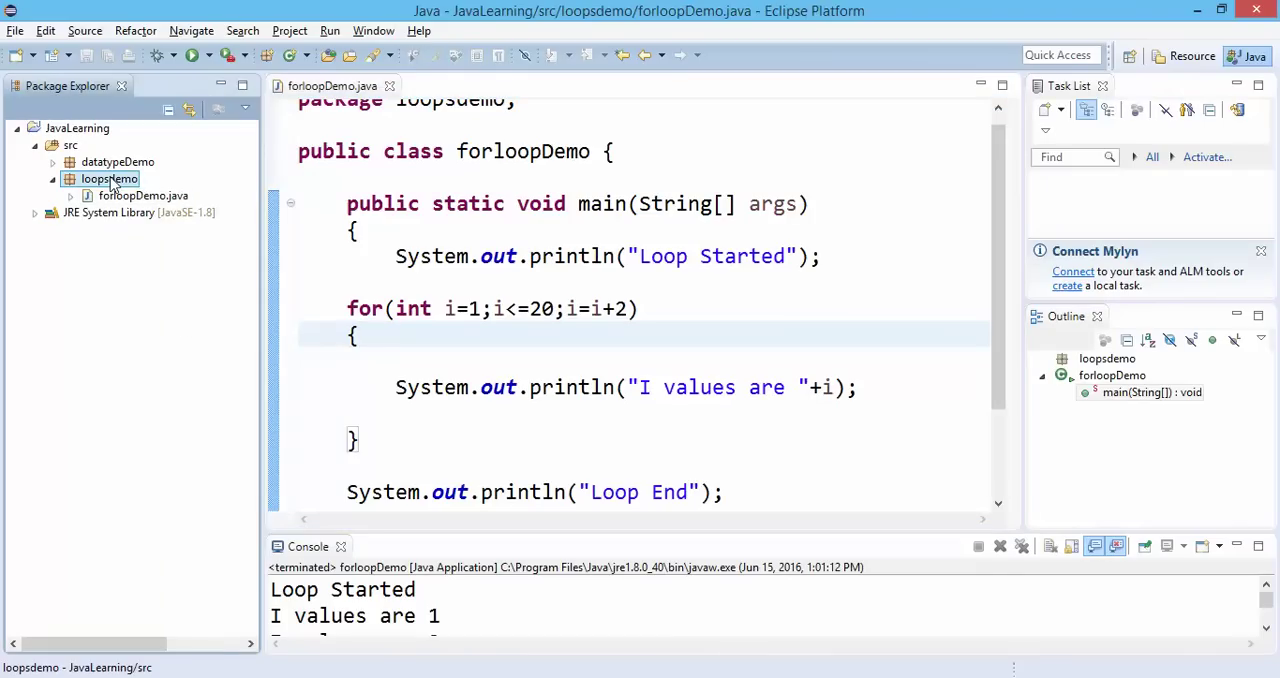
pyautogui.rightClick(108, 178)
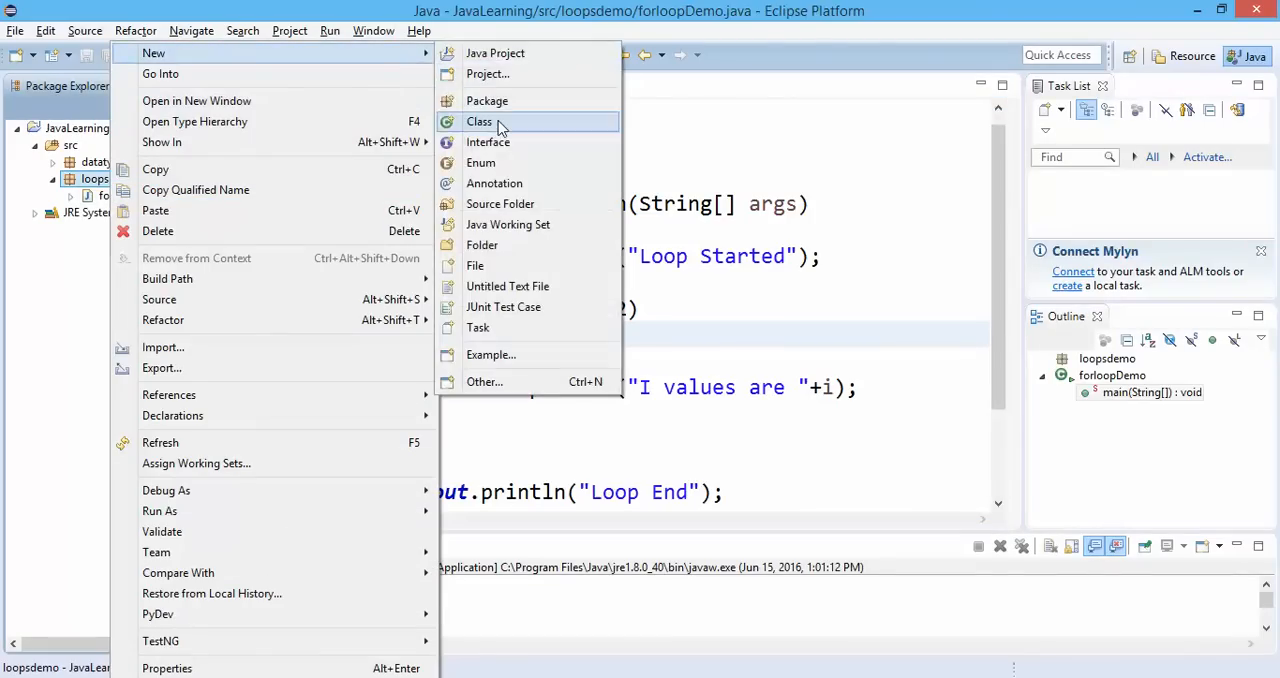
pyautogui.click(480, 120)
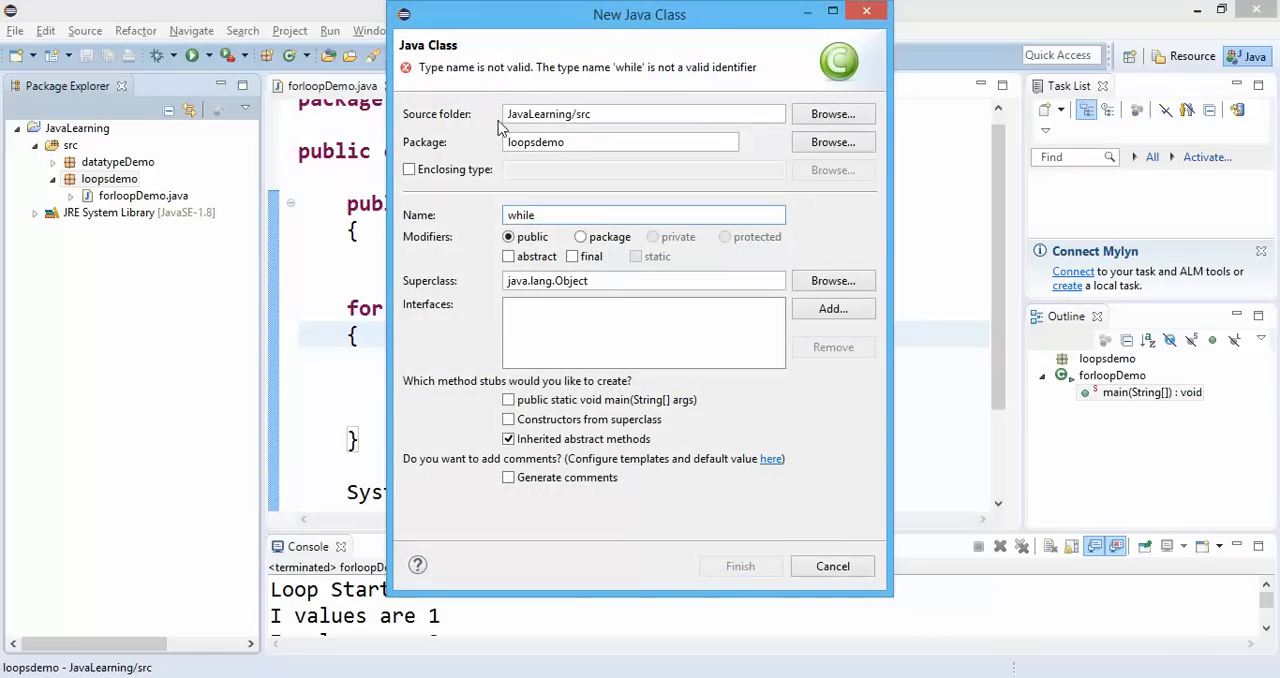
pyautogui.write('Loop')
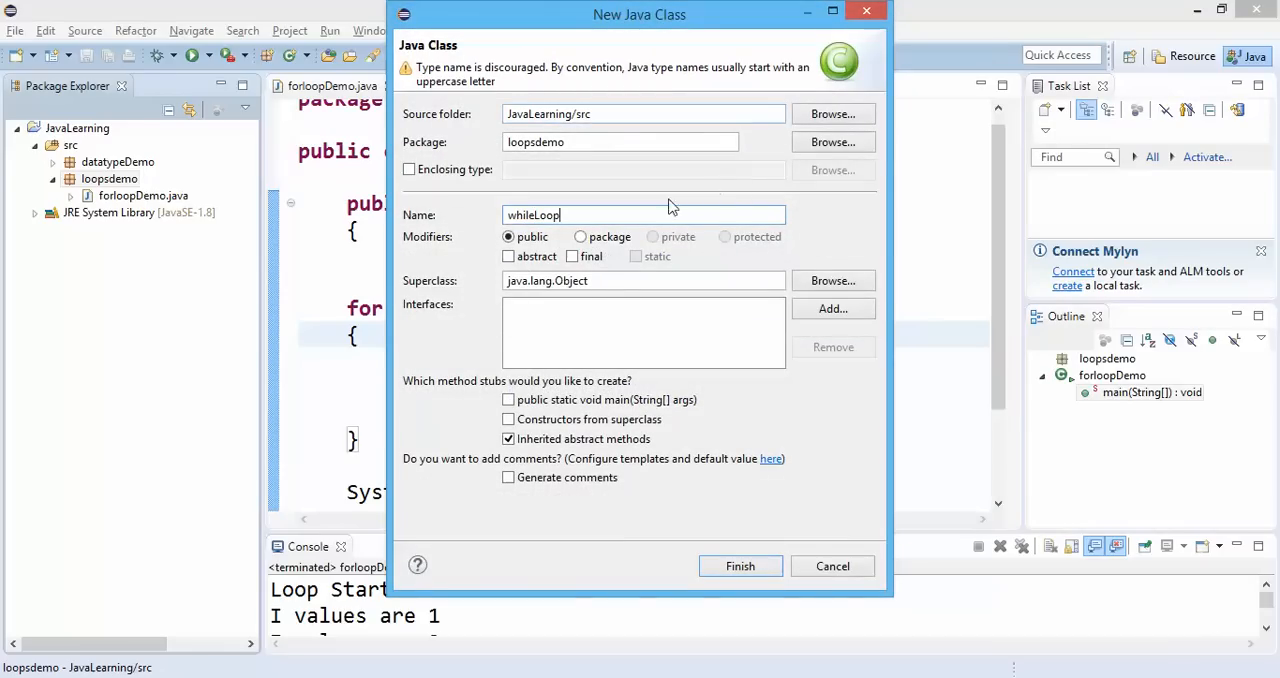
pyautogui.click(740, 566)
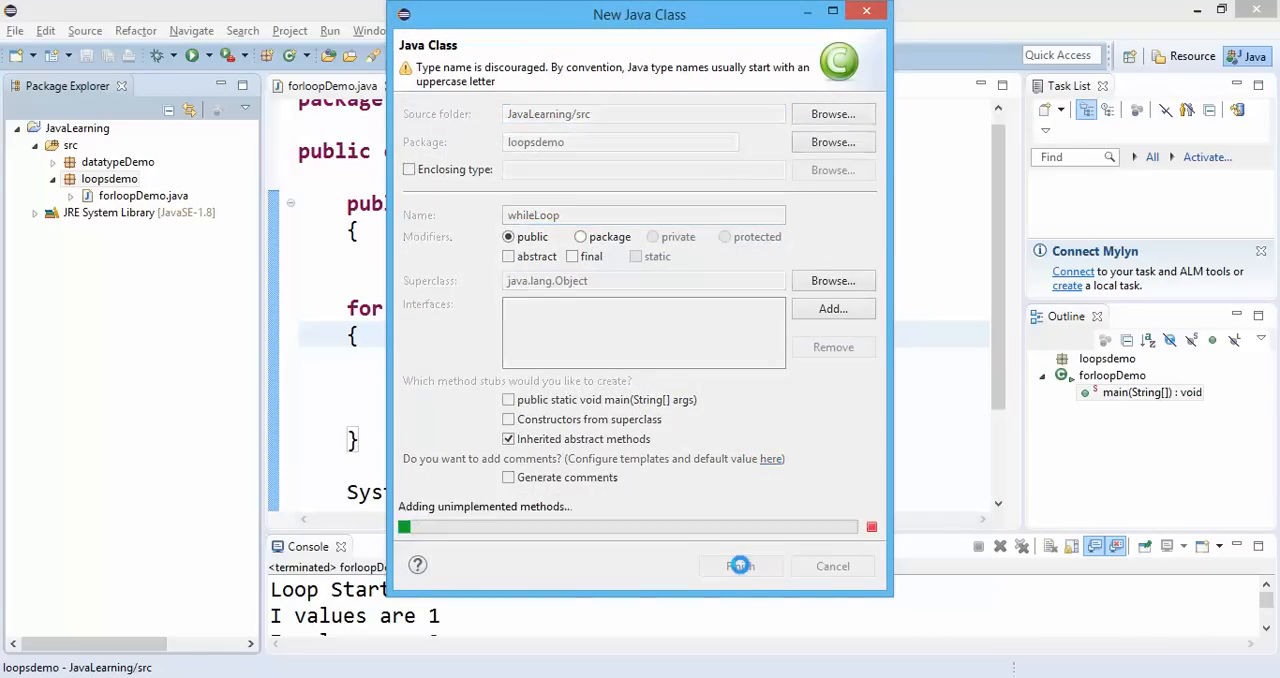
pyautogui.click(740, 566)
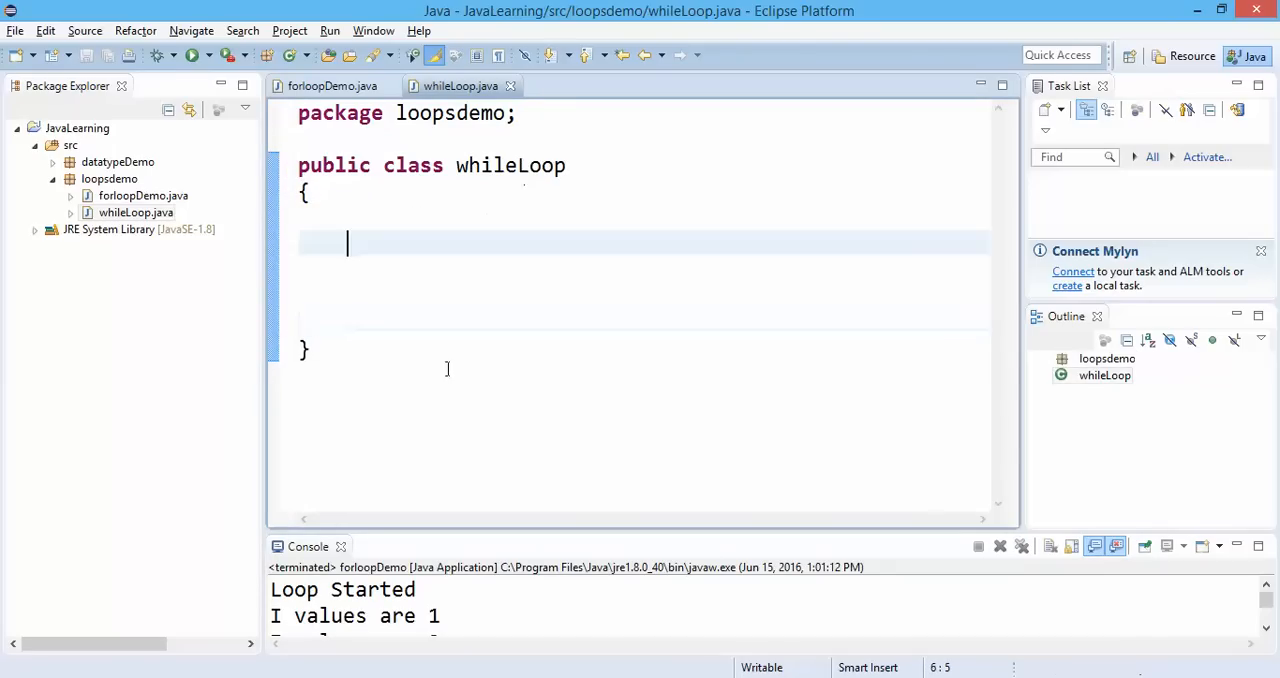
# Write a public static void main method declaring int count=50.
pyautogui.press('alt+tab')
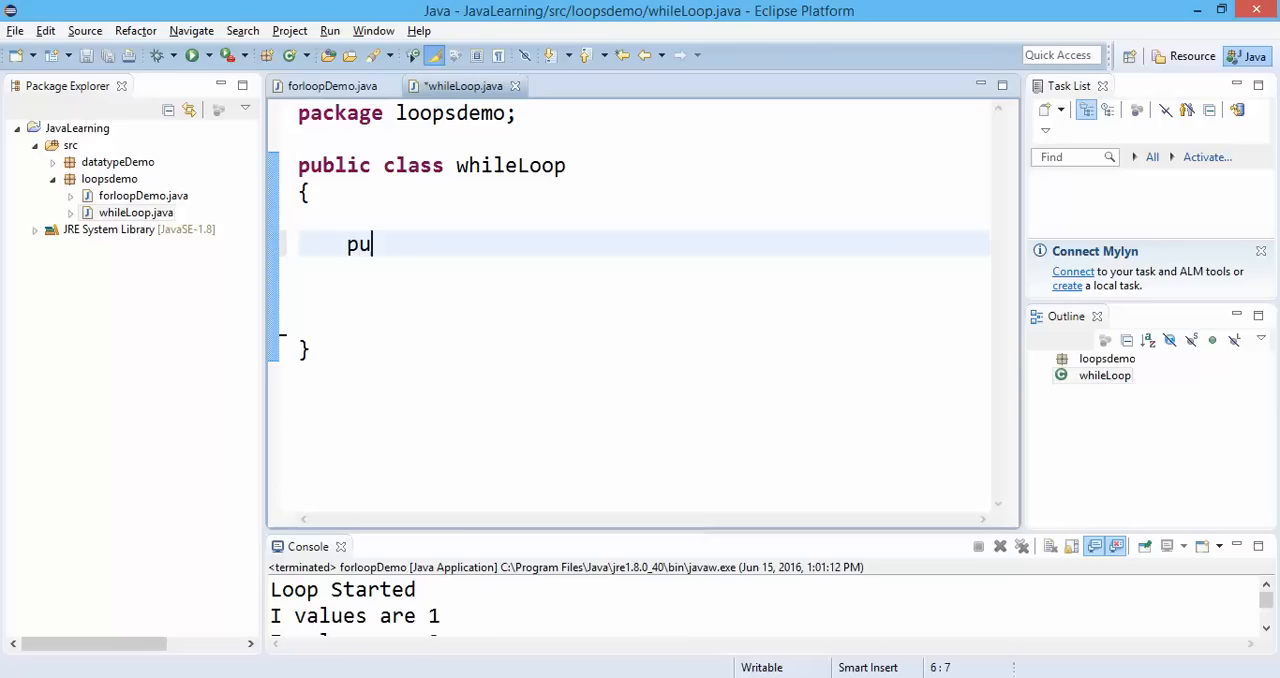
pyautogui.write('blic stat')
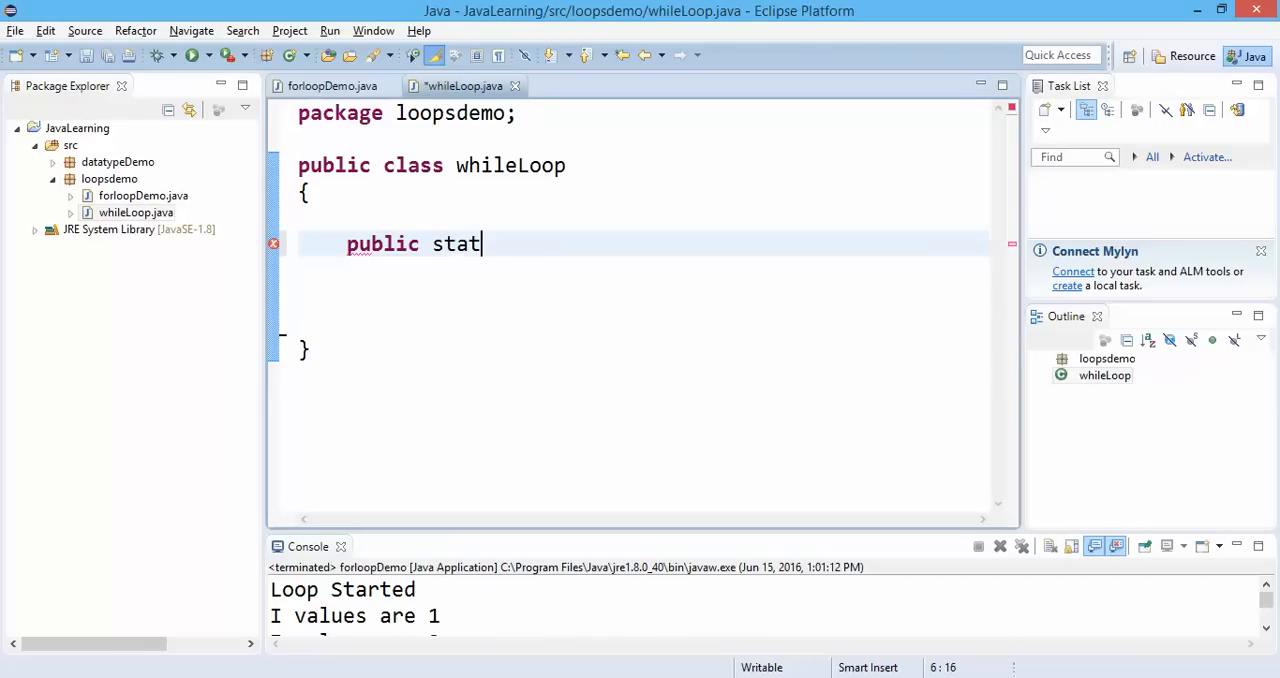
pyautogui.write('ic void a')
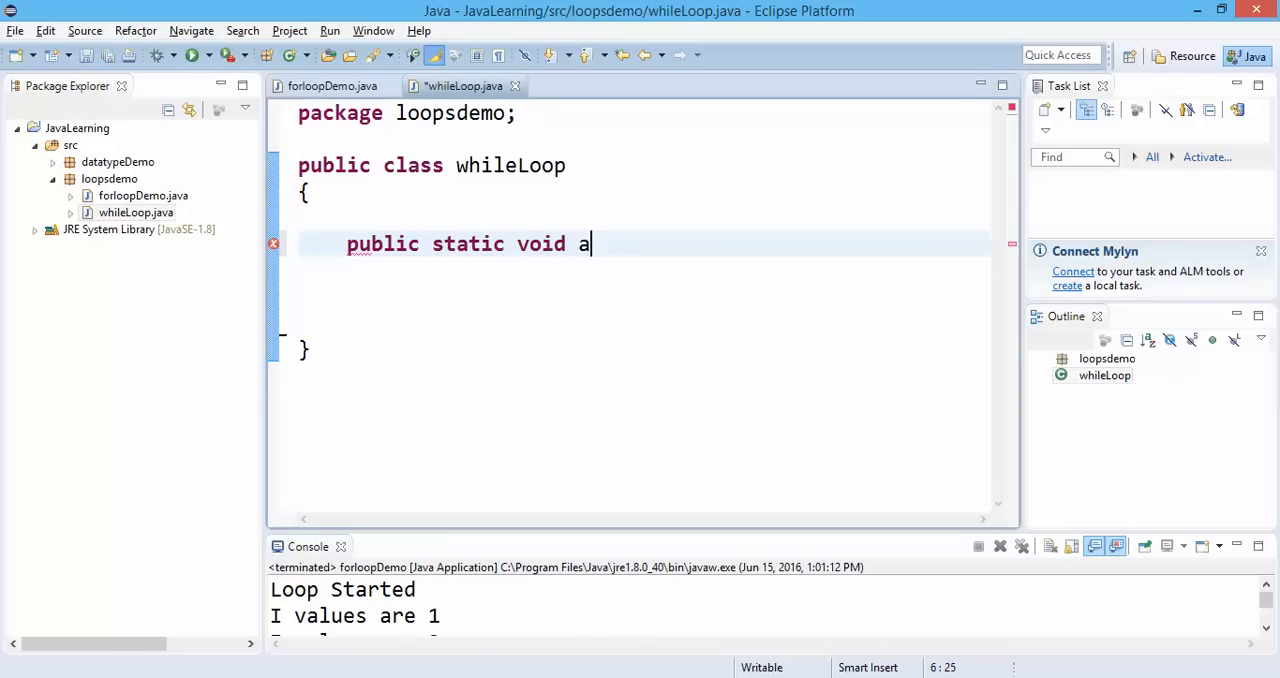
pyautogui.write('main(String []args')
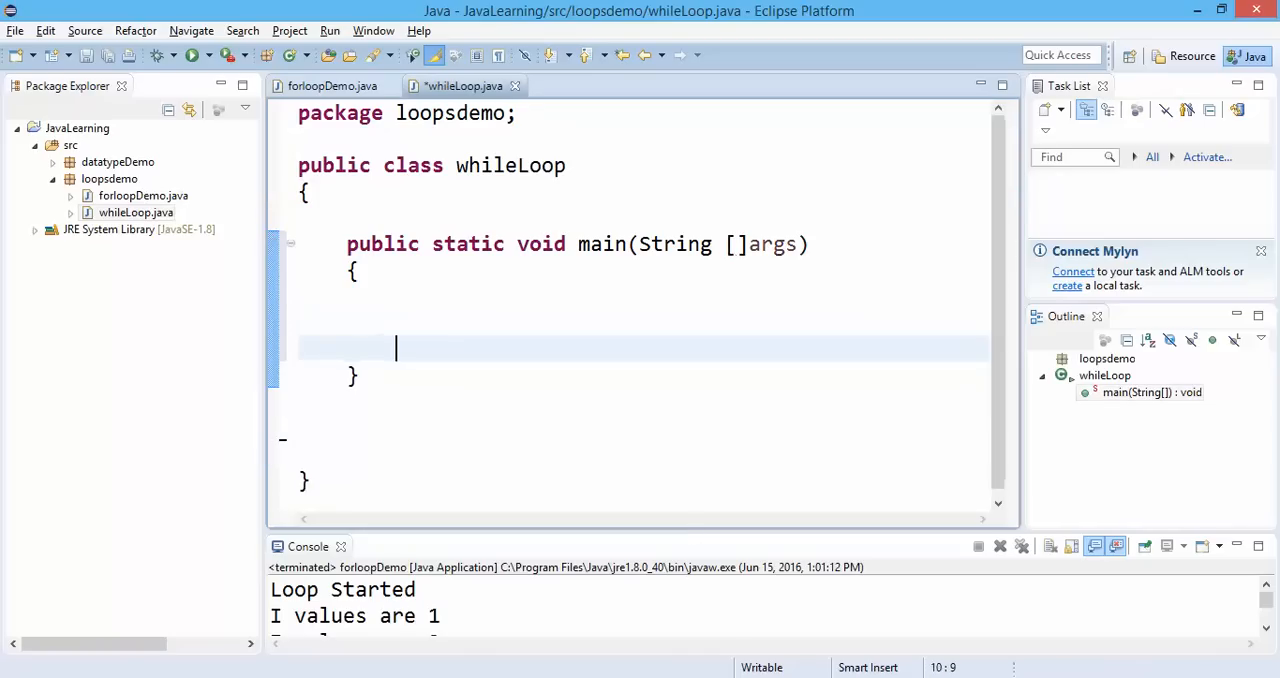
pyautogui.write('int')
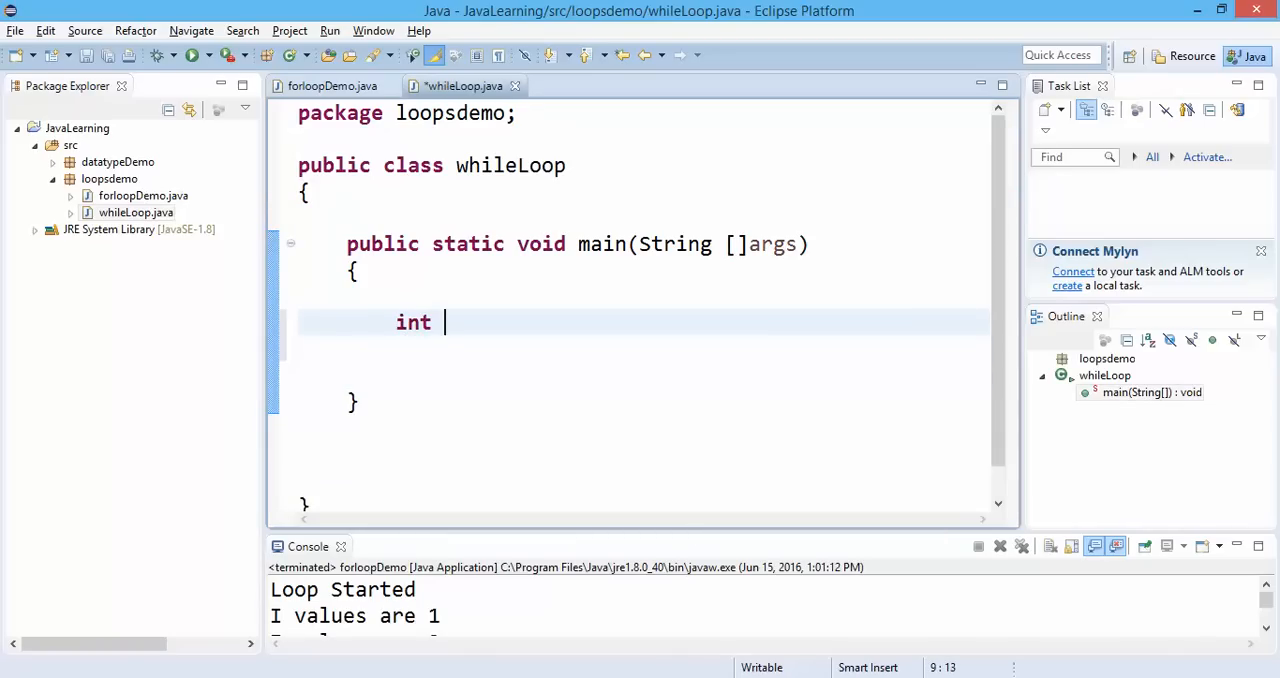
pyautogui.write('mraj')
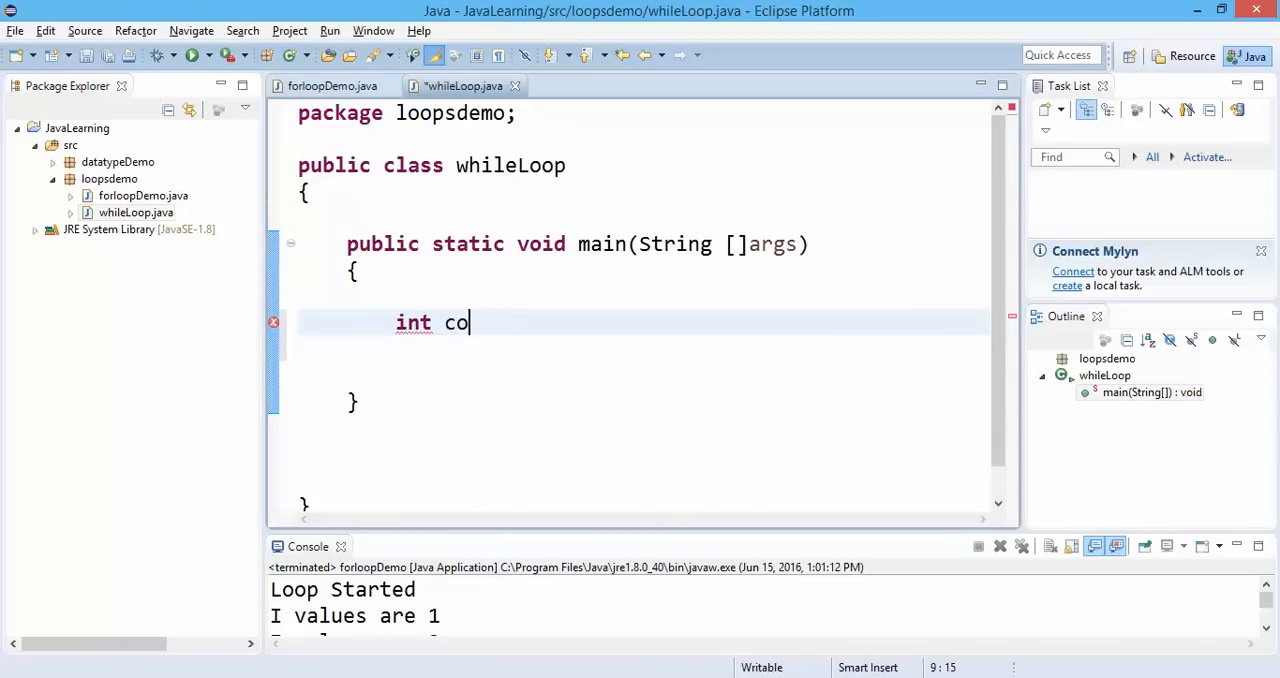
pyautogui.write('unt=5')
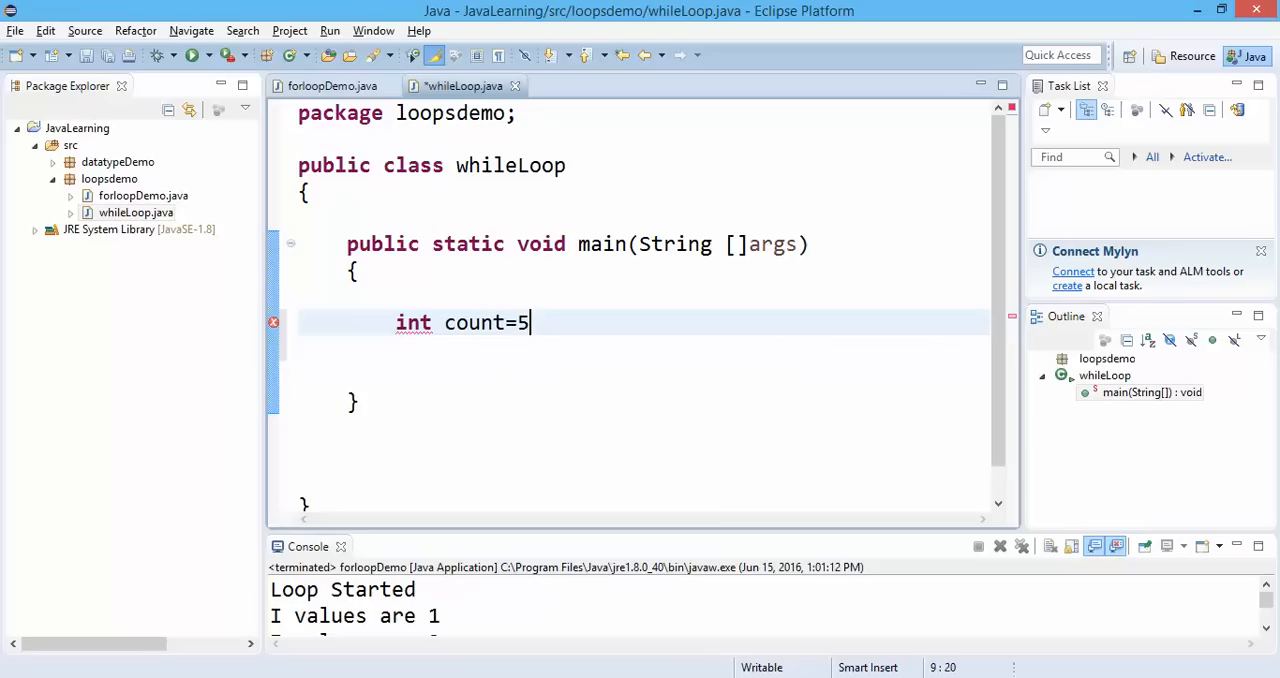
pyautogui.write('0;')
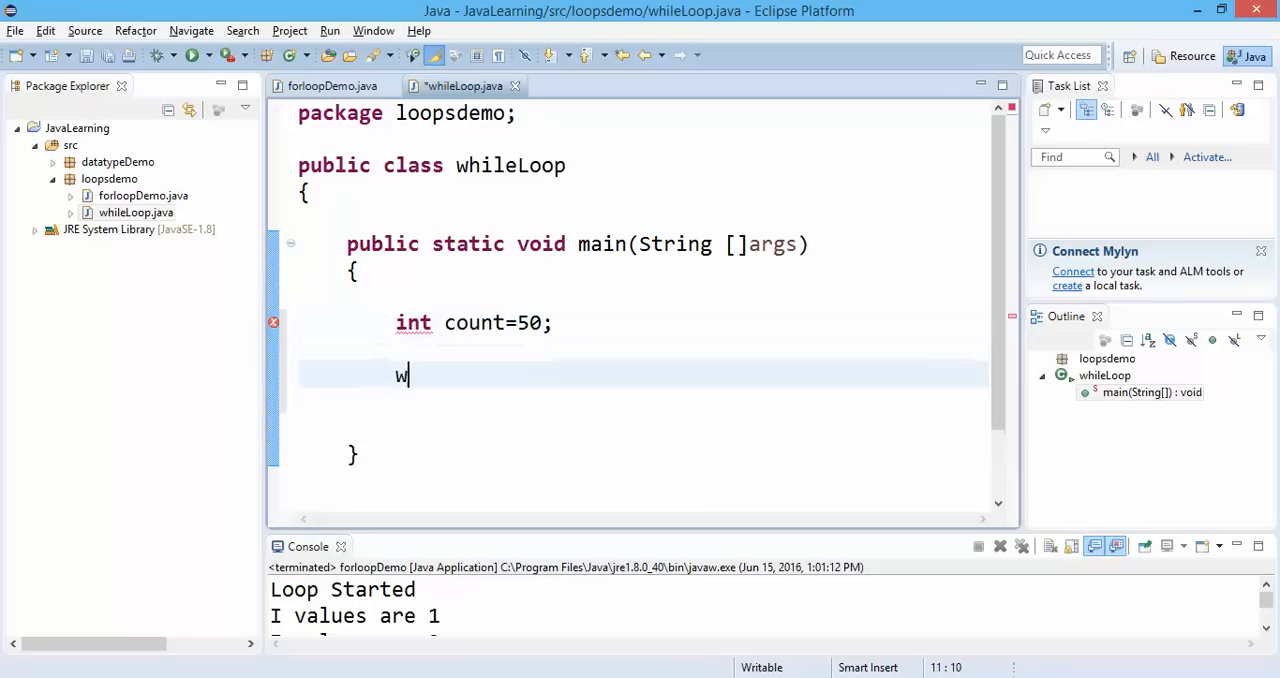
# Add while(count<80) printing "values are "+count and incrementing count.
pyautogui.write('hile()')
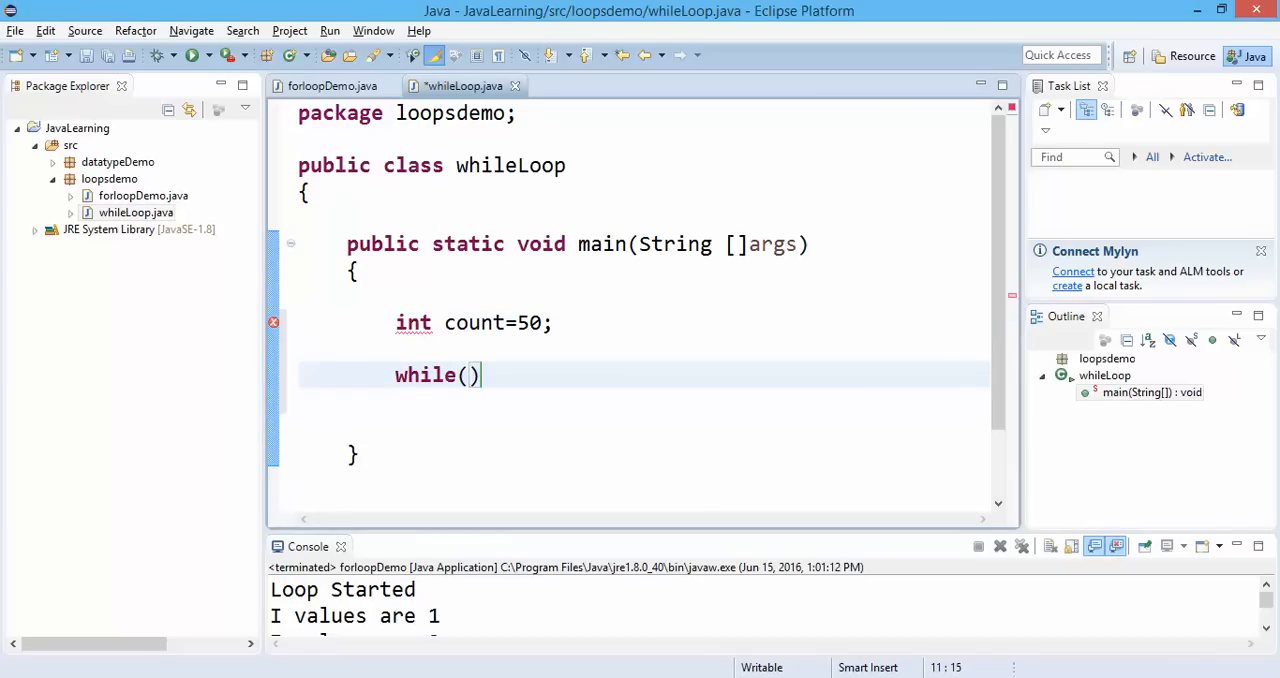
pyautogui.write('count')
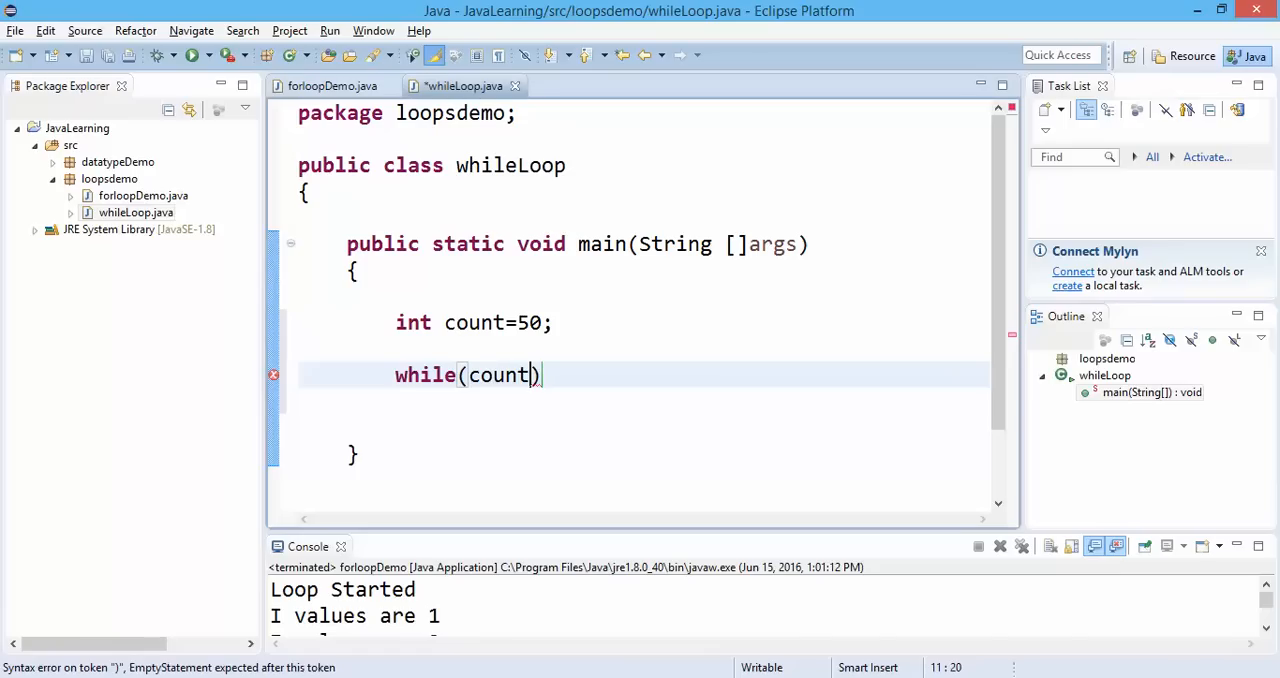
pyautogui.write('<')
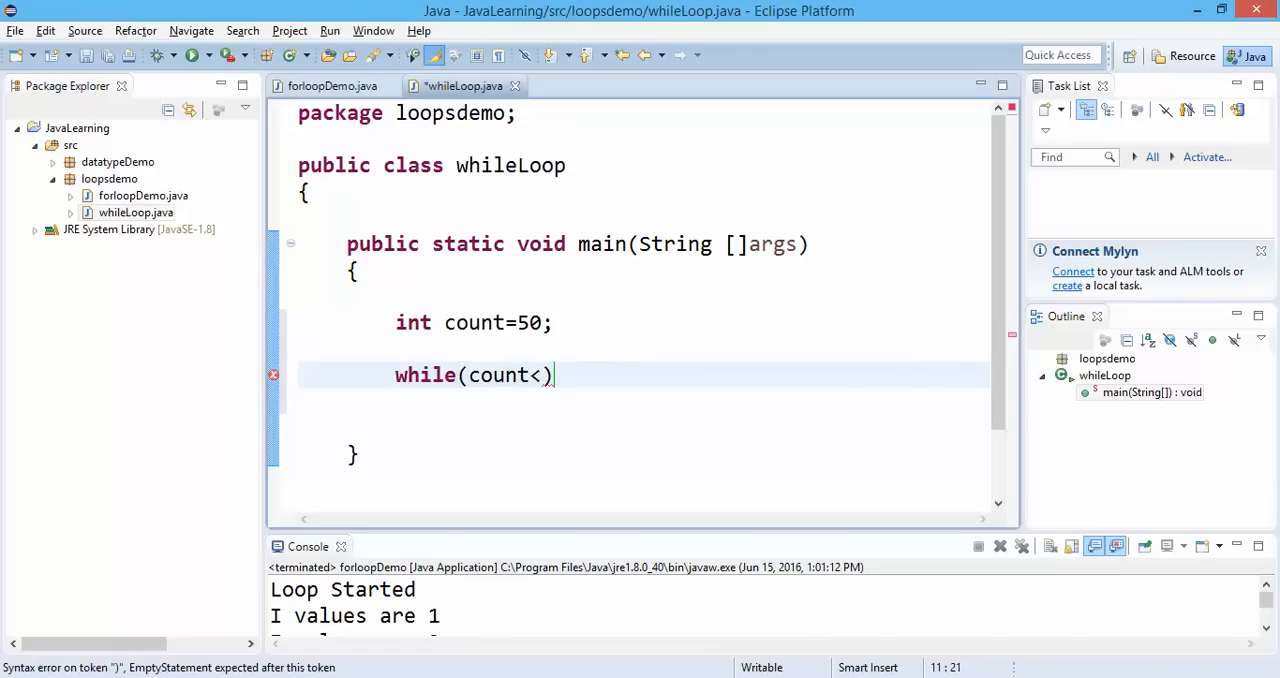
pyautogui.write('80')
pyautogui.write('{')
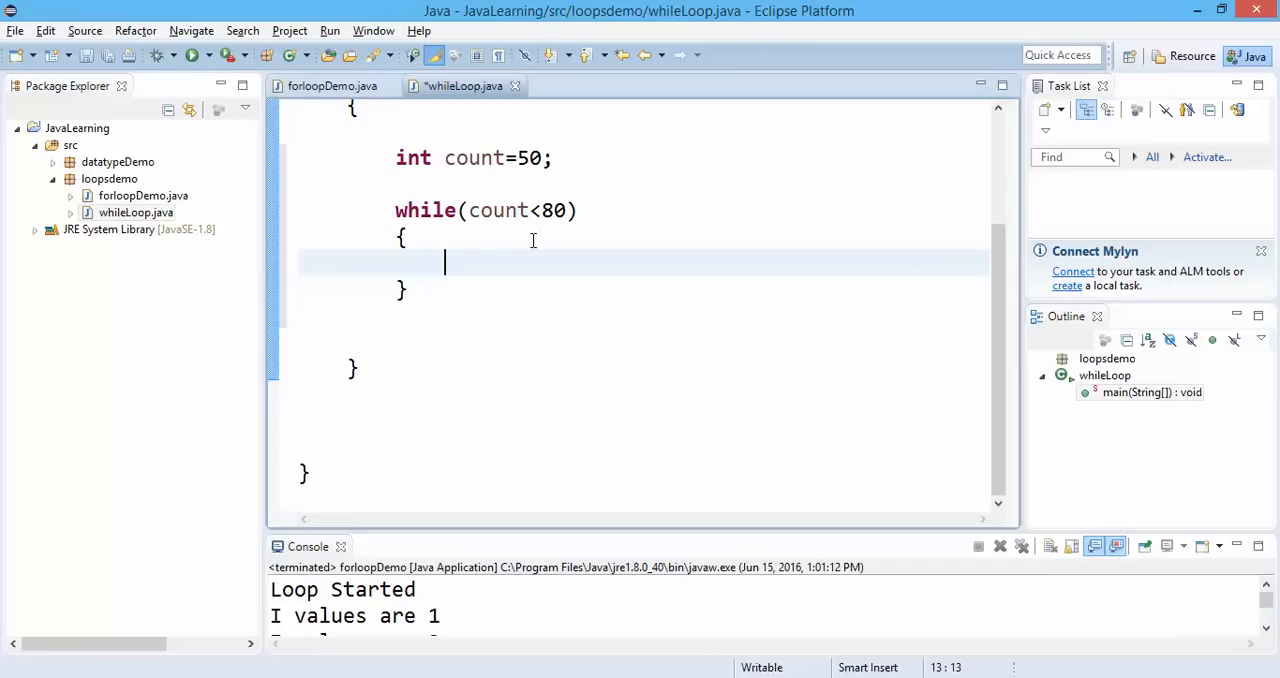
pyautogui.write('System.out.println();')
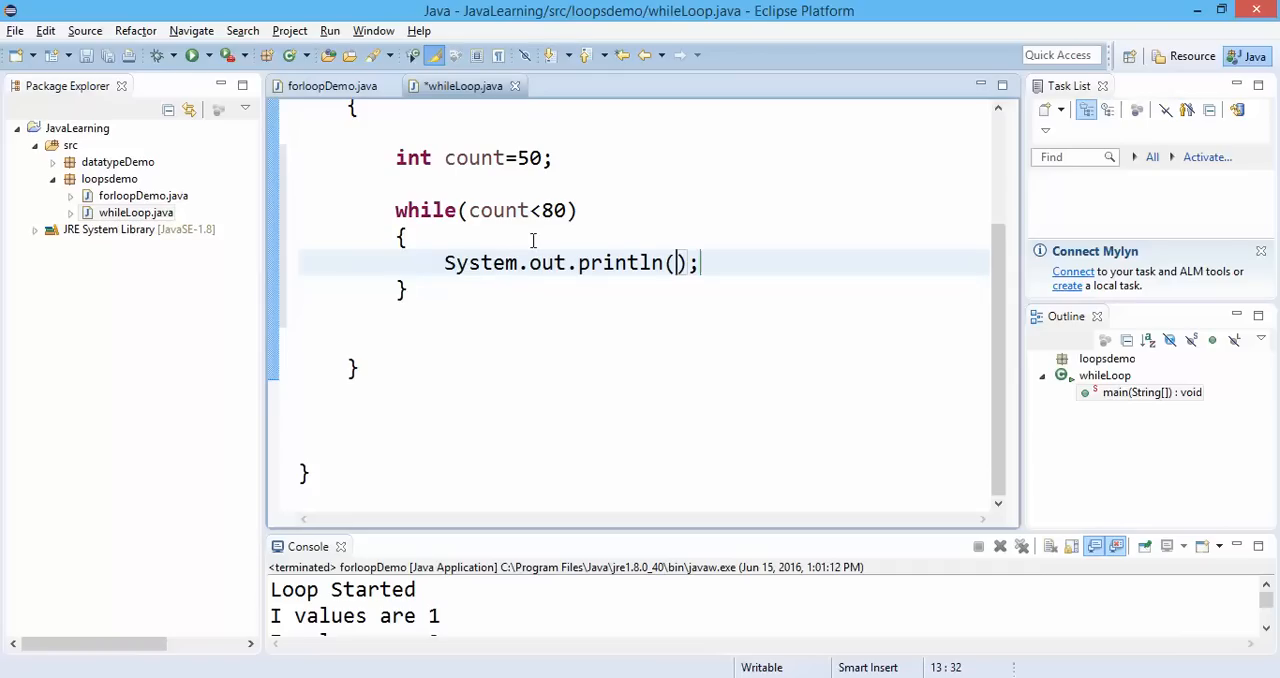
pyautogui.write('"')
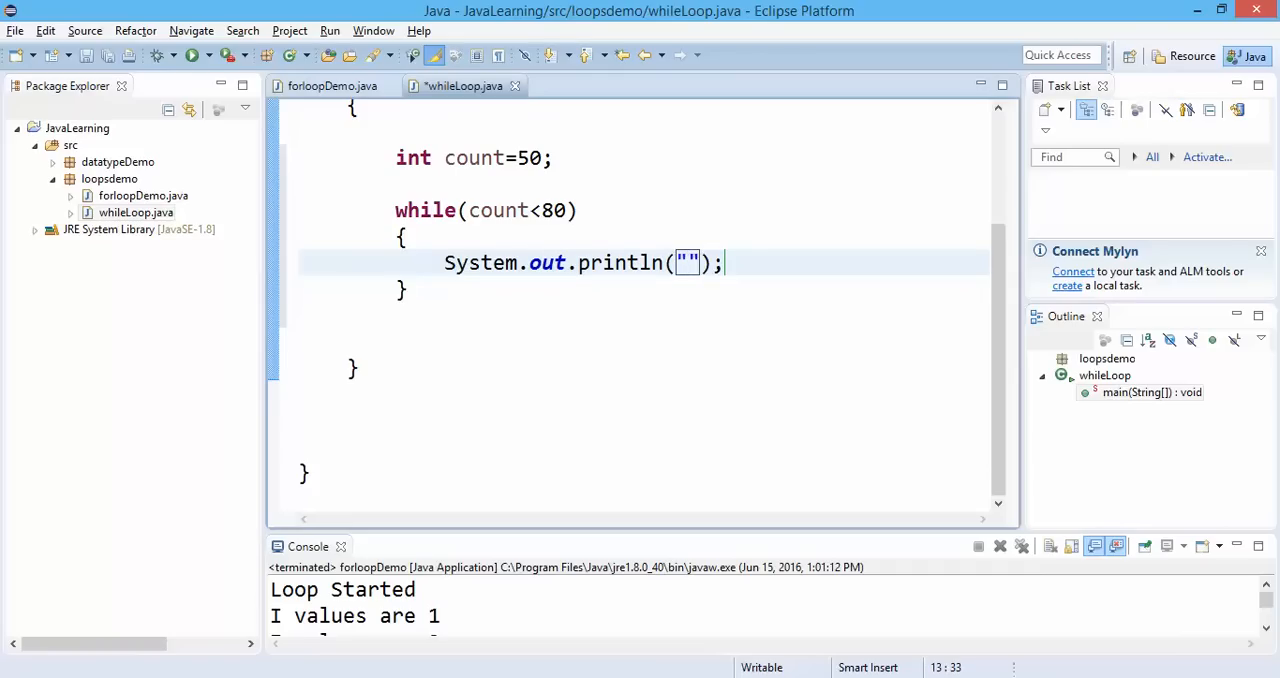
pyautogui.write('values a')
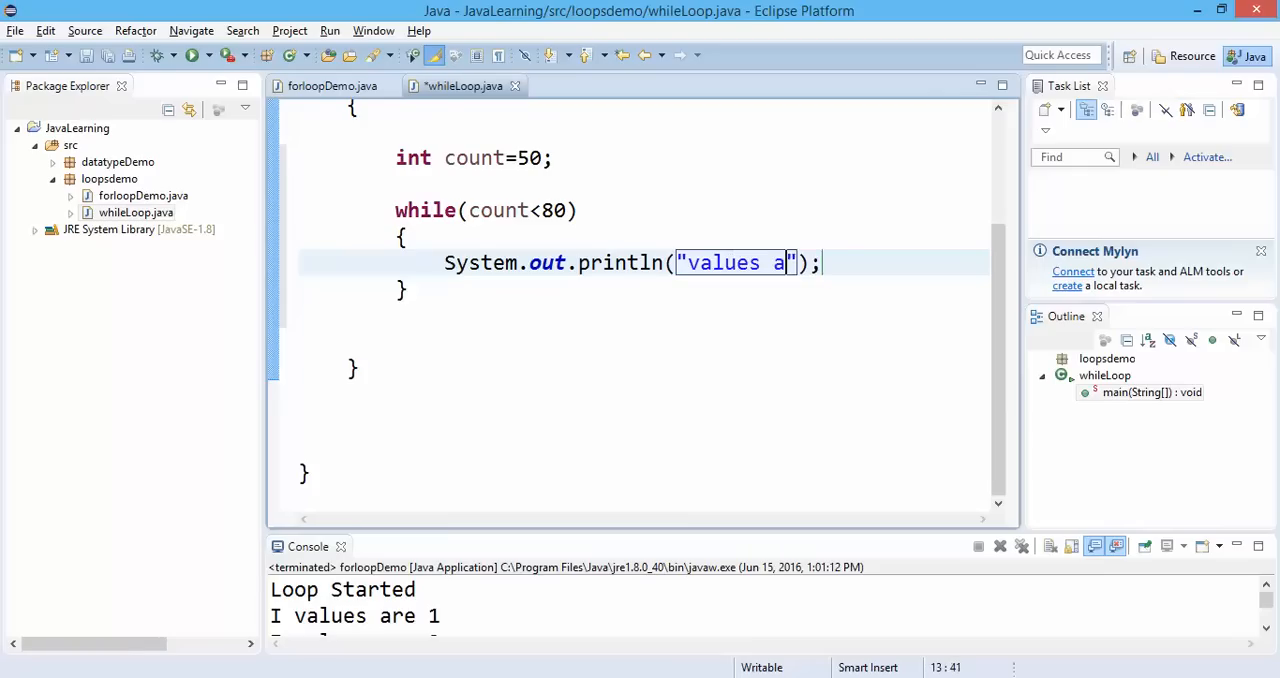
pyautogui.write('re "+c')
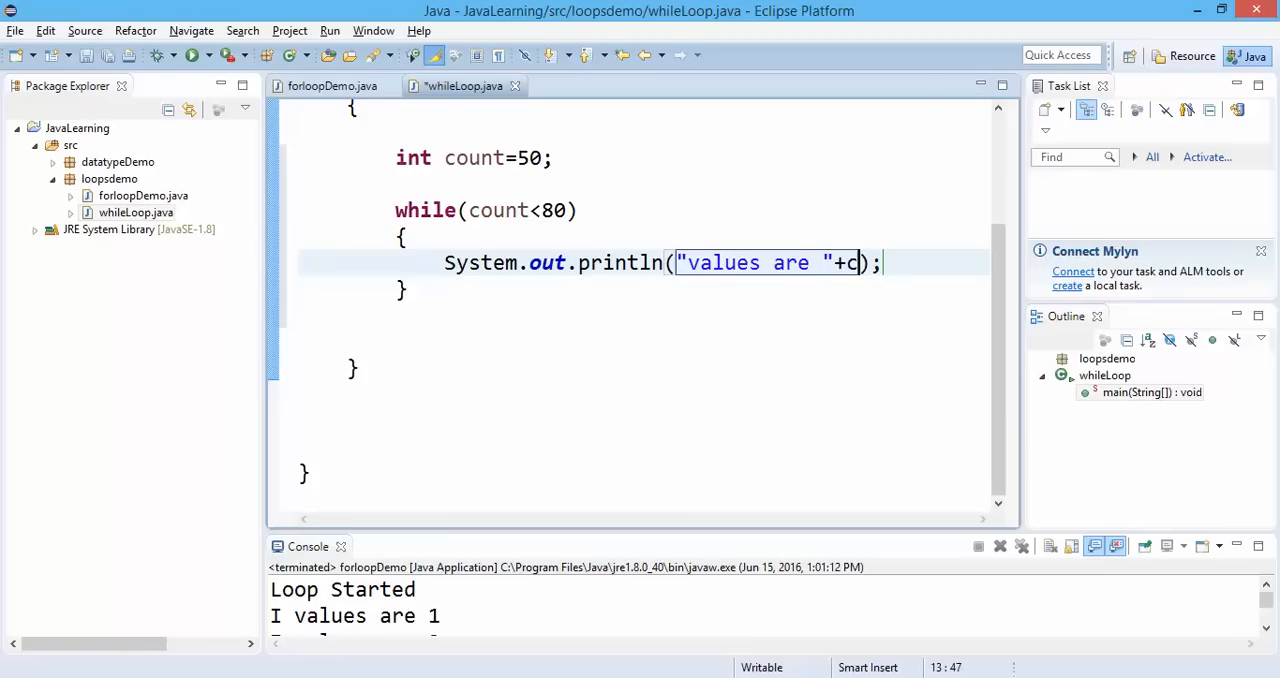
pyautogui.write('ount')
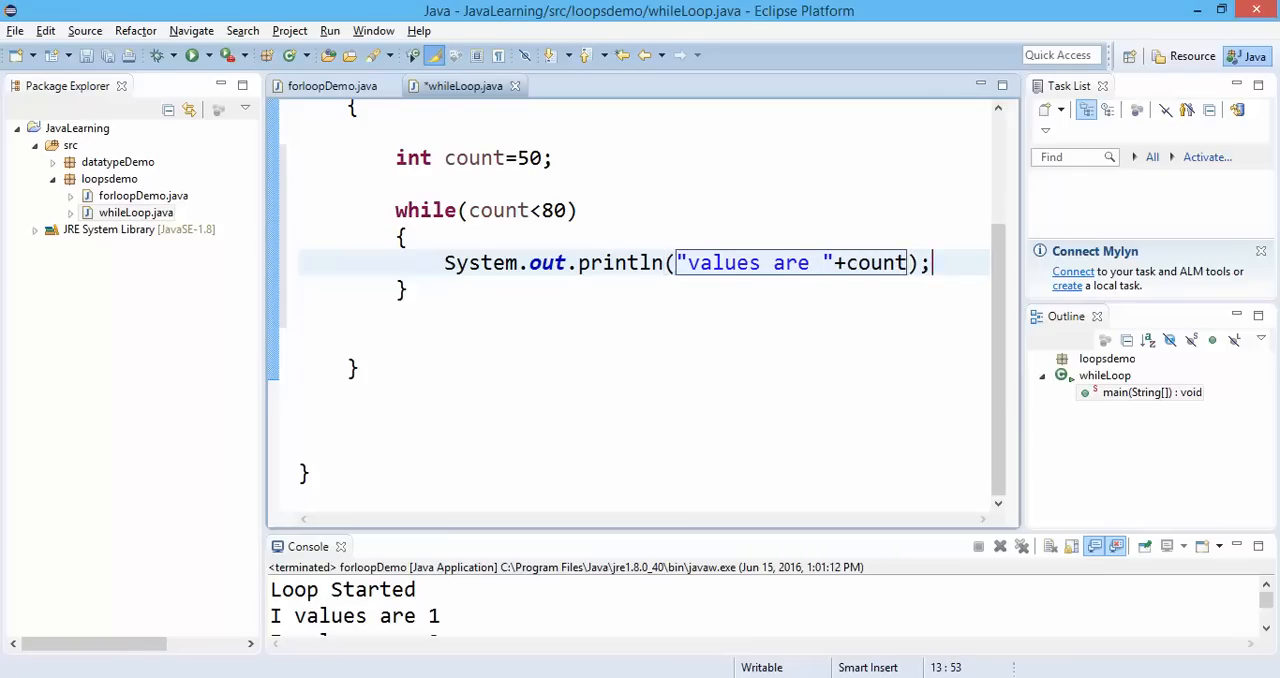
pyautogui.write('count')
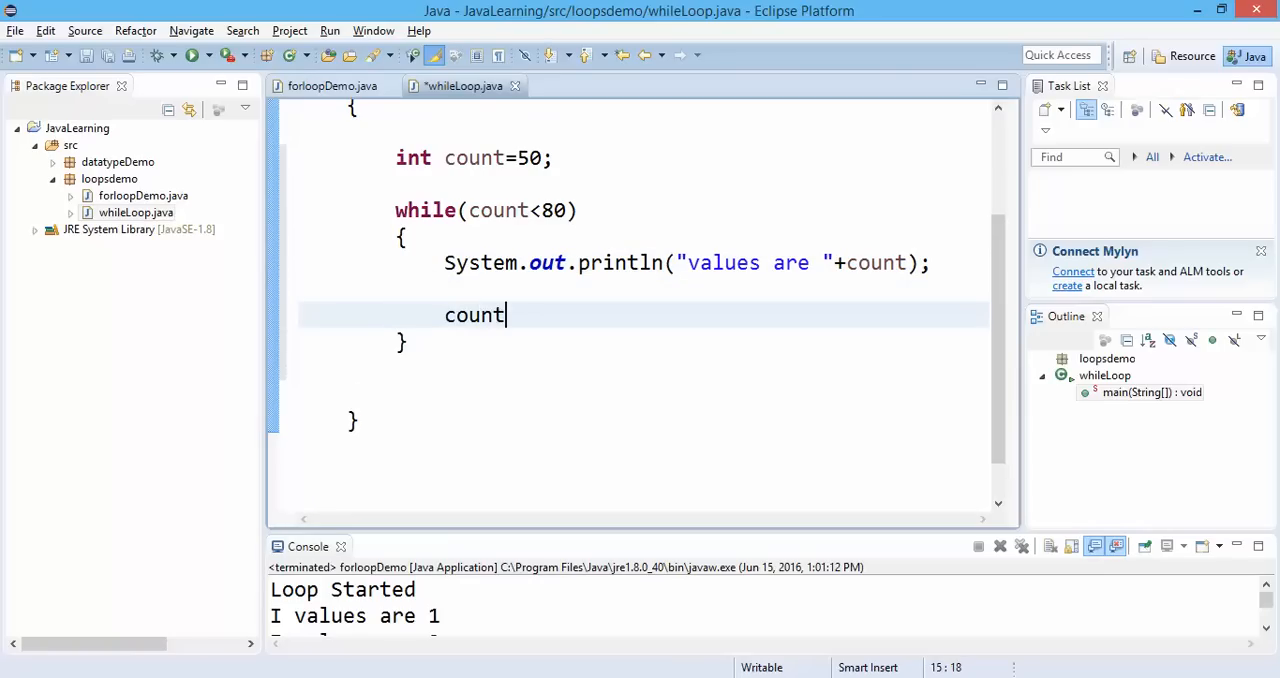
pyautogui.write('++;')
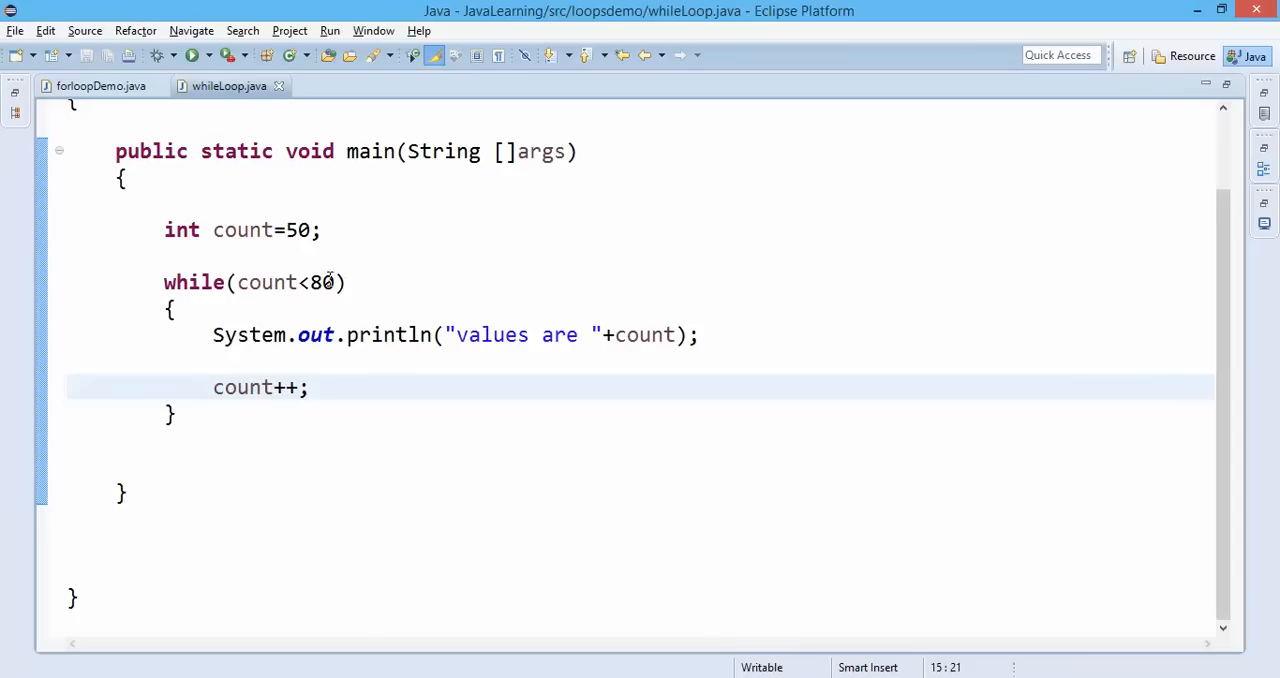
pyautogui.doubleClick(322, 282)
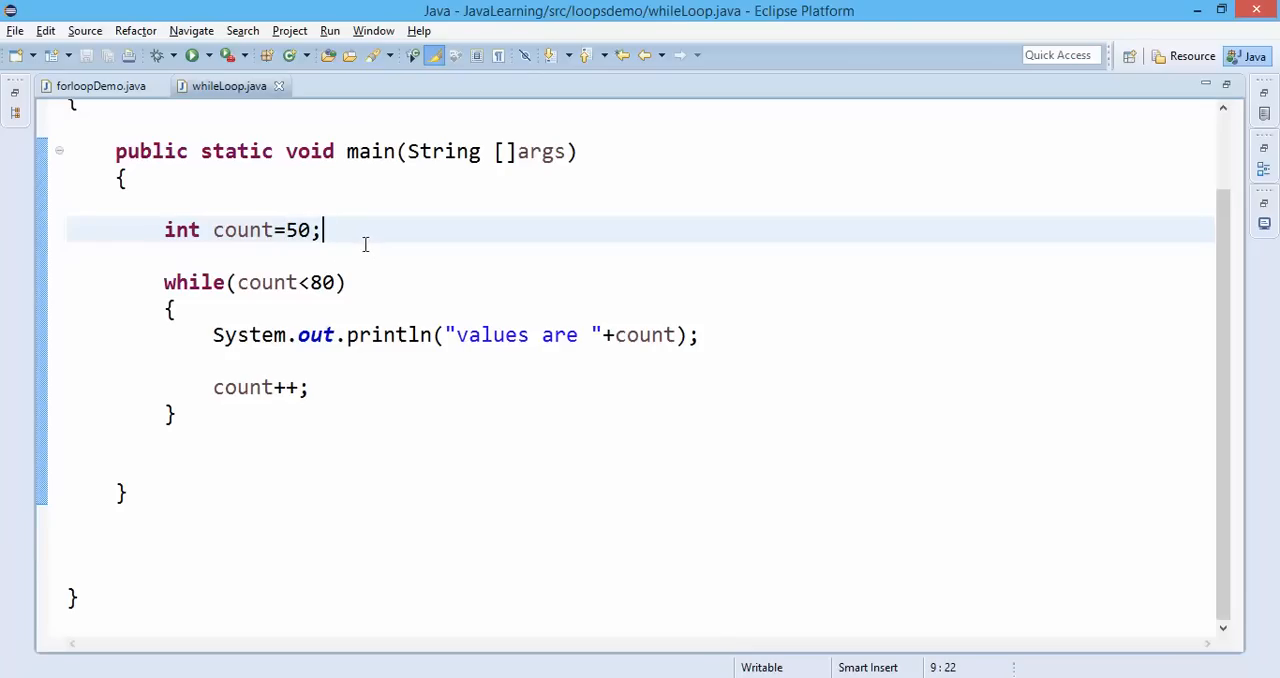
pyautogui.moveTo(316, 358)
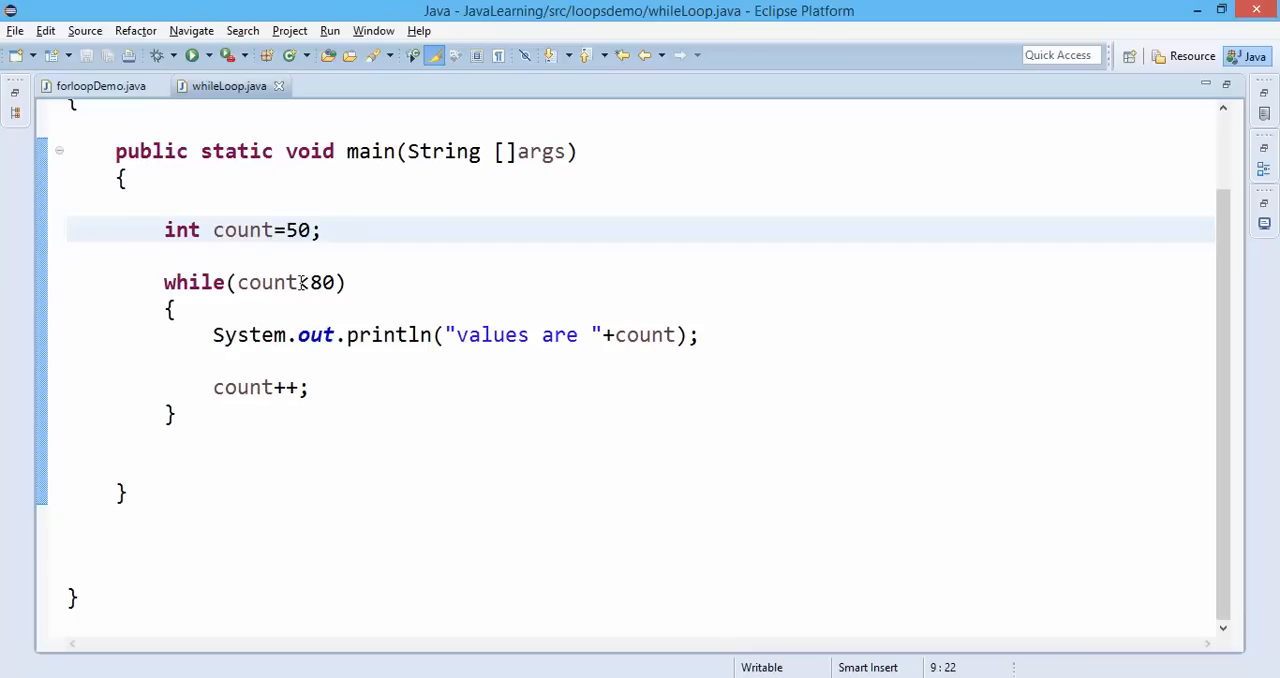
pyautogui.doubleClick(264, 282)
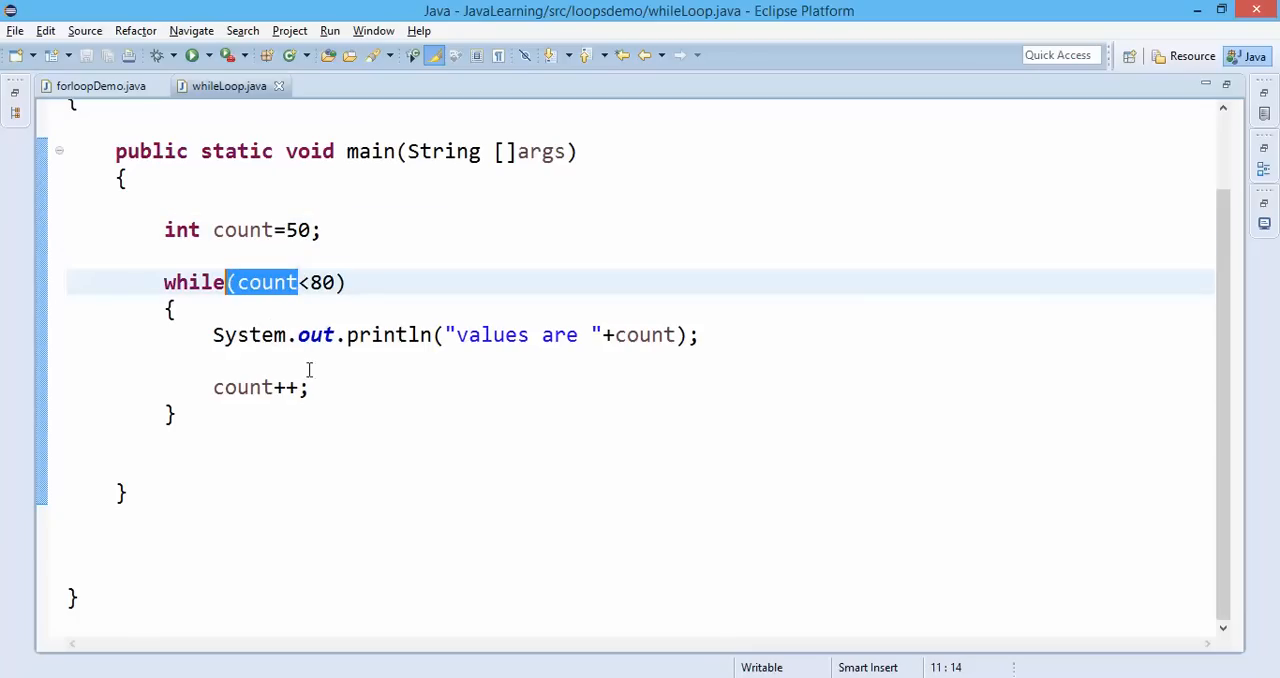
pyautogui.moveTo(336, 388)
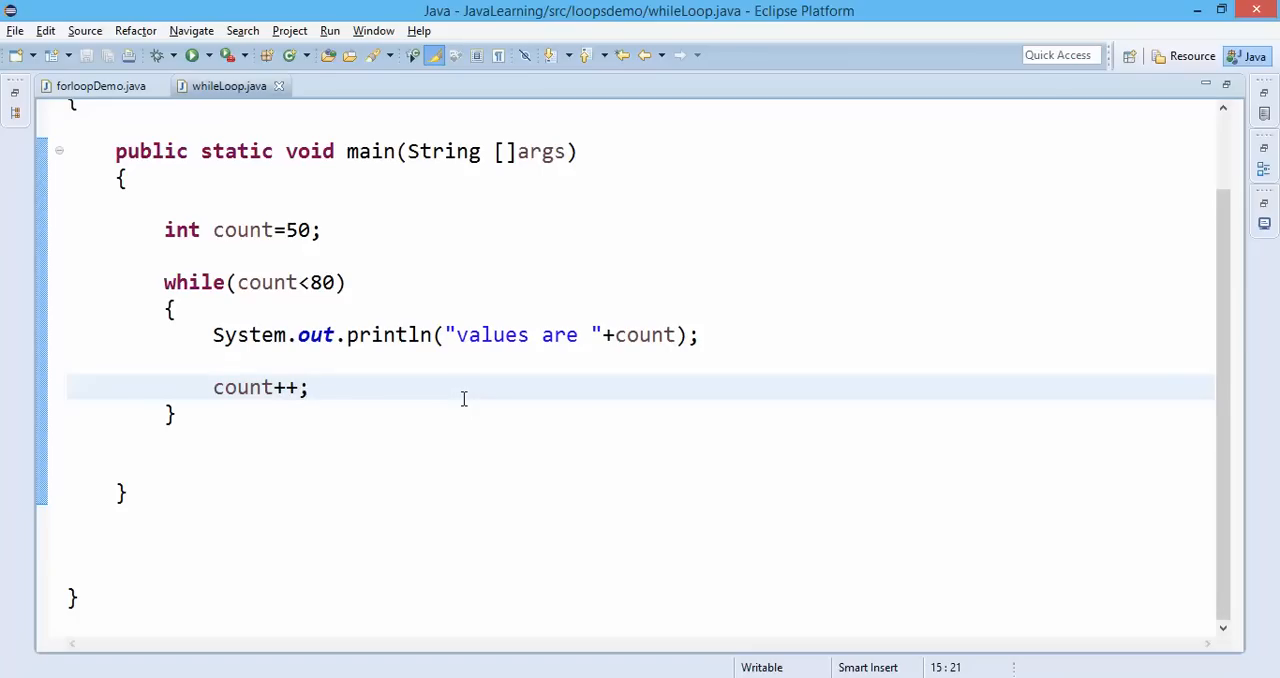
pyautogui.moveTo(452, 428)
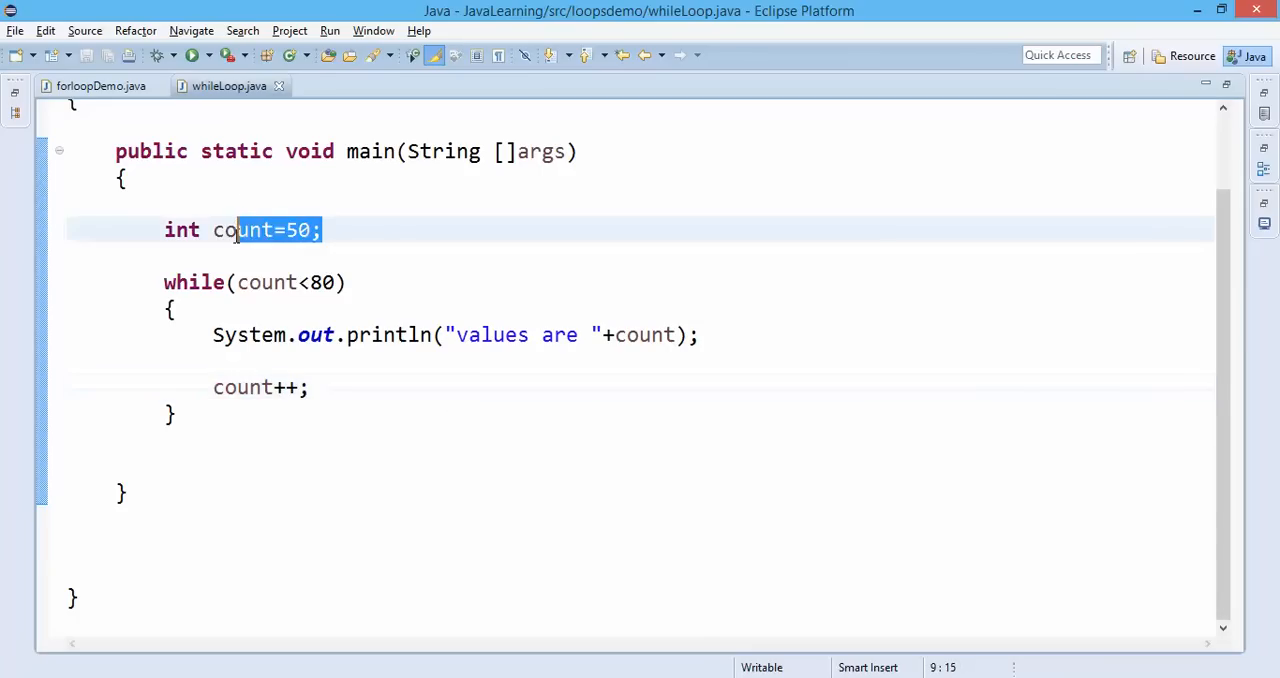
pyautogui.click(324, 230)
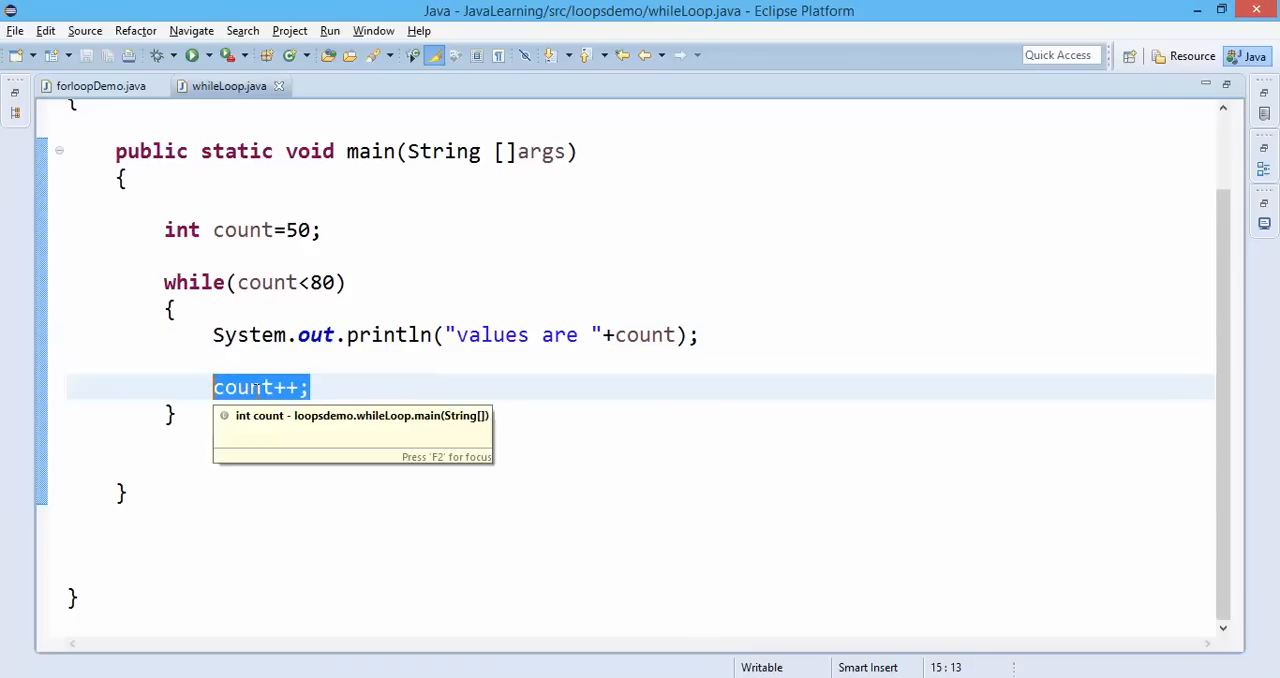
pyautogui.click(266, 282)
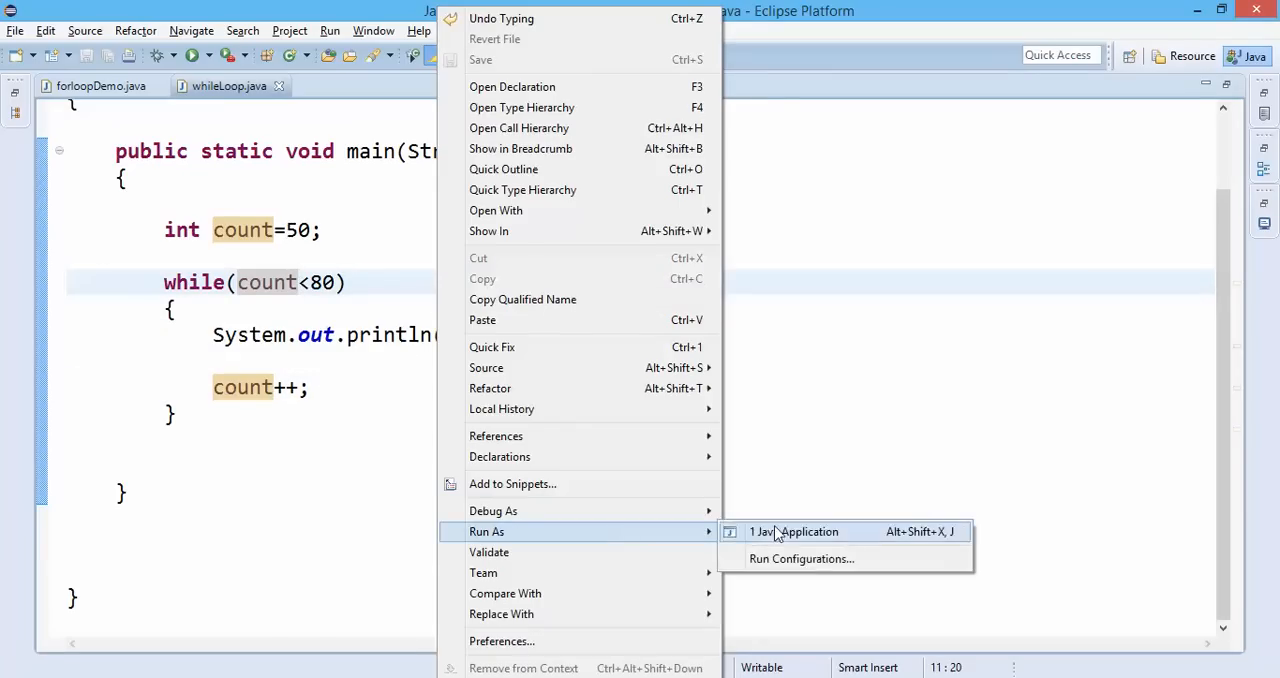
# Run whileLoop as a Java application and review the values 50–79 output.
pyautogui.click(792, 532)
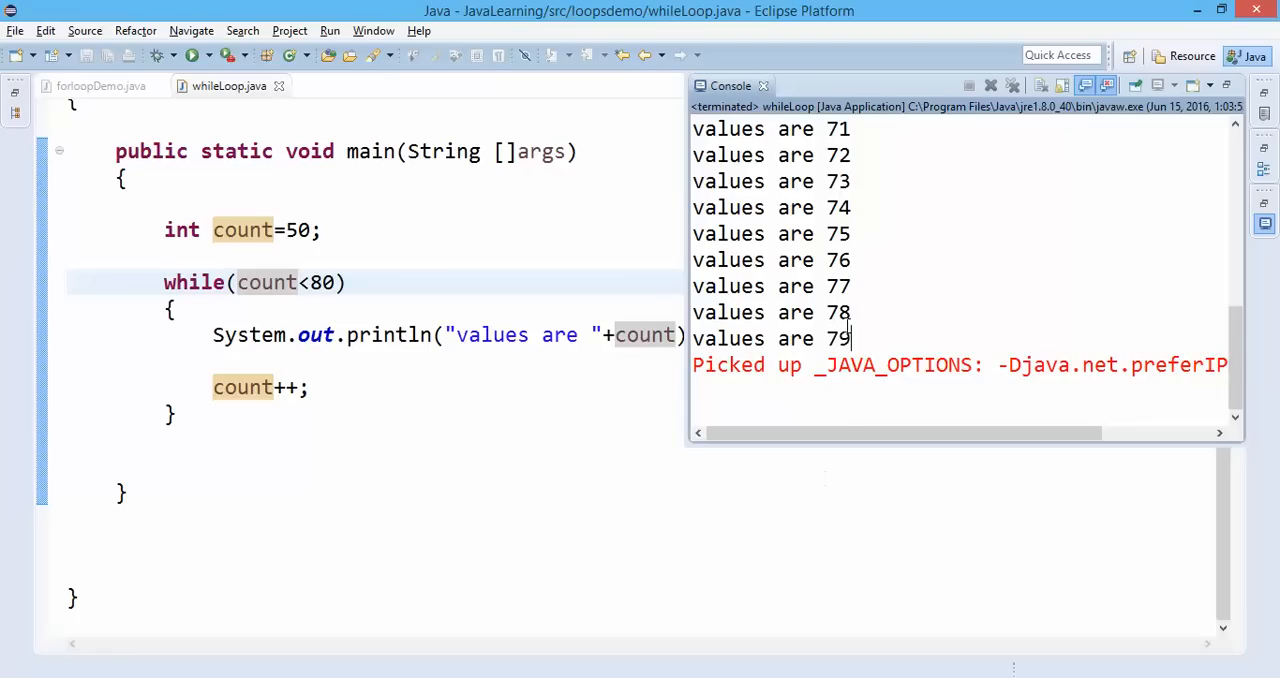
pyautogui.scroll(3)
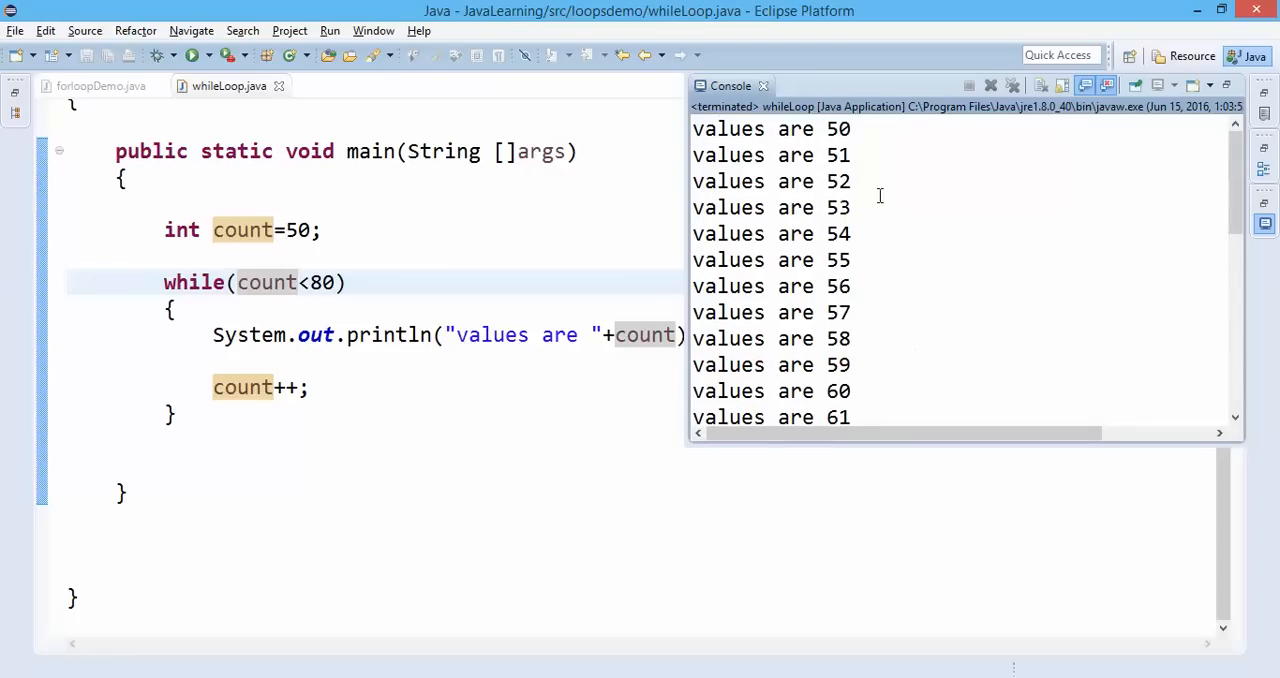
pyautogui.scroll(-3)
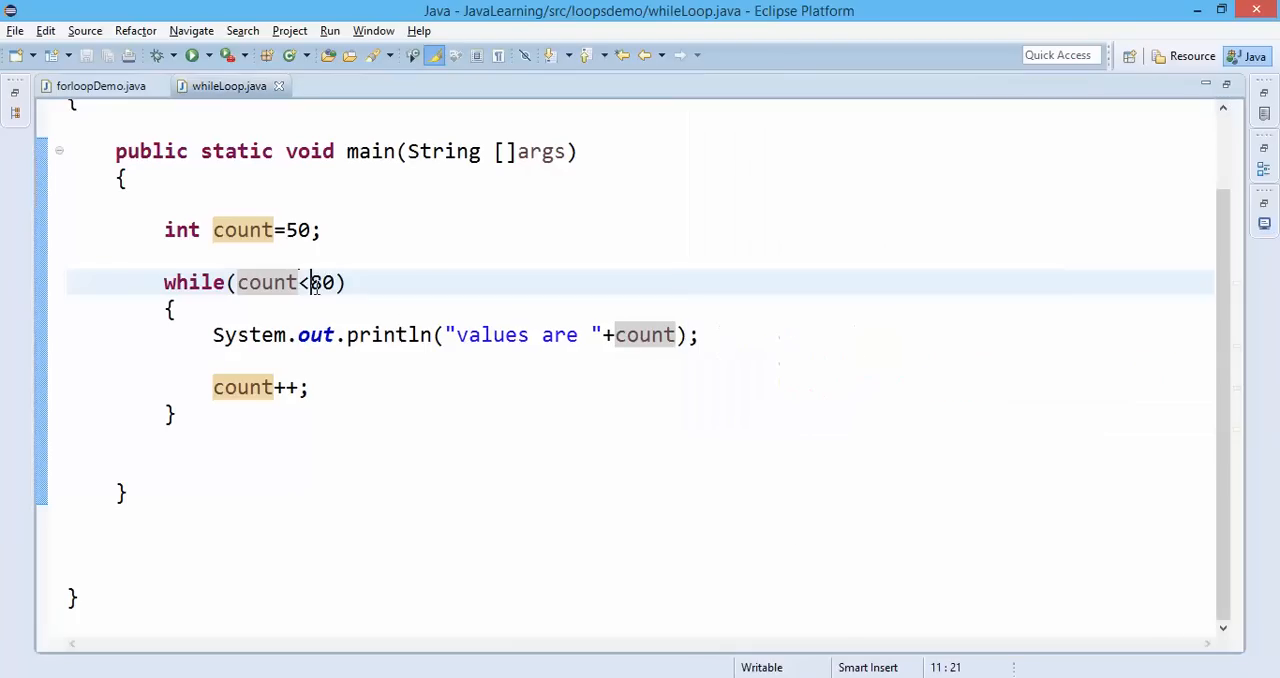
# Change the condition to count<=80, rerun, and review the console output.
pyautogui.write('=')
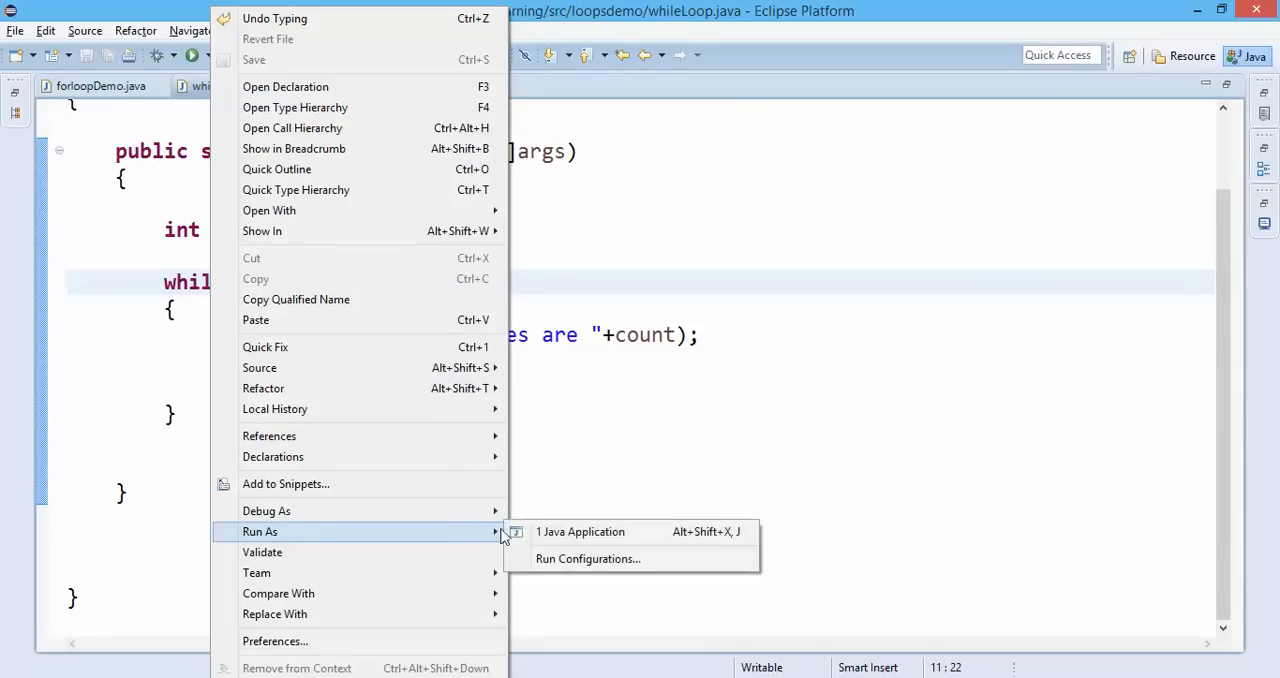
pyautogui.click(580, 532)
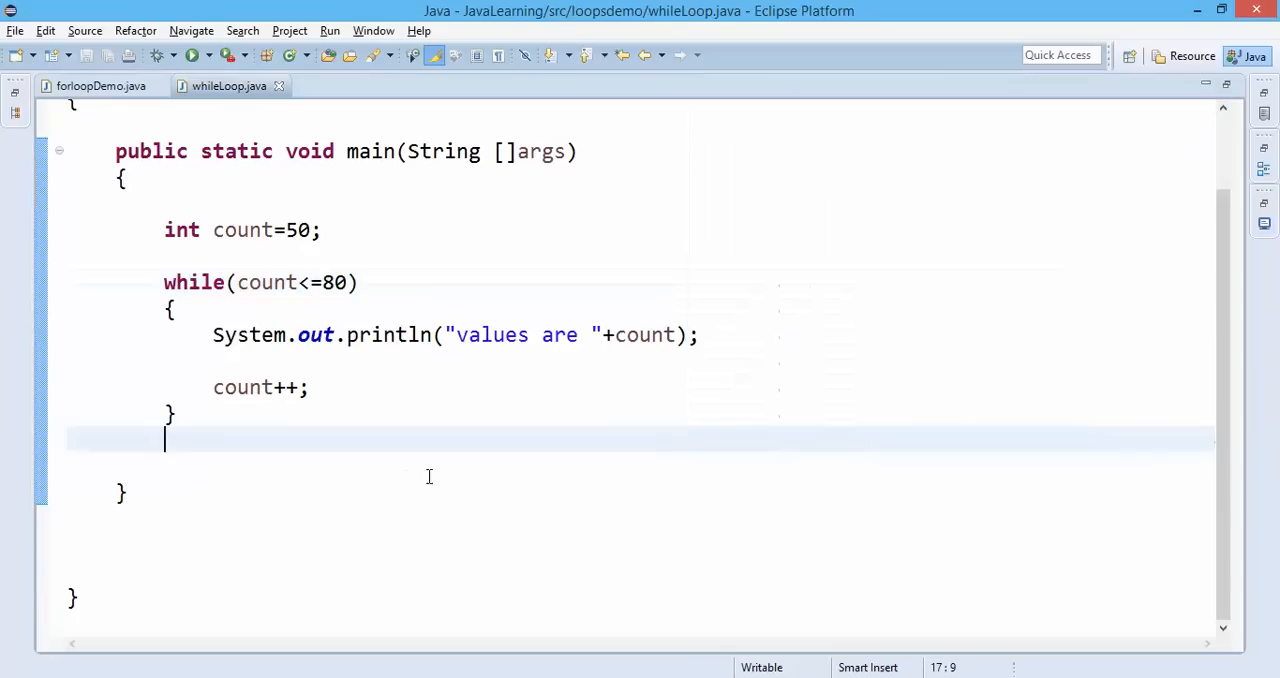
pyautogui.click(416, 254)
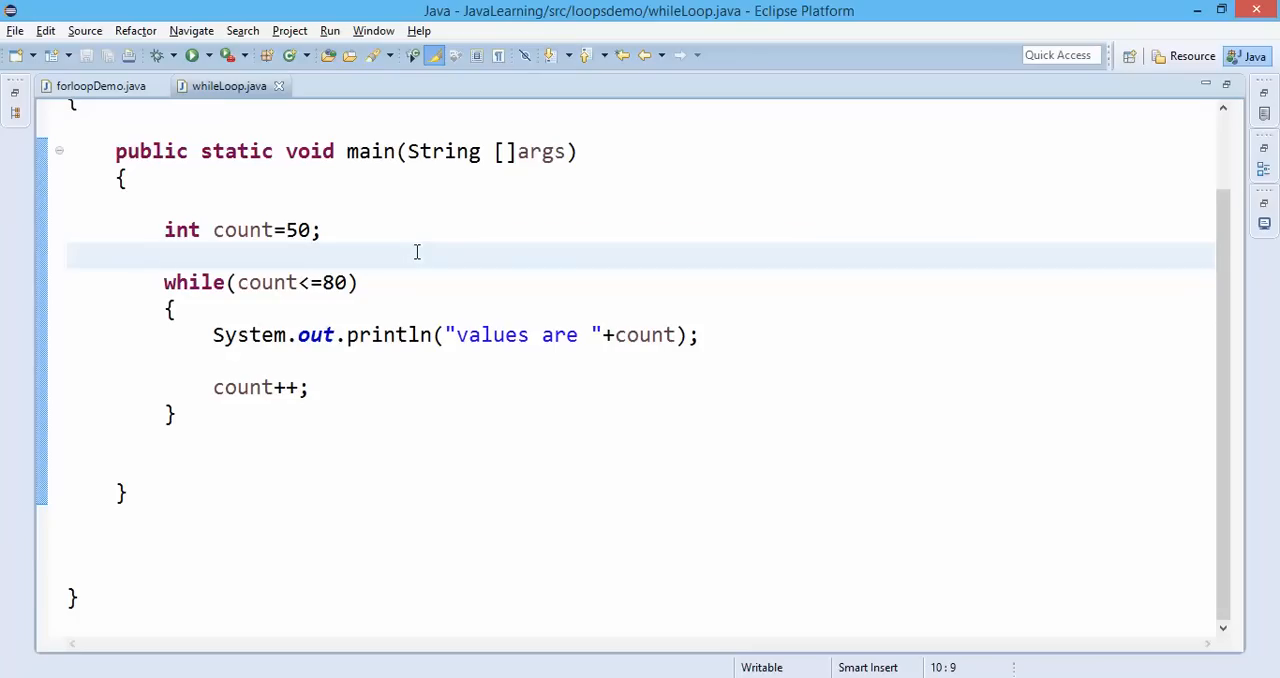
pyautogui.click(168, 256)
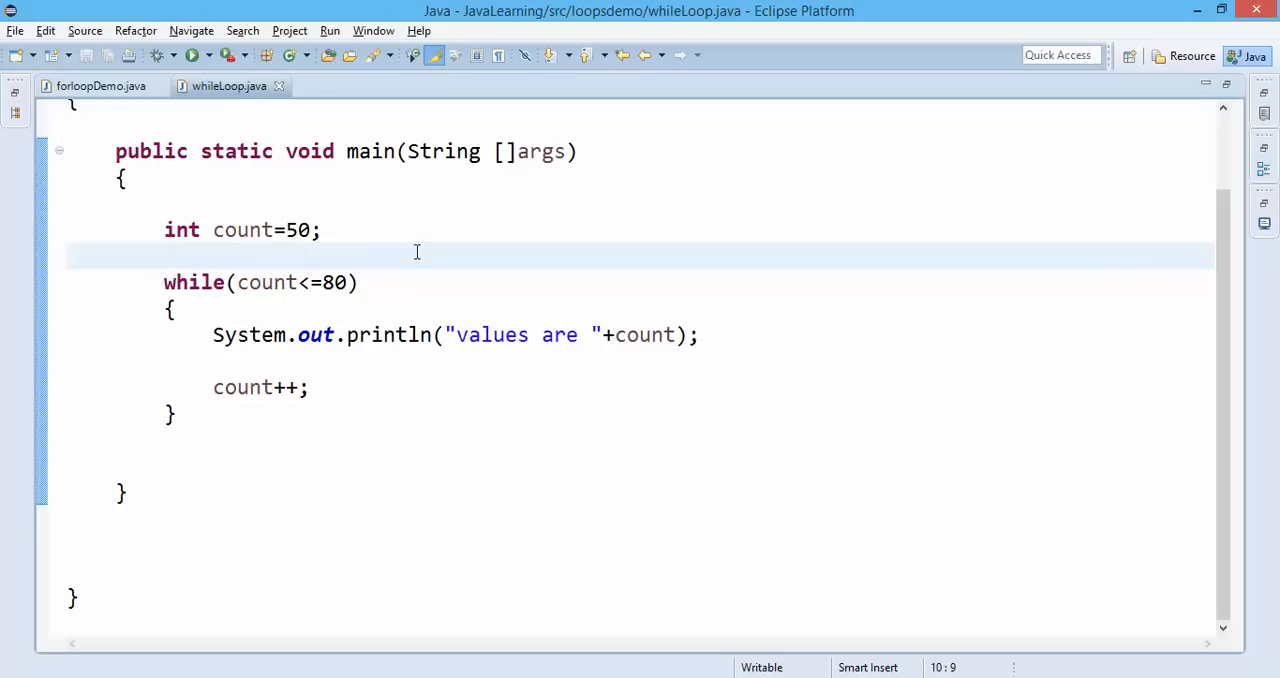
pyautogui.click(164, 254)
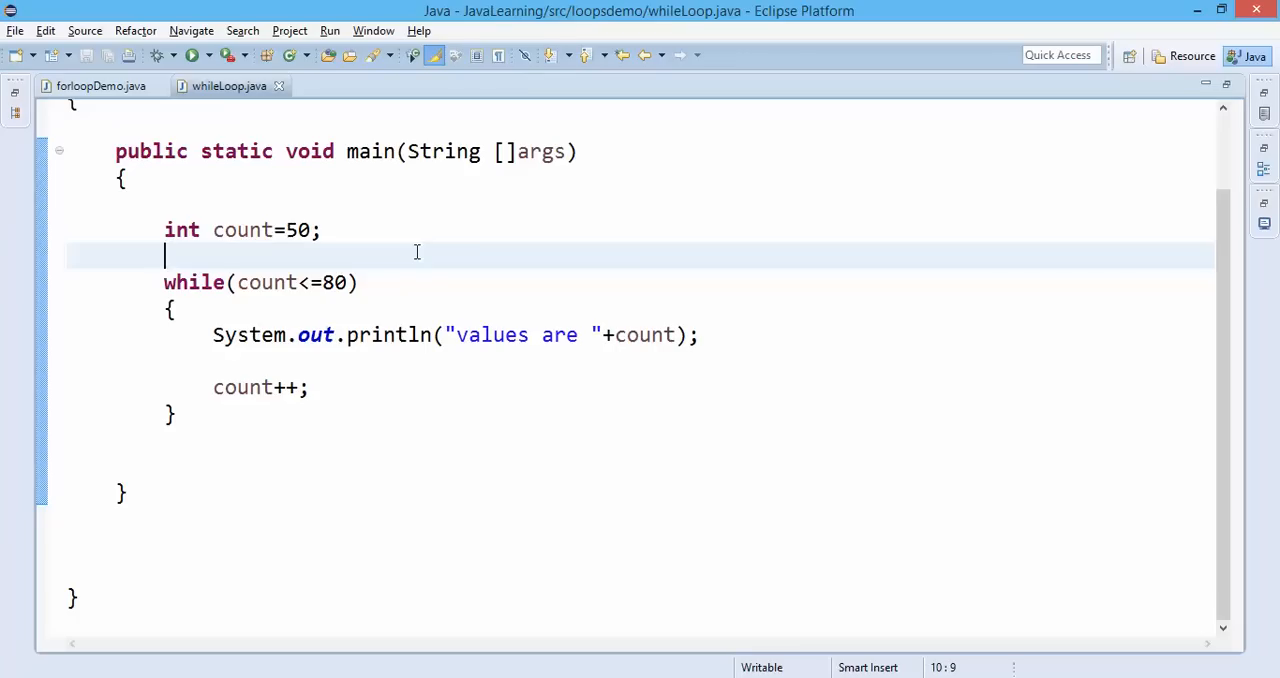
pyautogui.moveTo(280, 256)
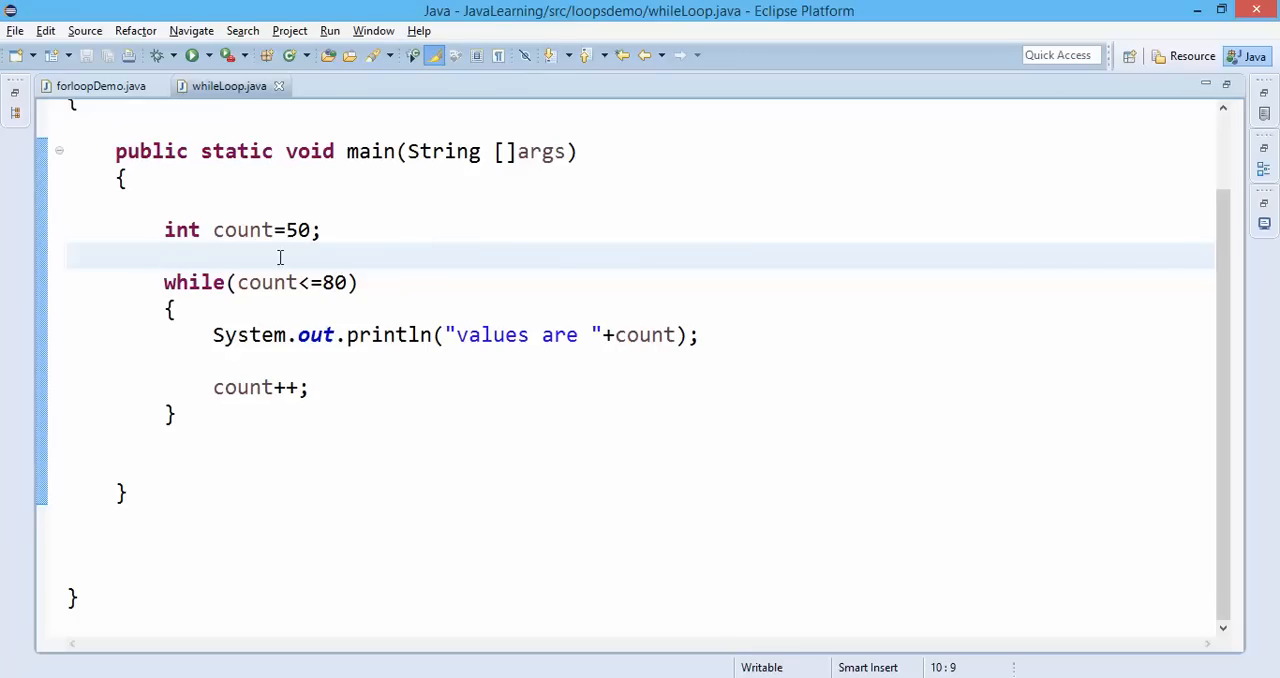
pyautogui.doubleClick(266, 282)
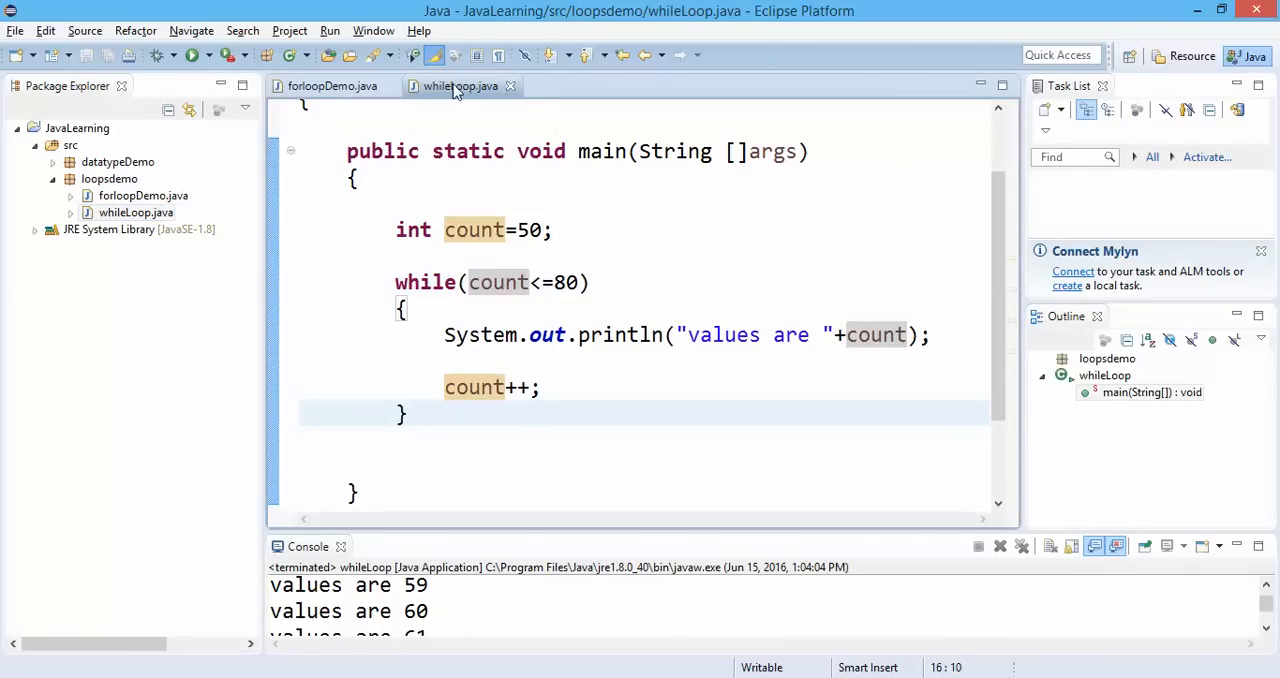
# Close the whileLoop editor and create class dowhileLoopDemo in the loopsdemo package.
pyautogui.click(510, 86)
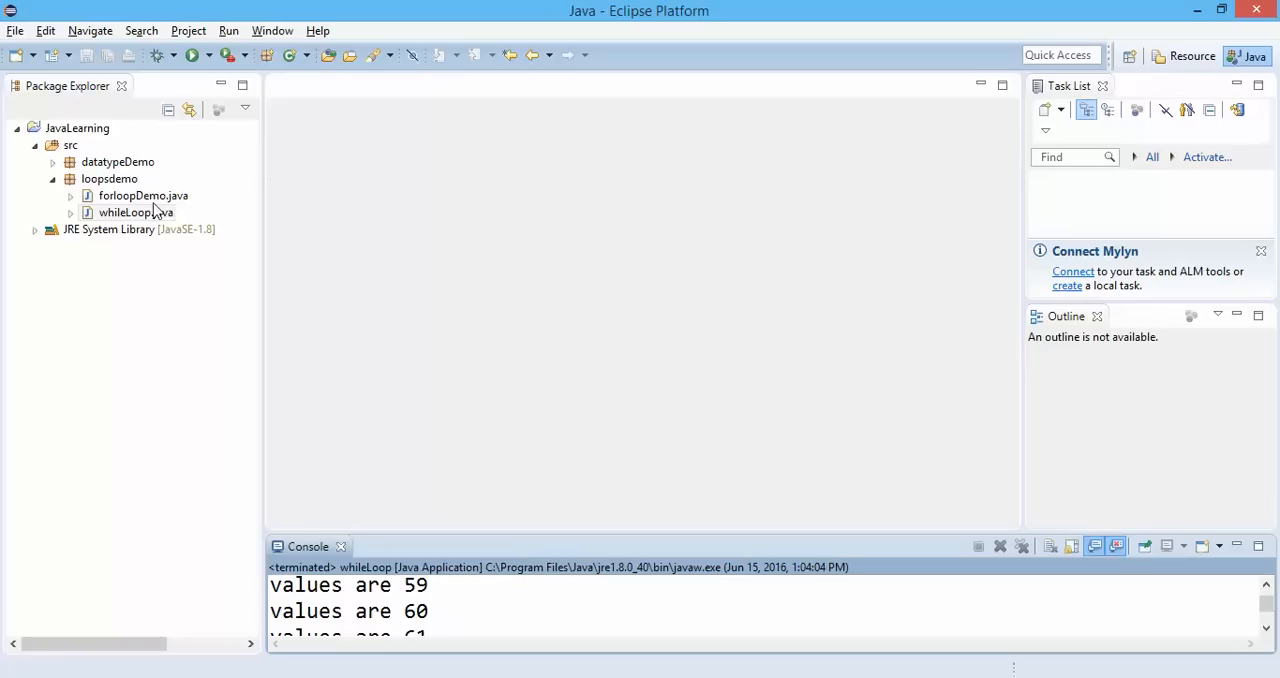
pyautogui.rightClick(108, 178)
pyautogui.write('do')
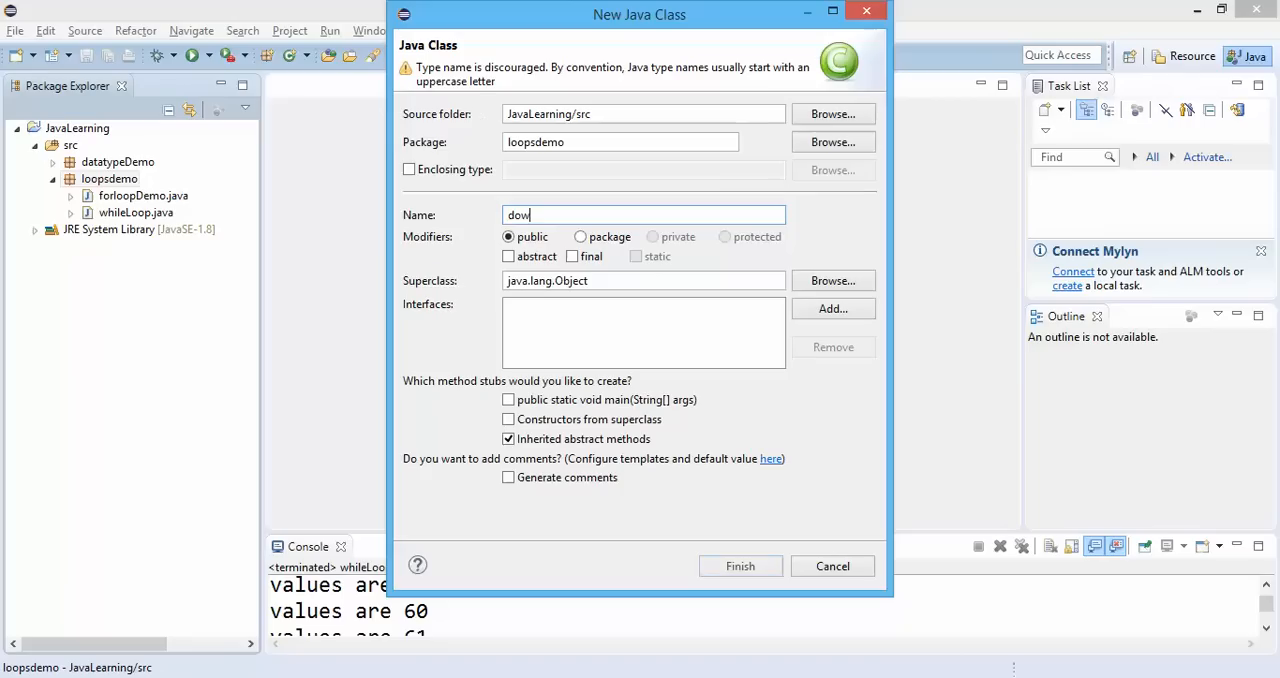
pyautogui.write('whileLo')
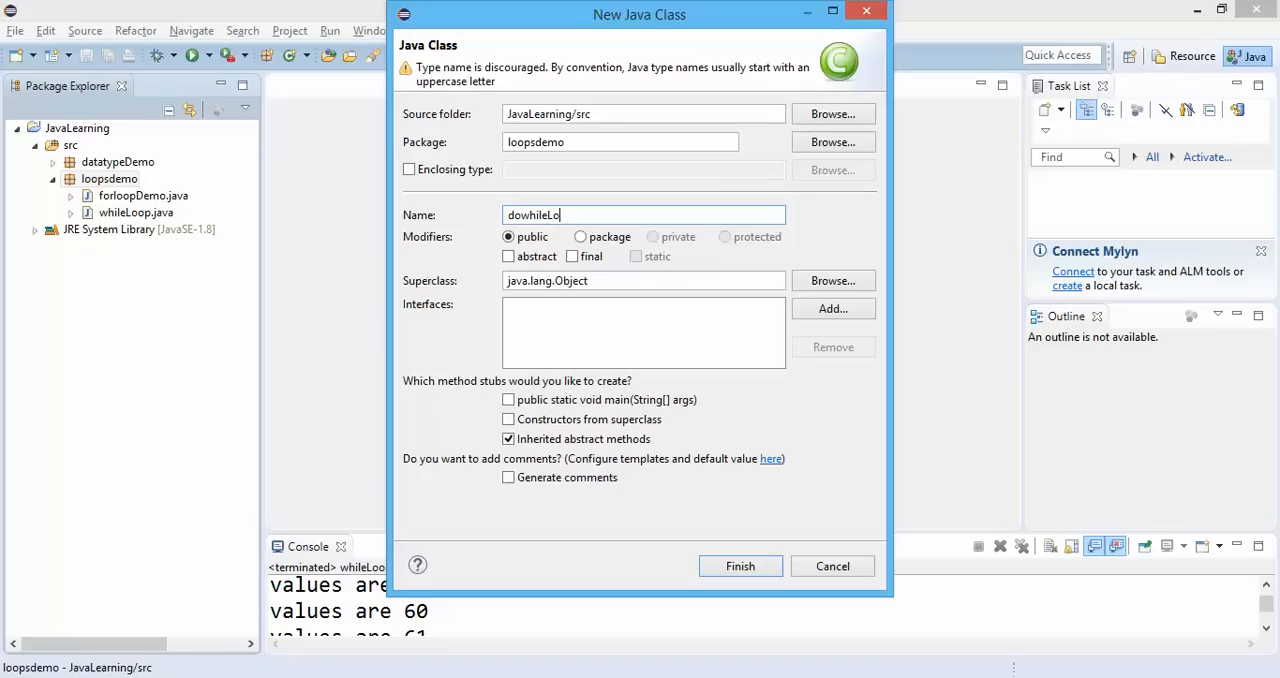
pyautogui.write('opDemo')
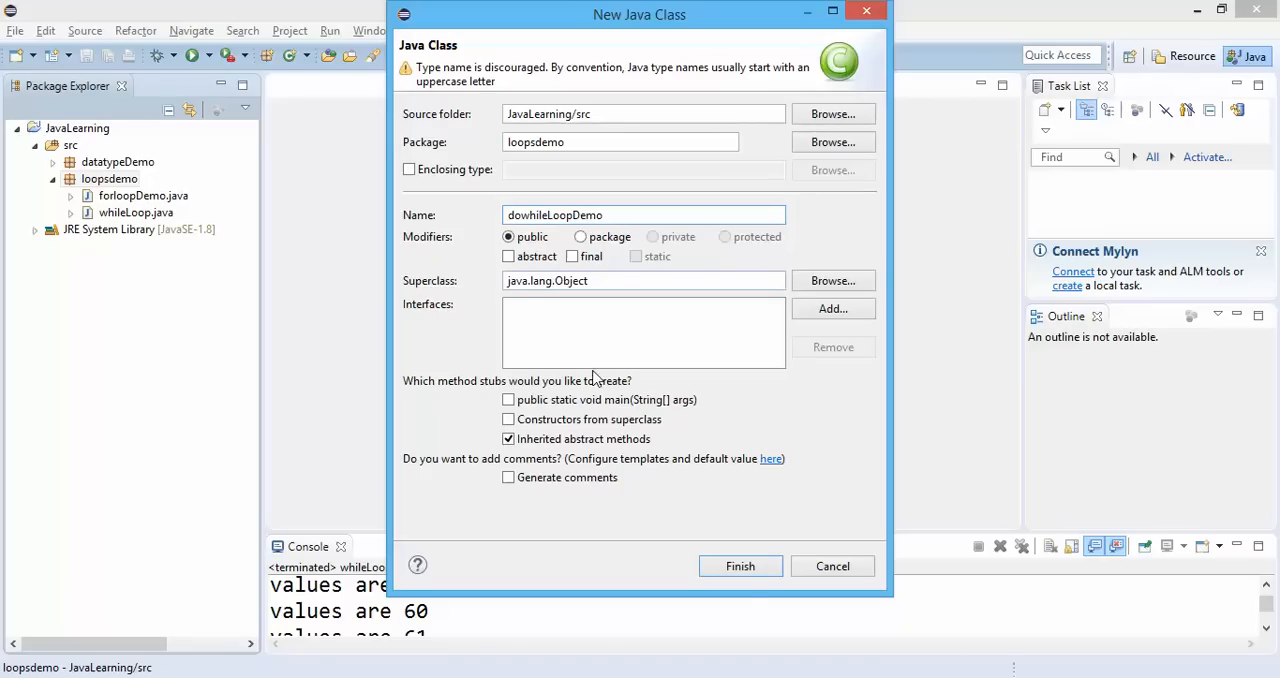
pyautogui.click(740, 566)
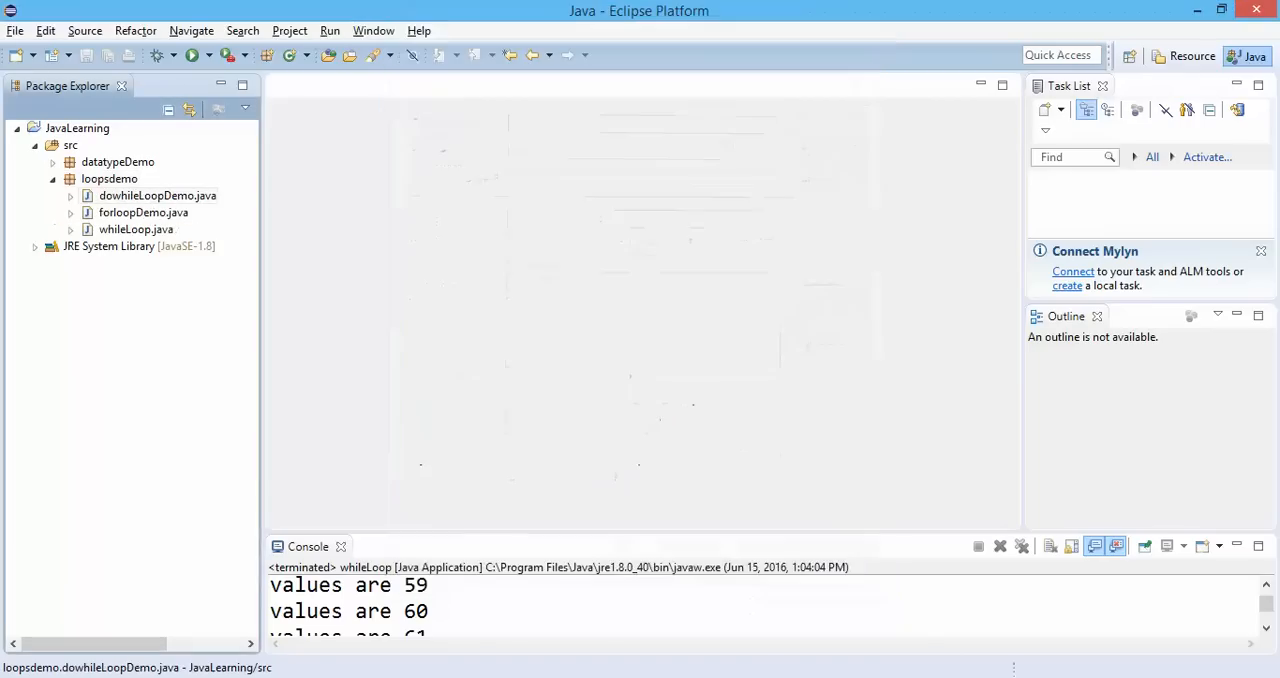
# In dowhileLoopDemo's main, declare int ticket = 75 and begin a do block.
pyautogui.doubleClick(156, 196)
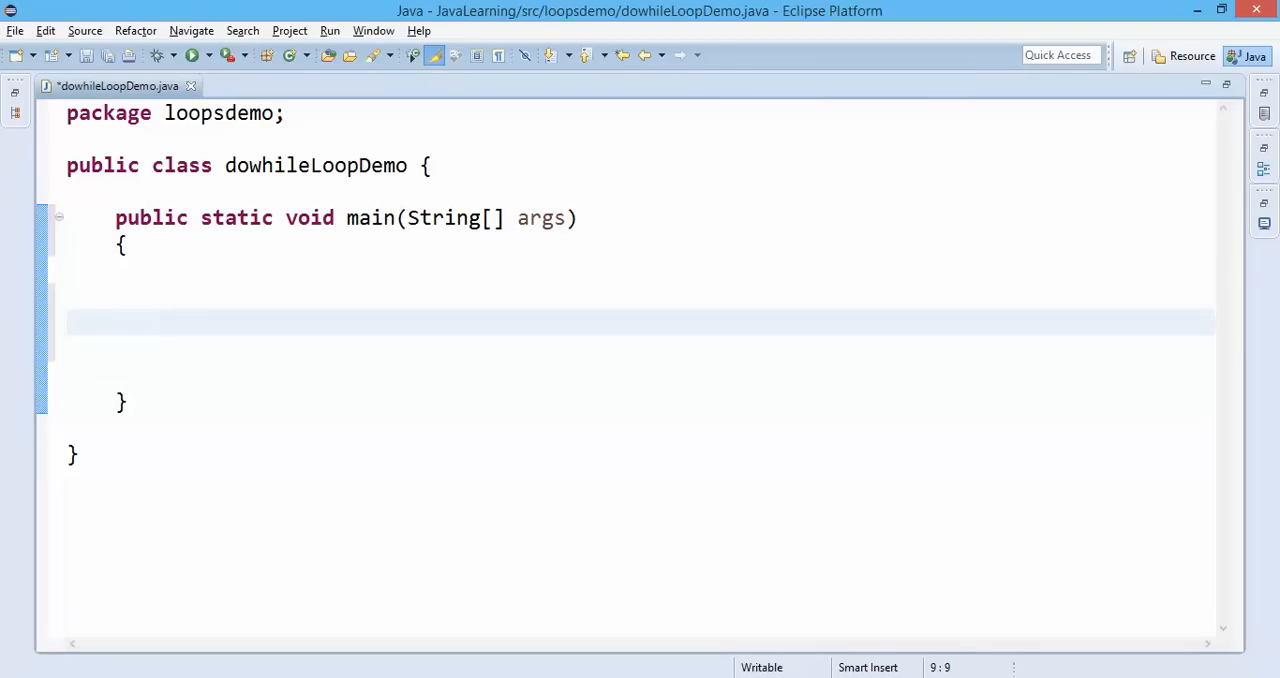
pyautogui.write('int t')
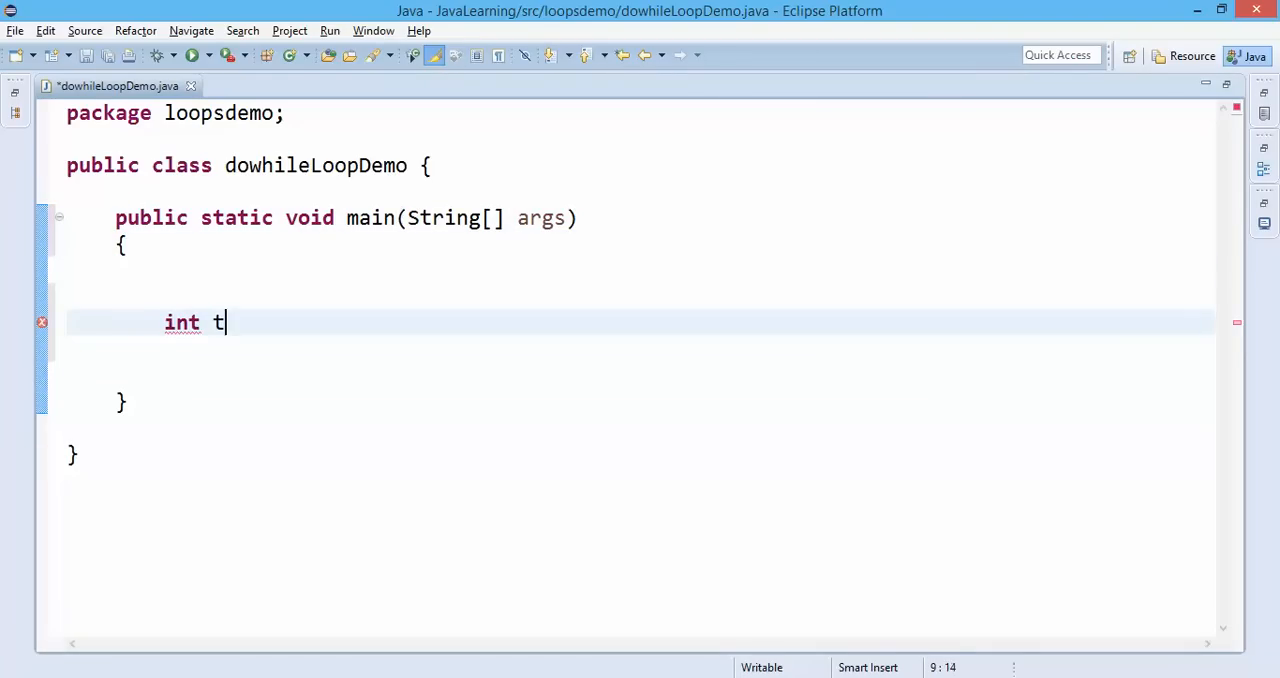
pyautogui.write('icket')
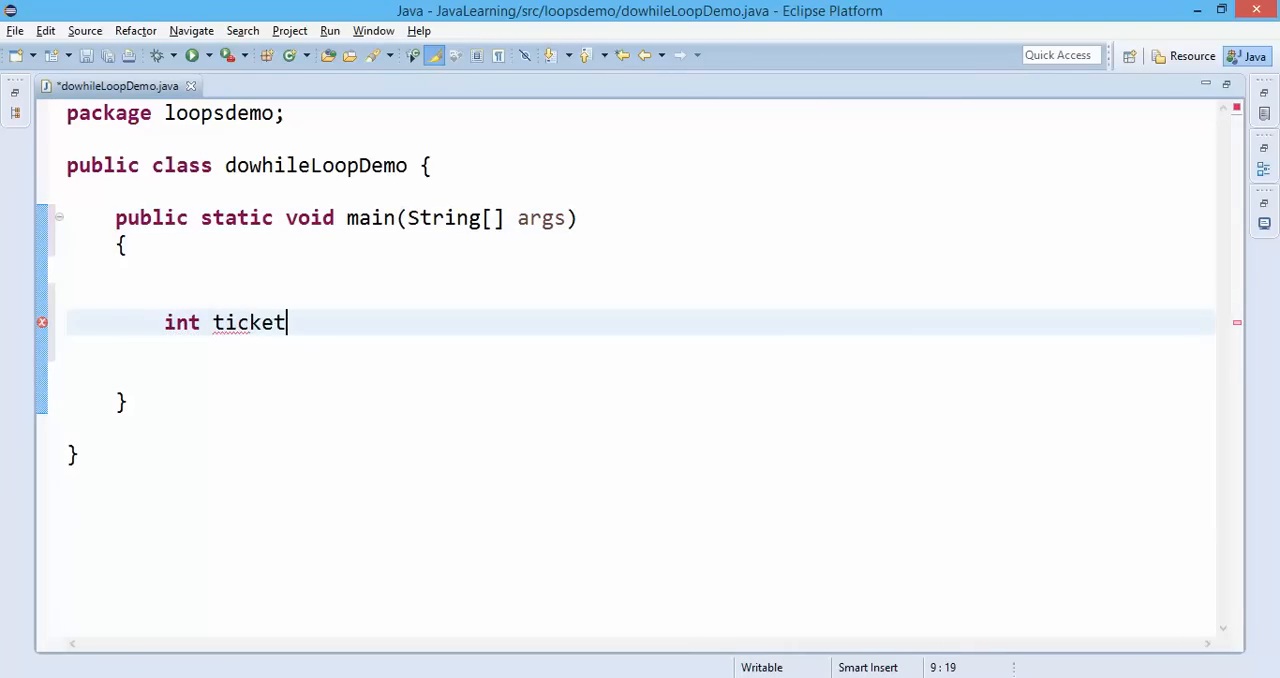
pyautogui.write('=')
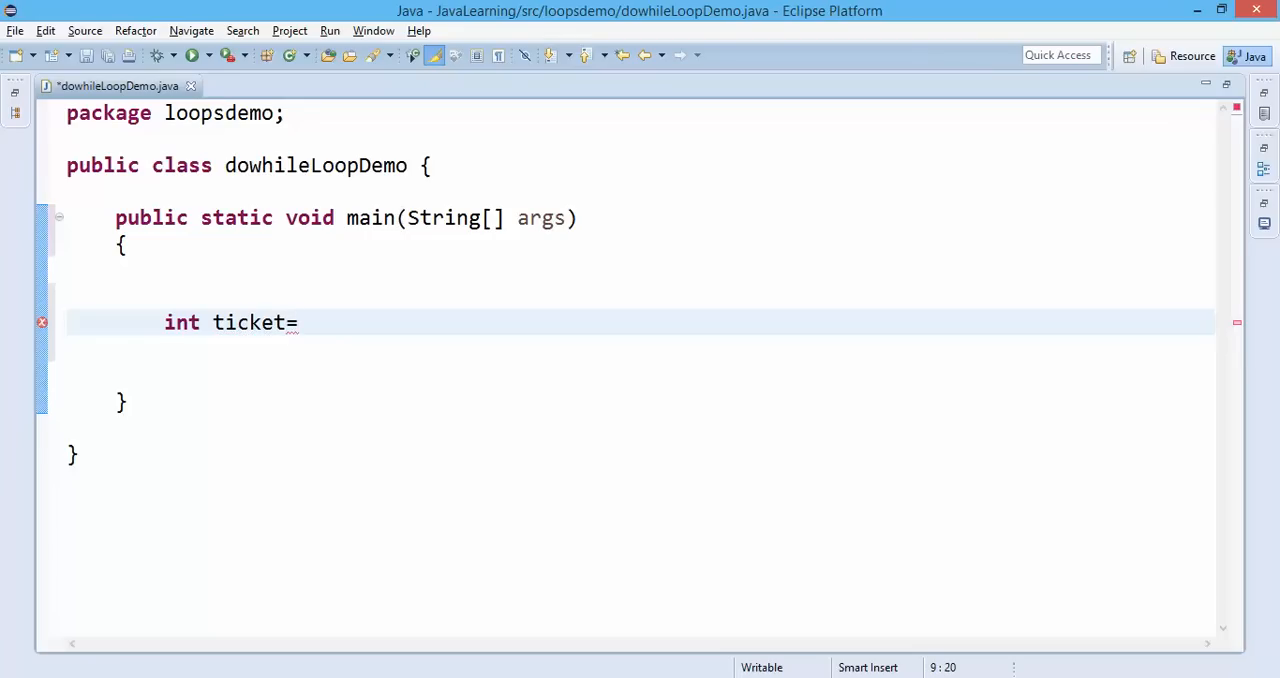
pyautogui.write('75;')
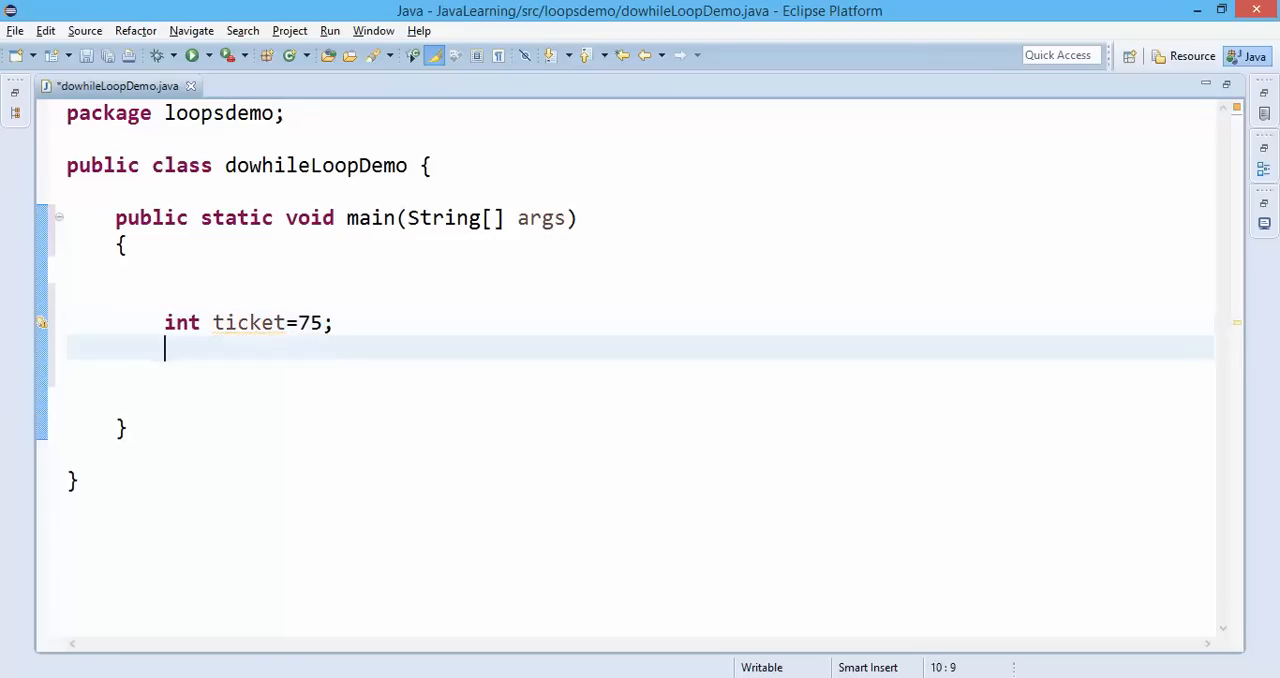
pyautogui.write('do')
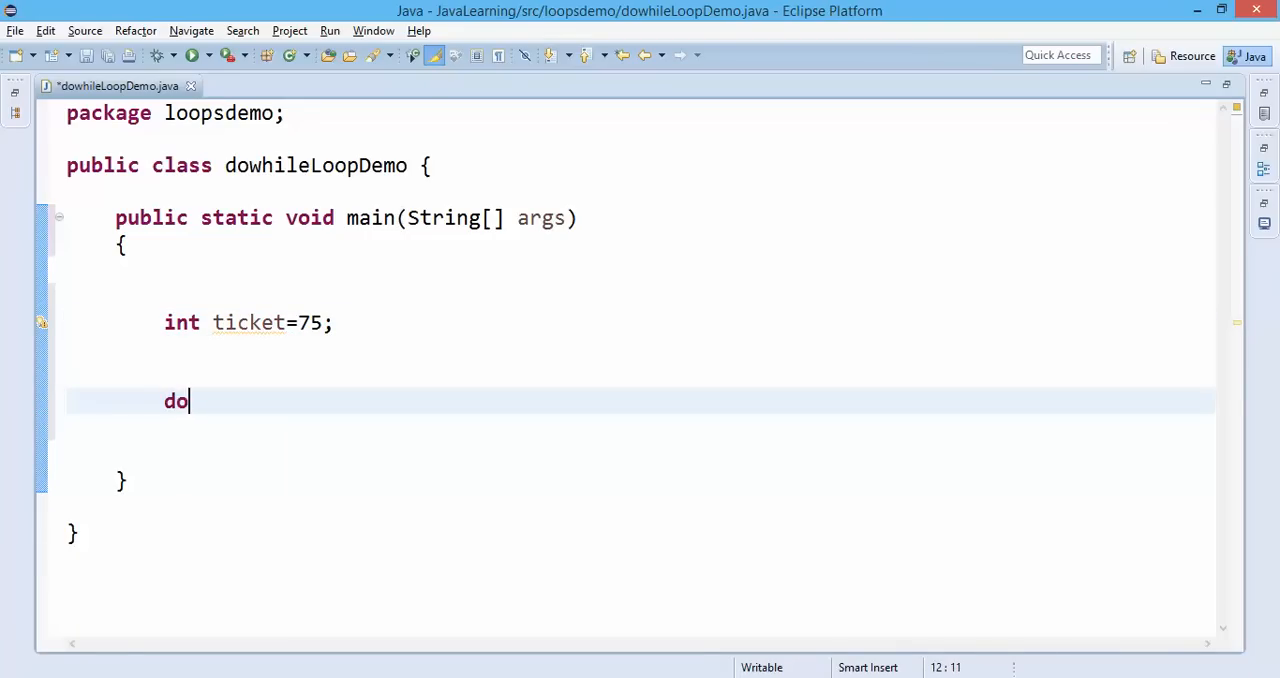
pyautogui.write('{')
pyautogui.write('System.out.println();')
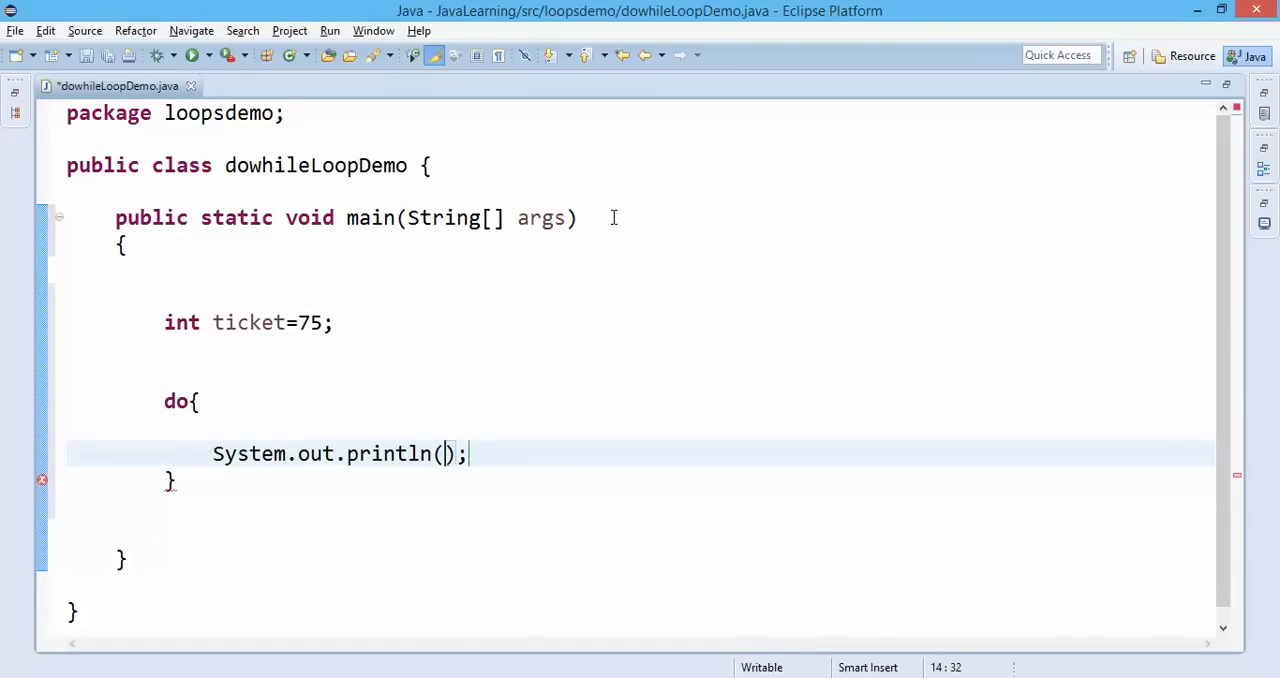
# Print "Current ticket number is " + ticket inside the do block.
pyautogui.write('"')
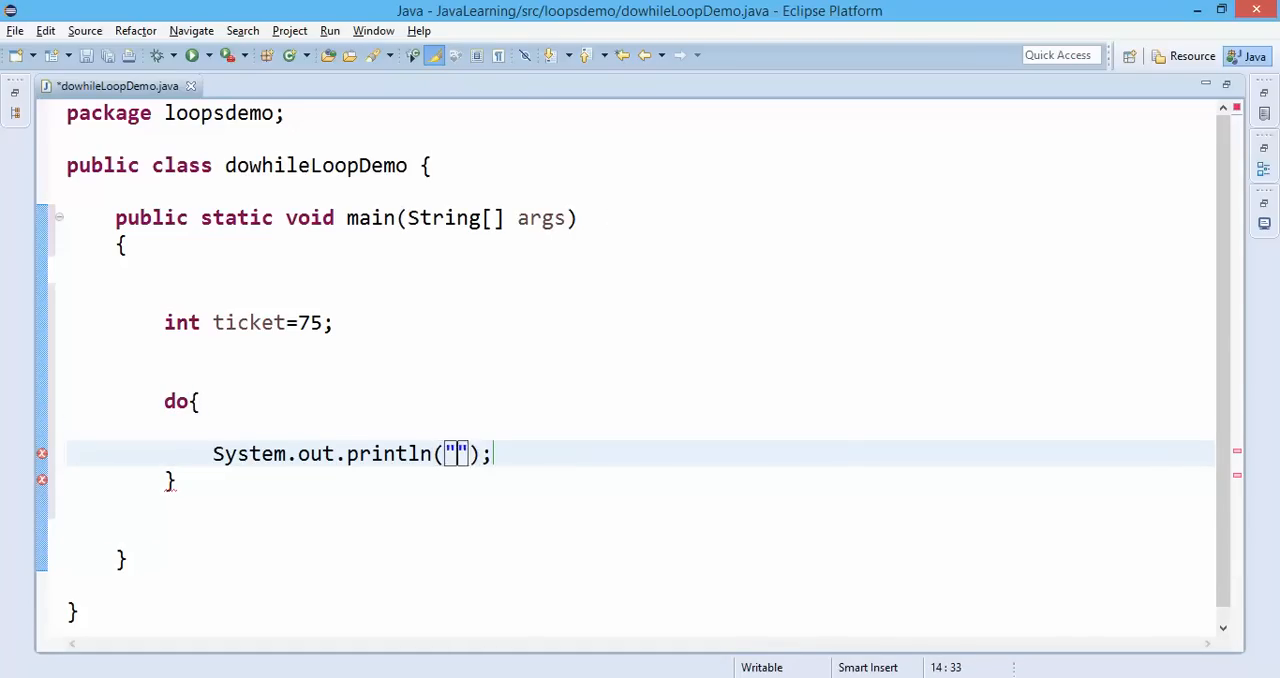
pyautogui.write('Current t')
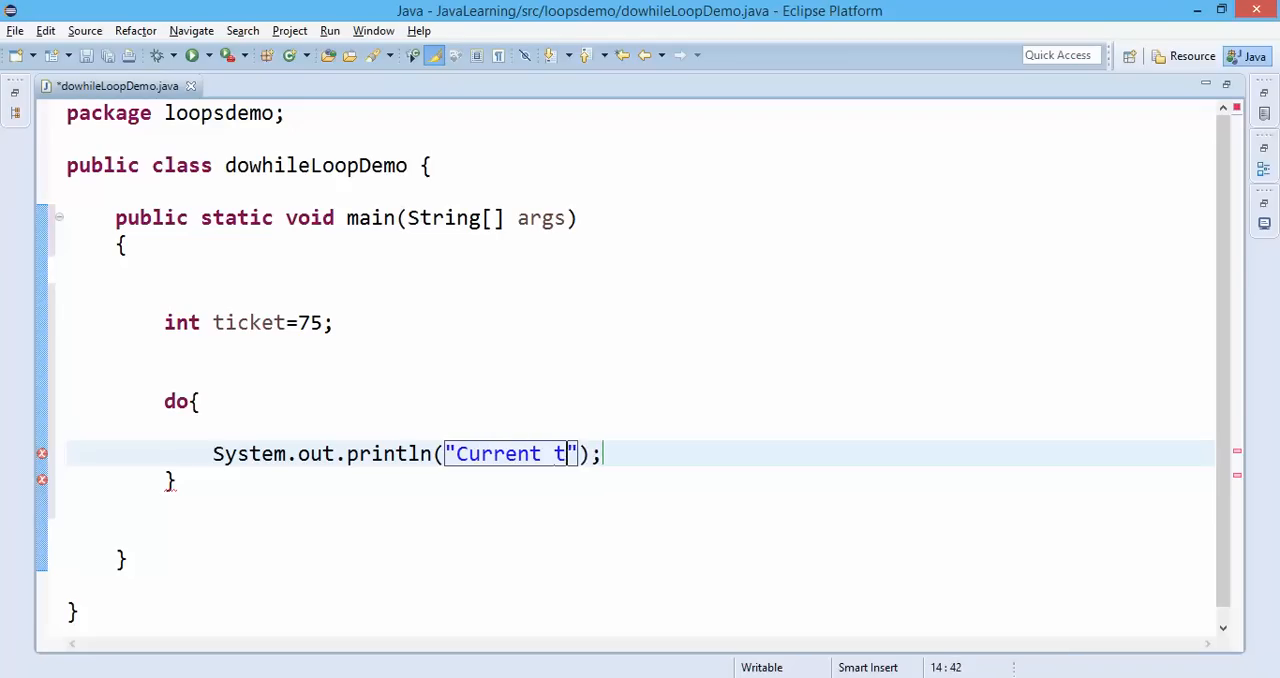
pyautogui.write('icket num')
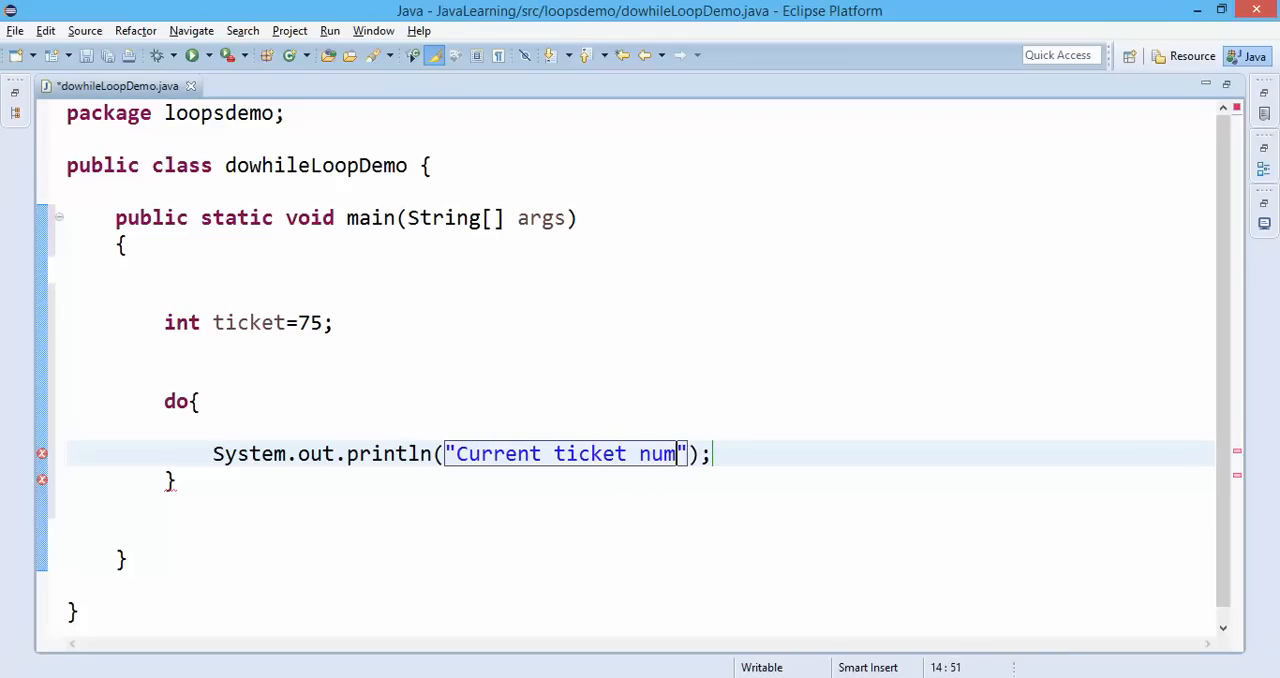
pyautogui.write('ber is')
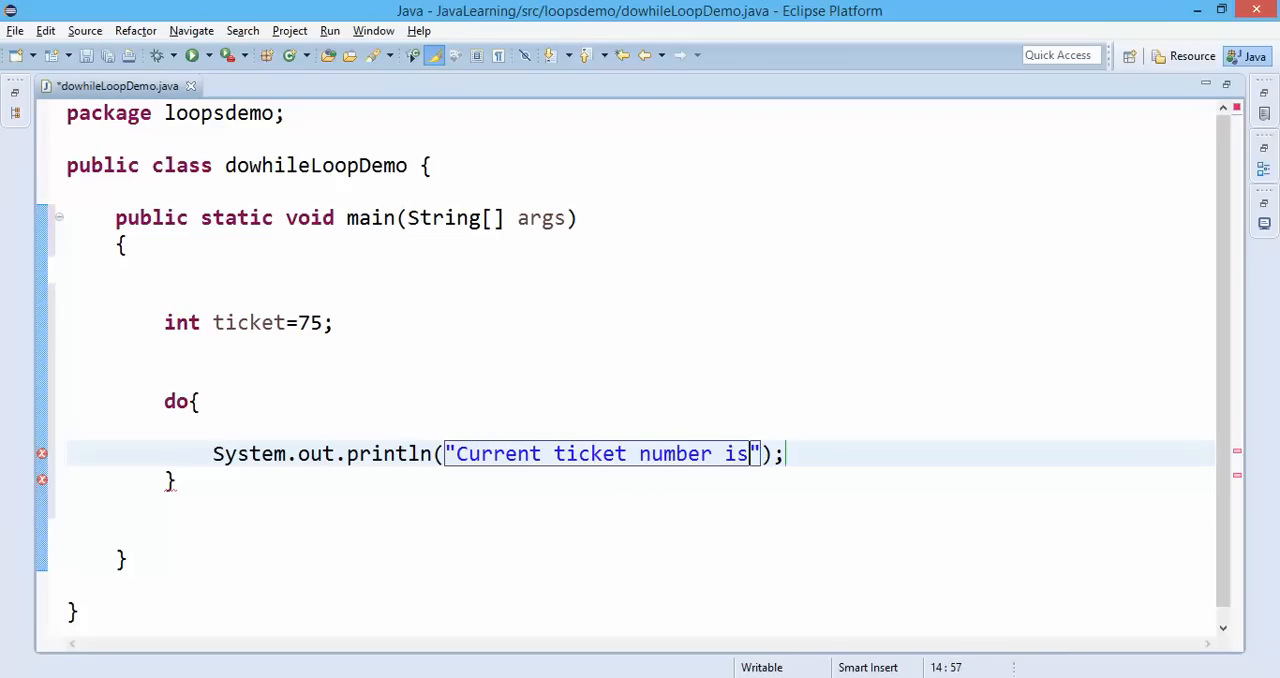
pyautogui.write('+')
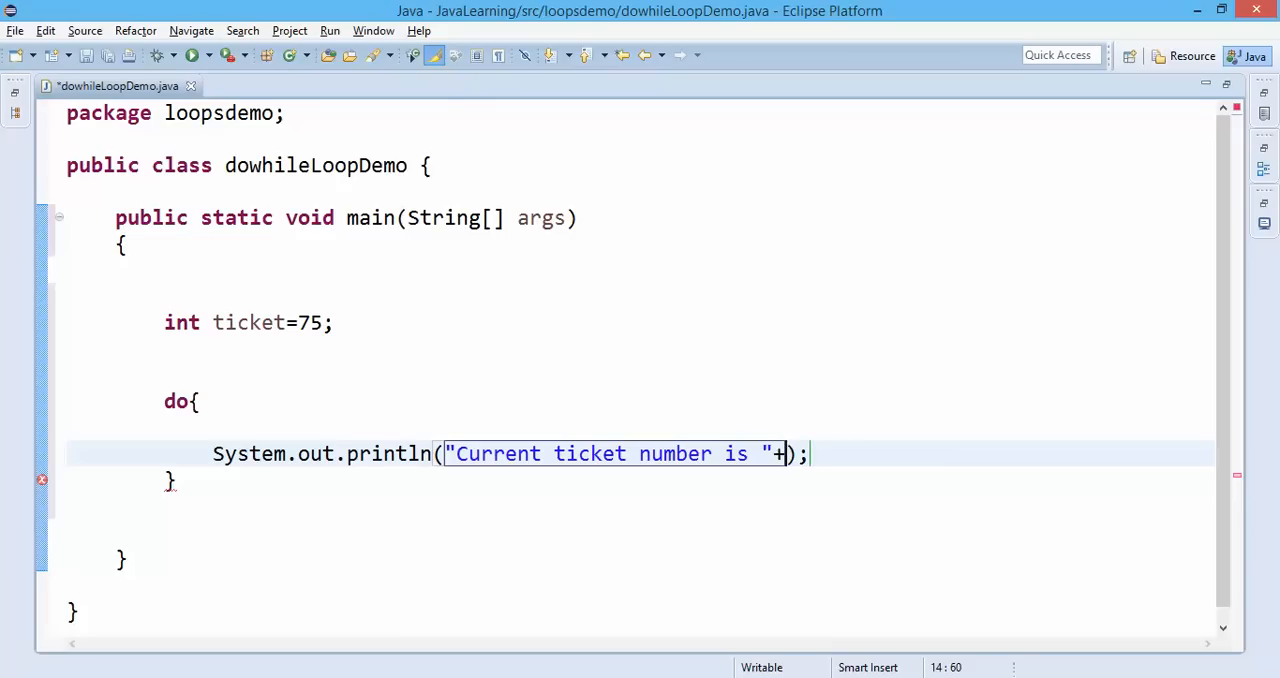
# Finish the println with ticket, add the condition while(ticket<=100); and save.
pyautogui.write('ticket')
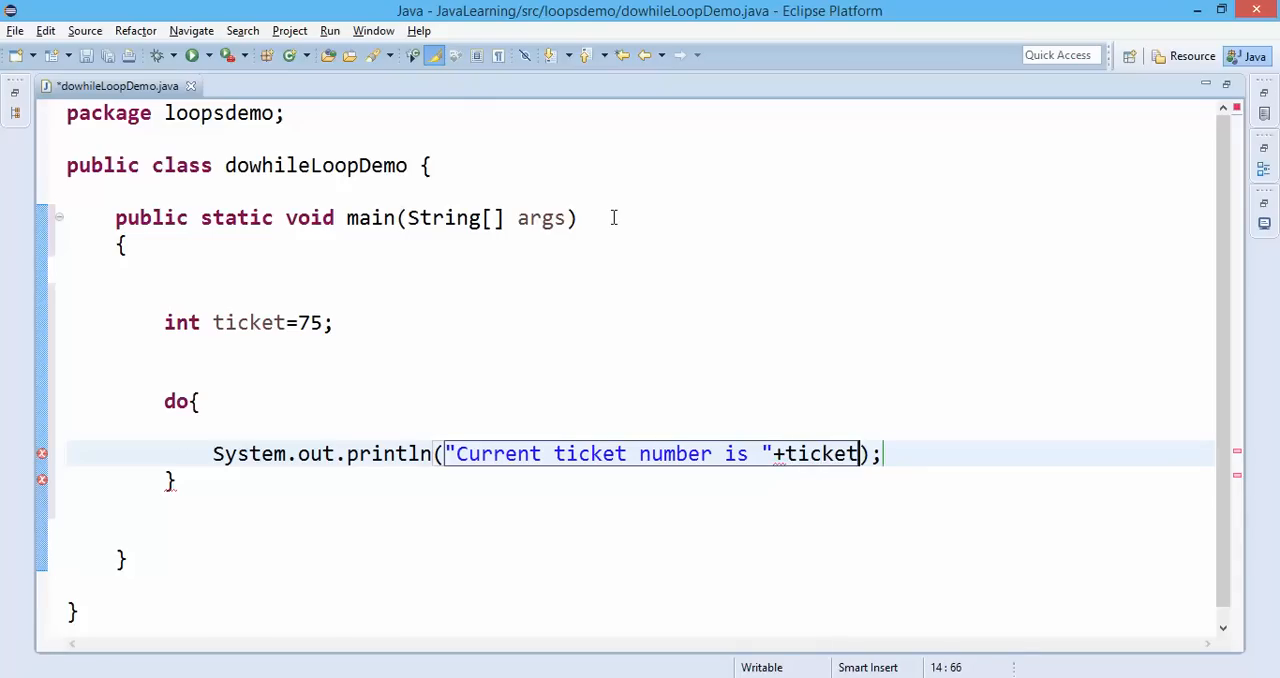
pyautogui.write('w')
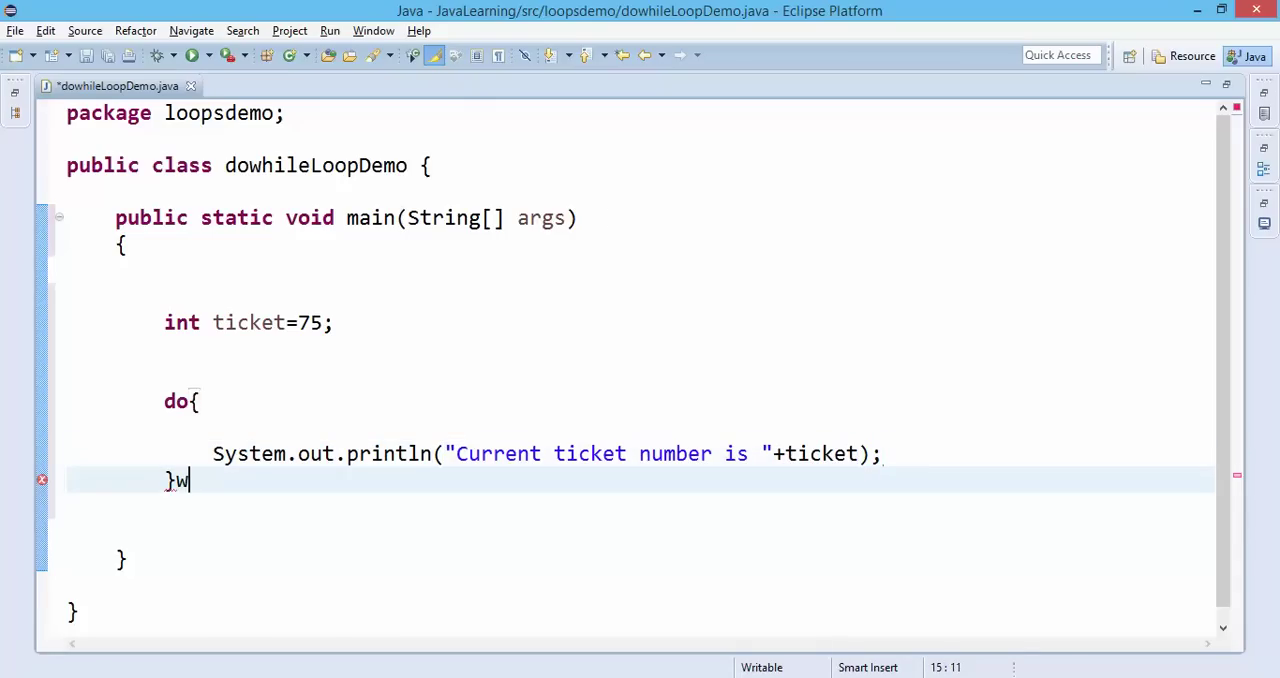
pyautogui.write('hile()')
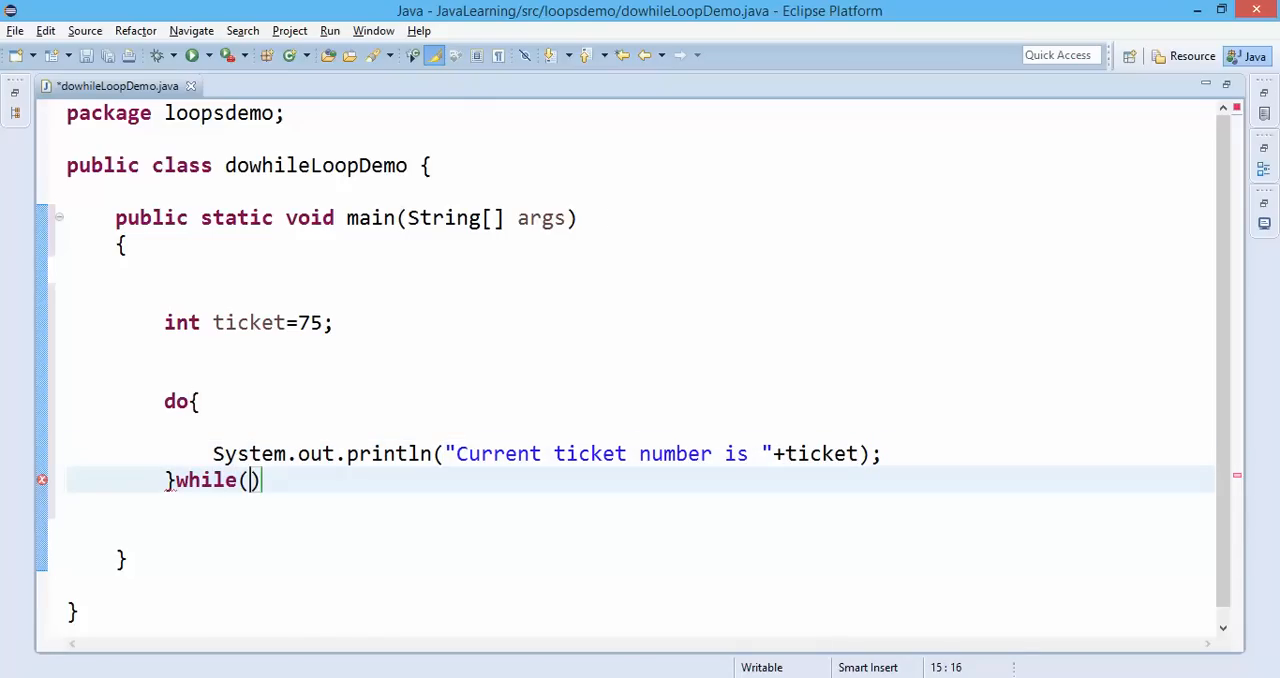
pyautogui.write('t')
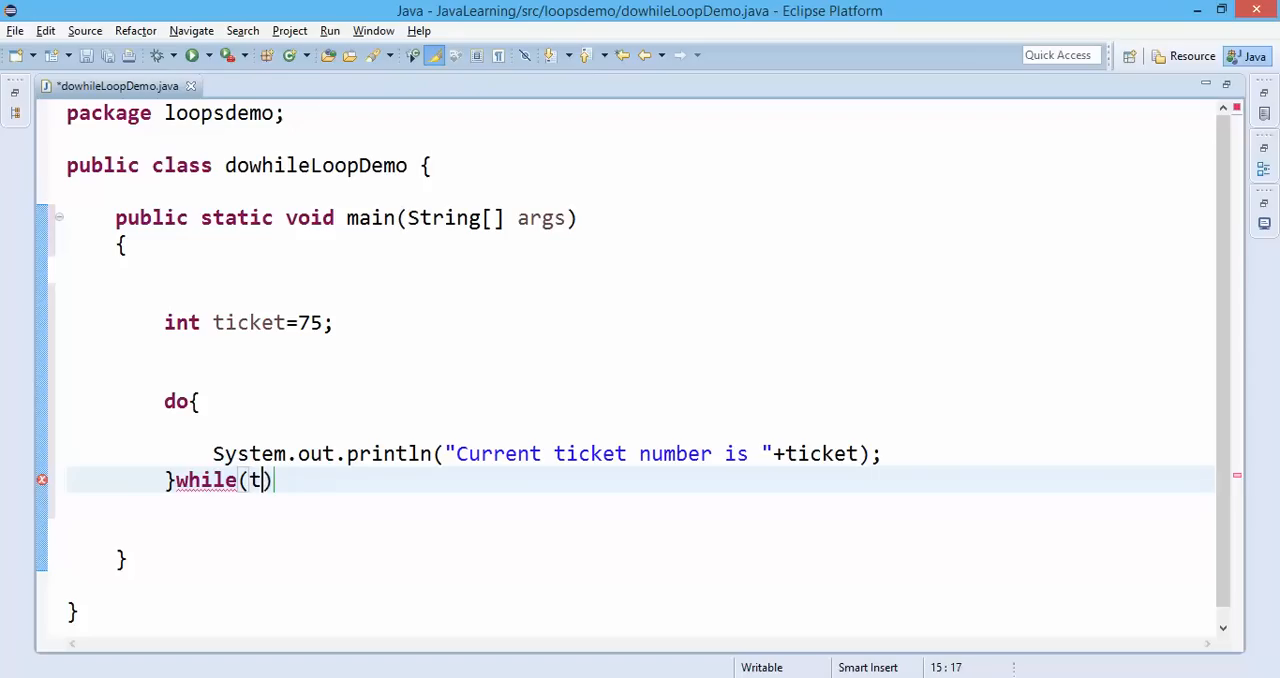
pyautogui.write('icket')
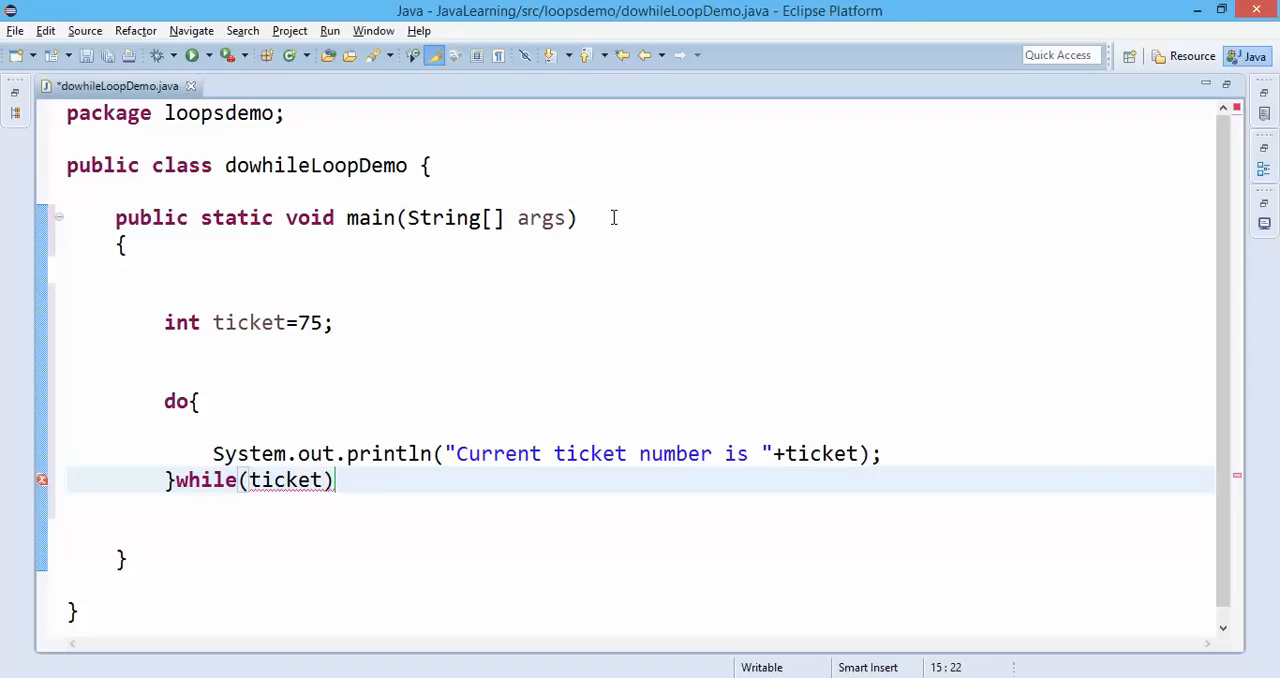
pyautogui.write('<')
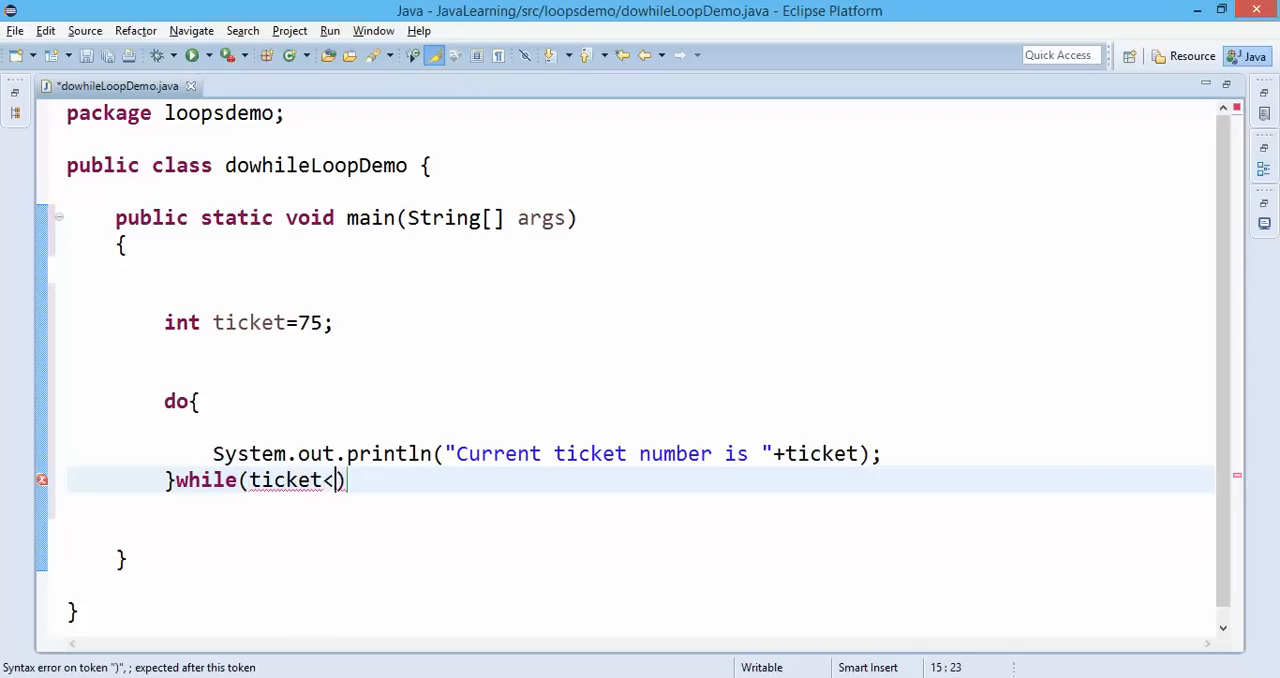
pyautogui.write('=1')
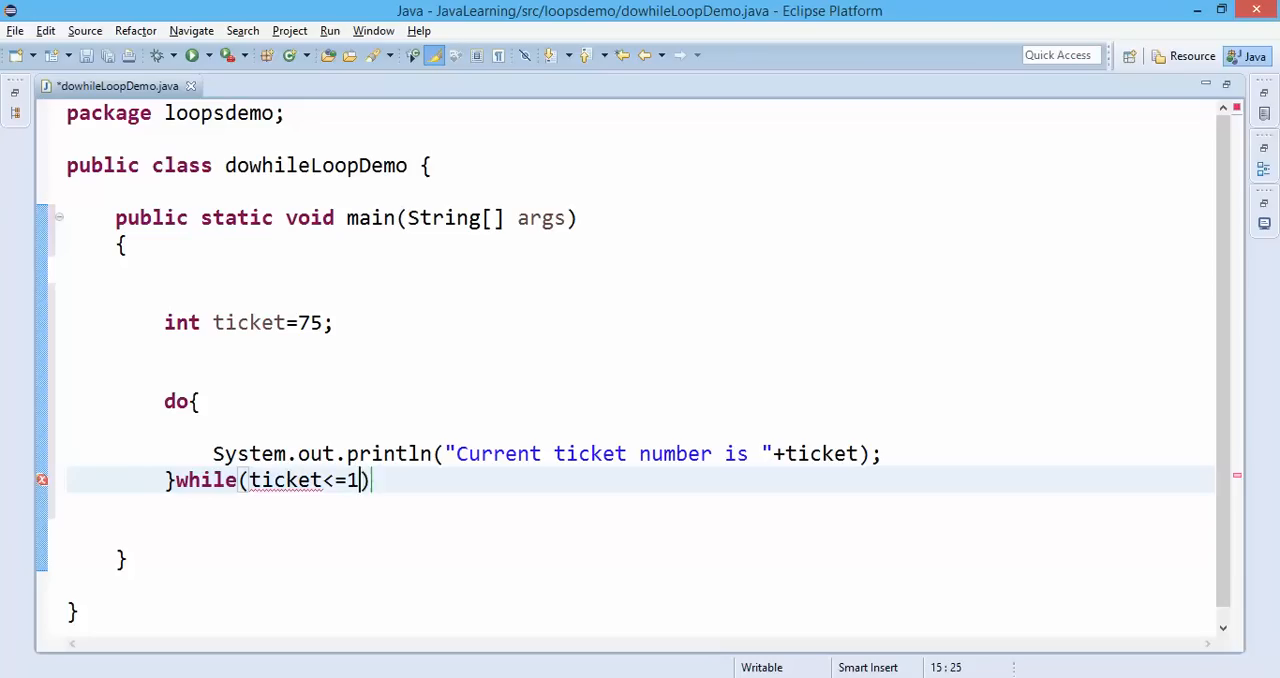
pyautogui.write('00')
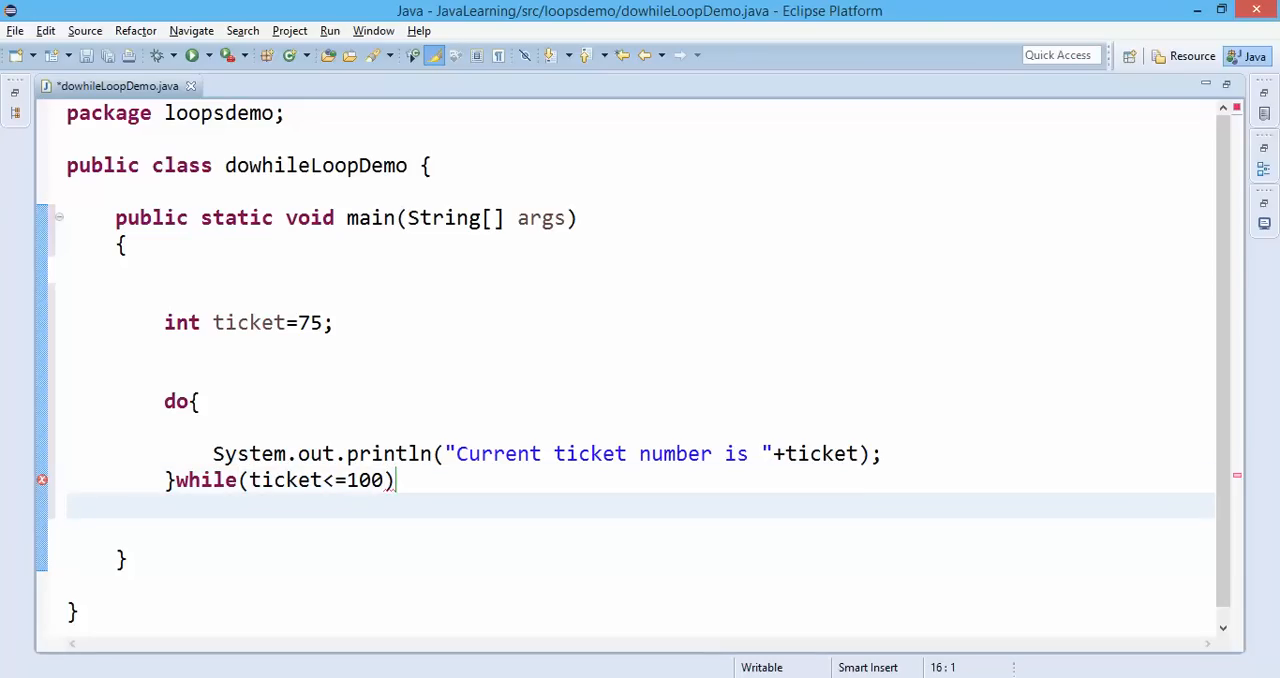
pyautogui.write(';')
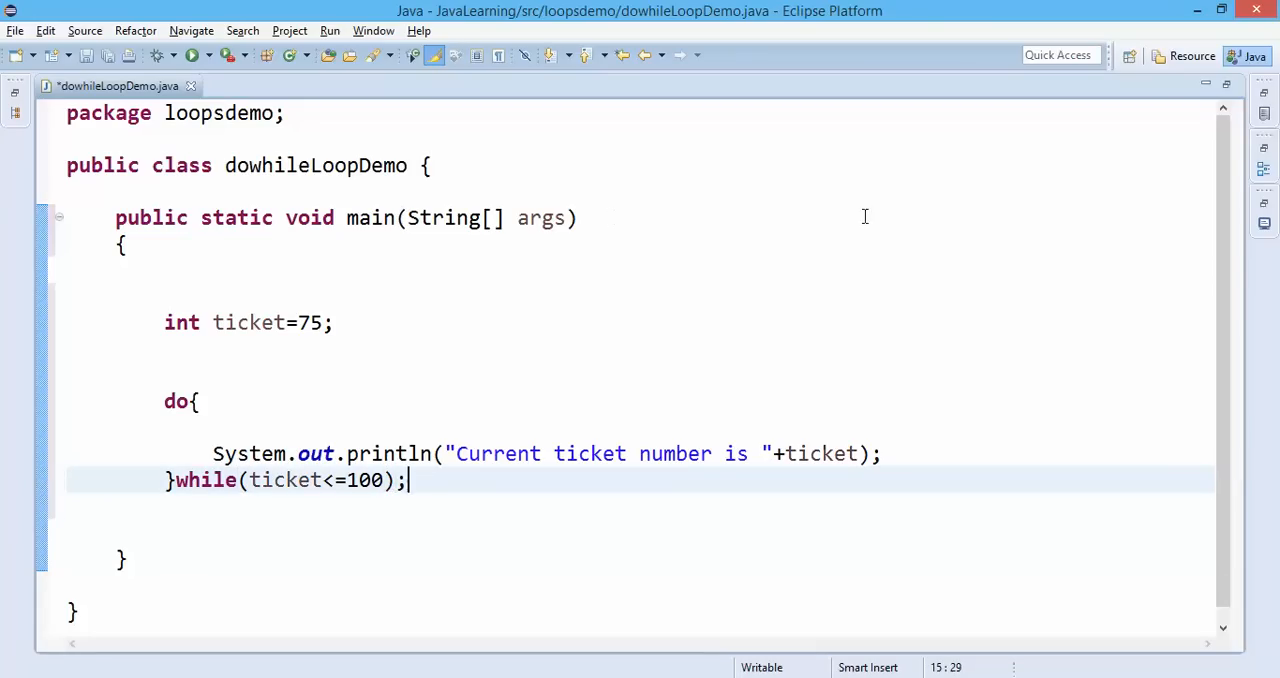
pyautogui.press('ctrl+s')
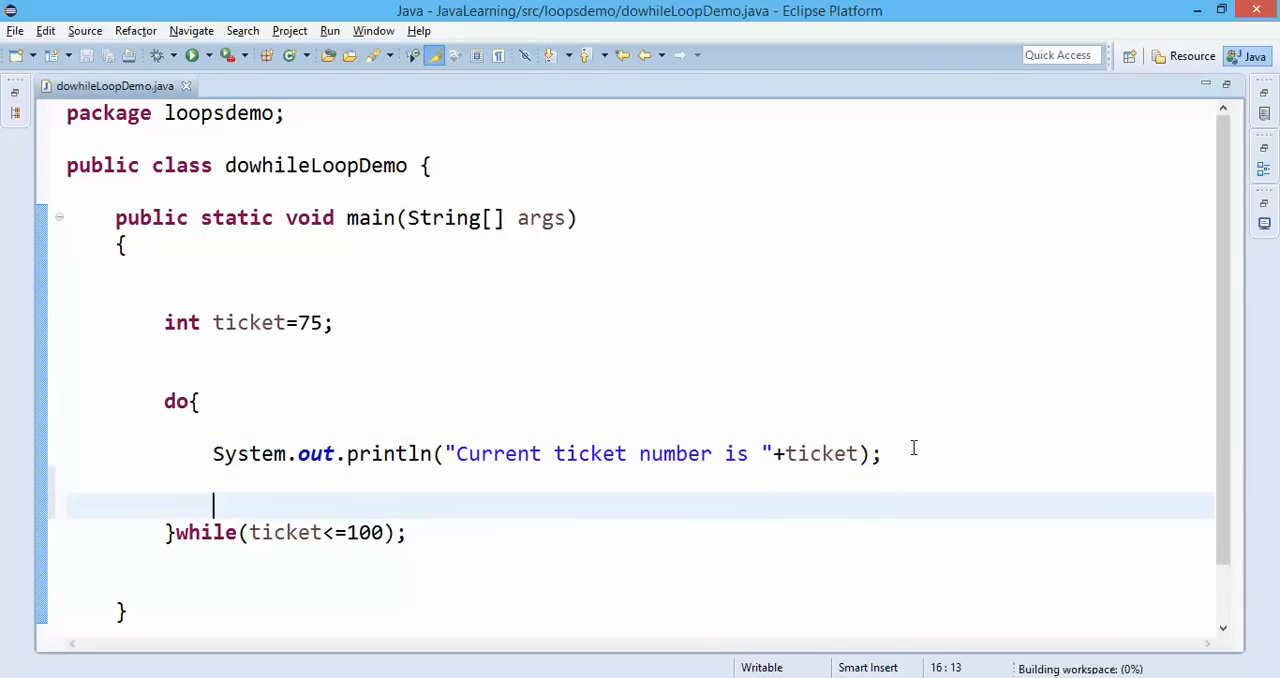
# Add ticket++; in the loop body and move the do's opening brace onto its own line.
pyautogui.write('tic')
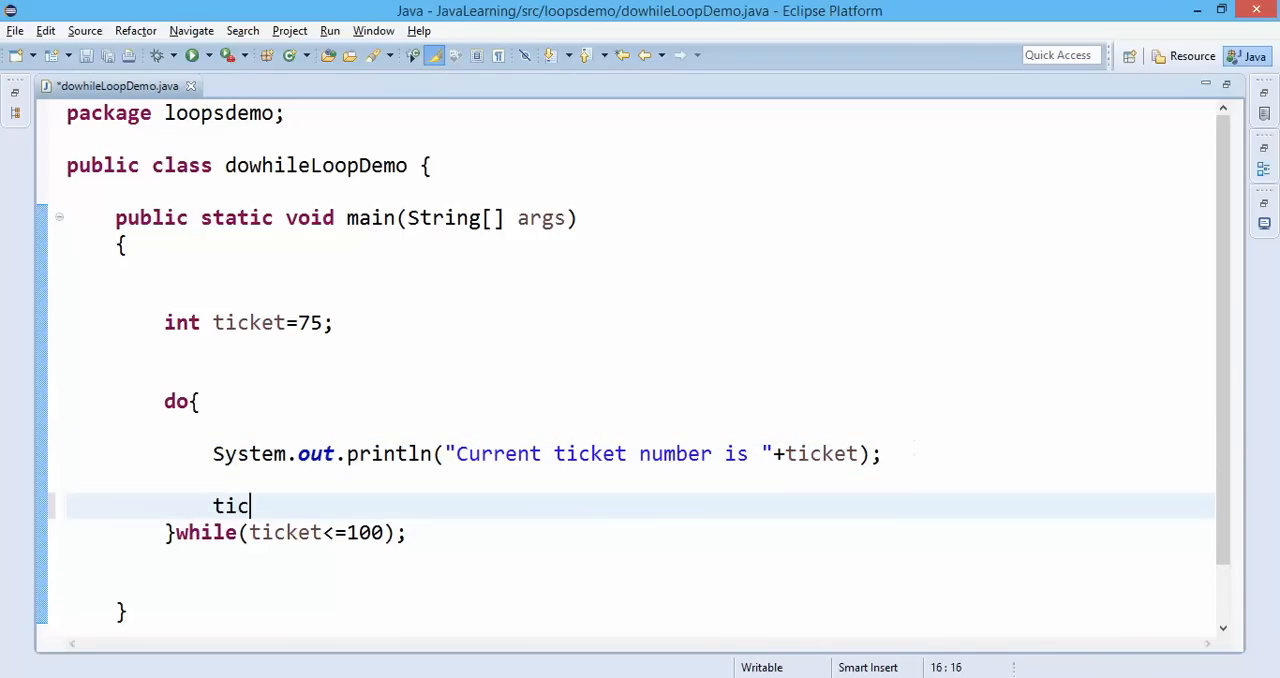
pyautogui.write('ket++')
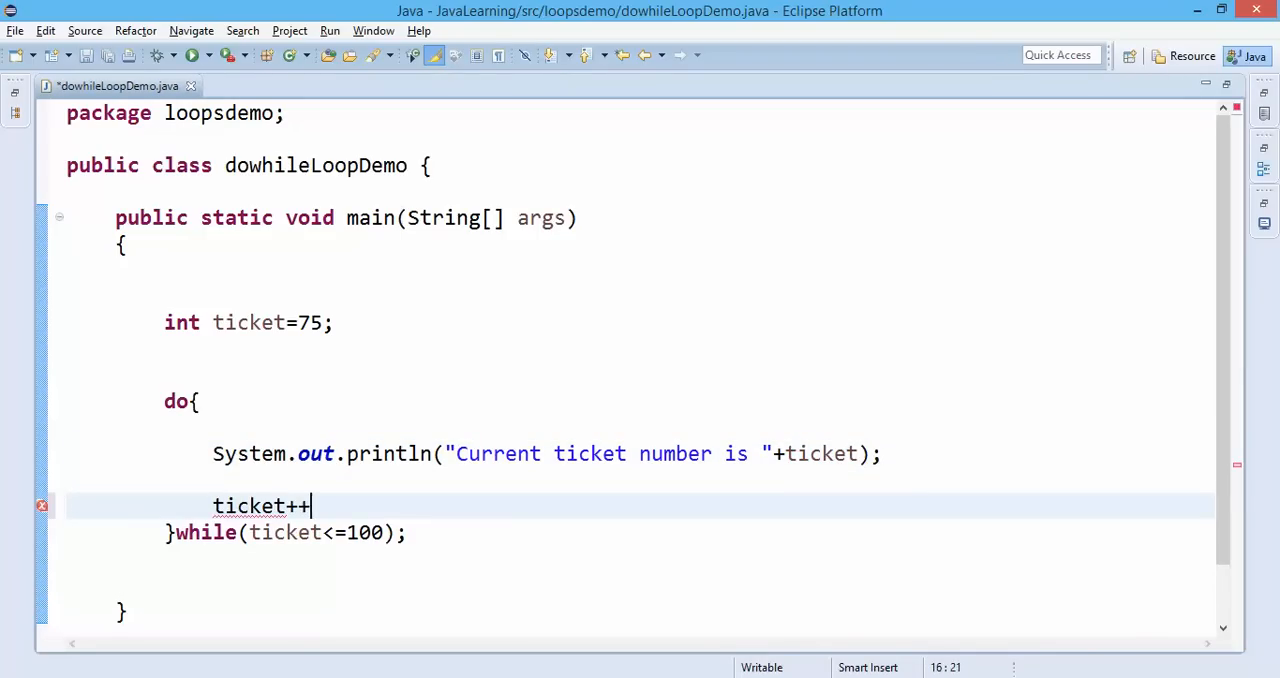
pyautogui.write(';')
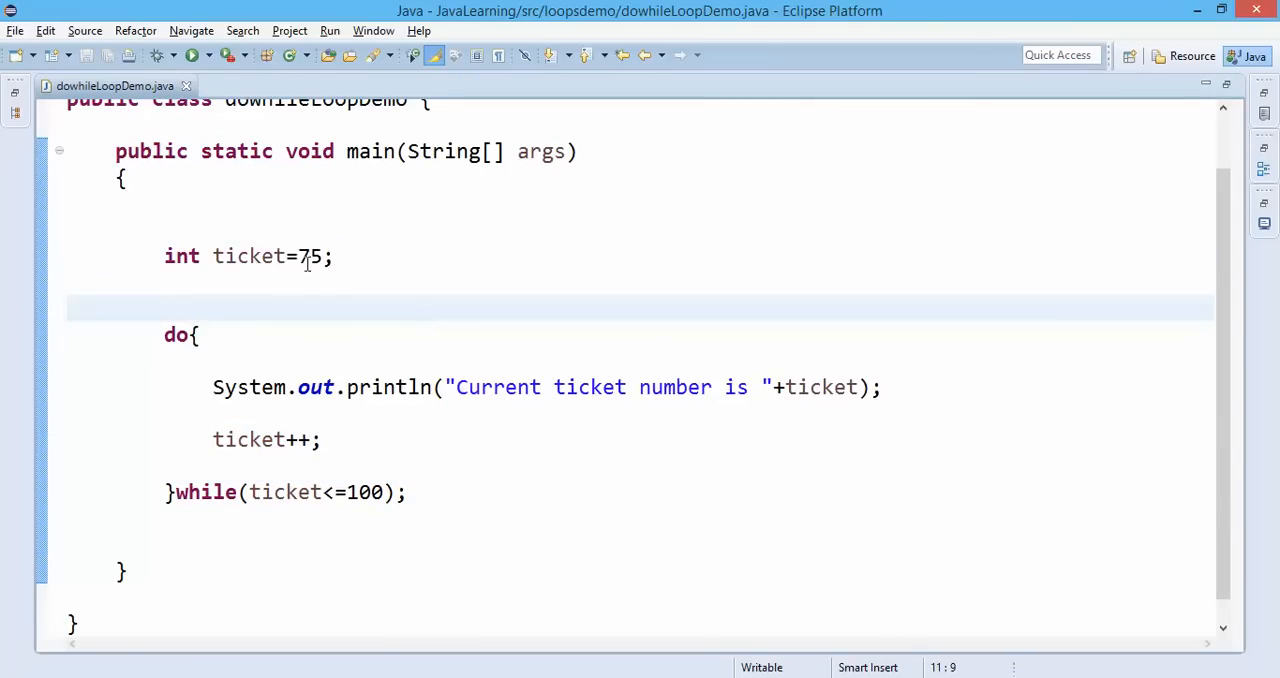
pyautogui.click(190, 334)
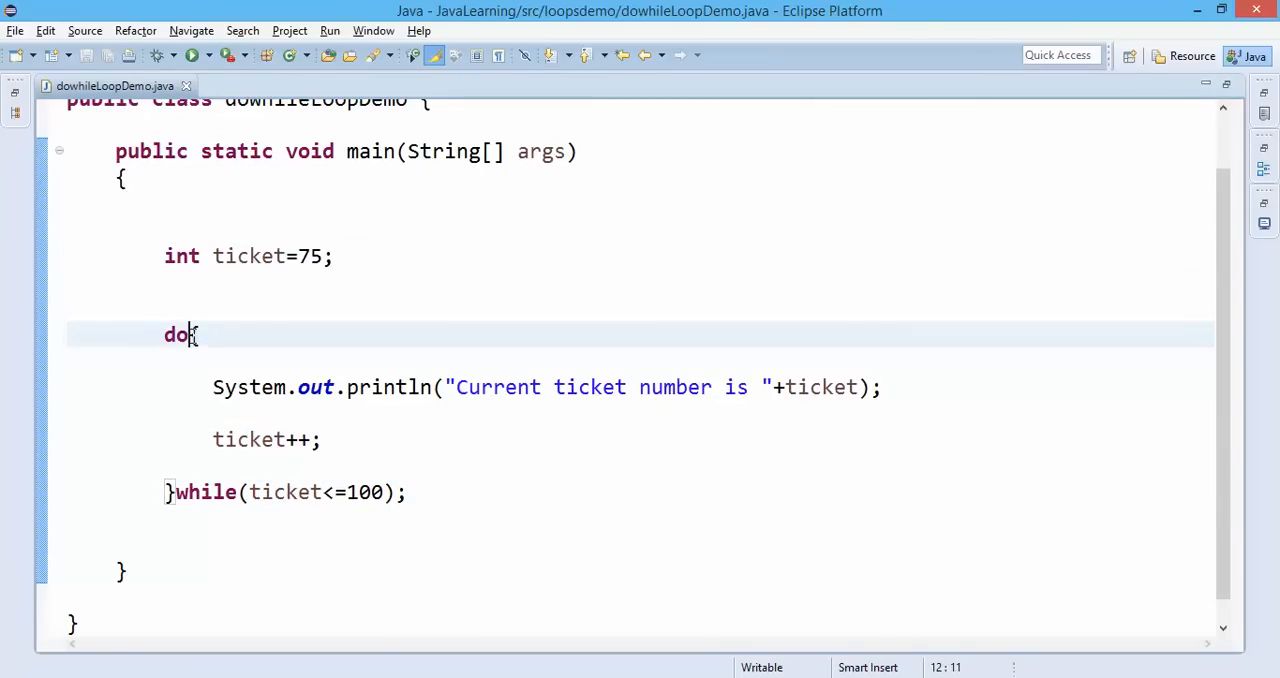
pyautogui.press('Enter')
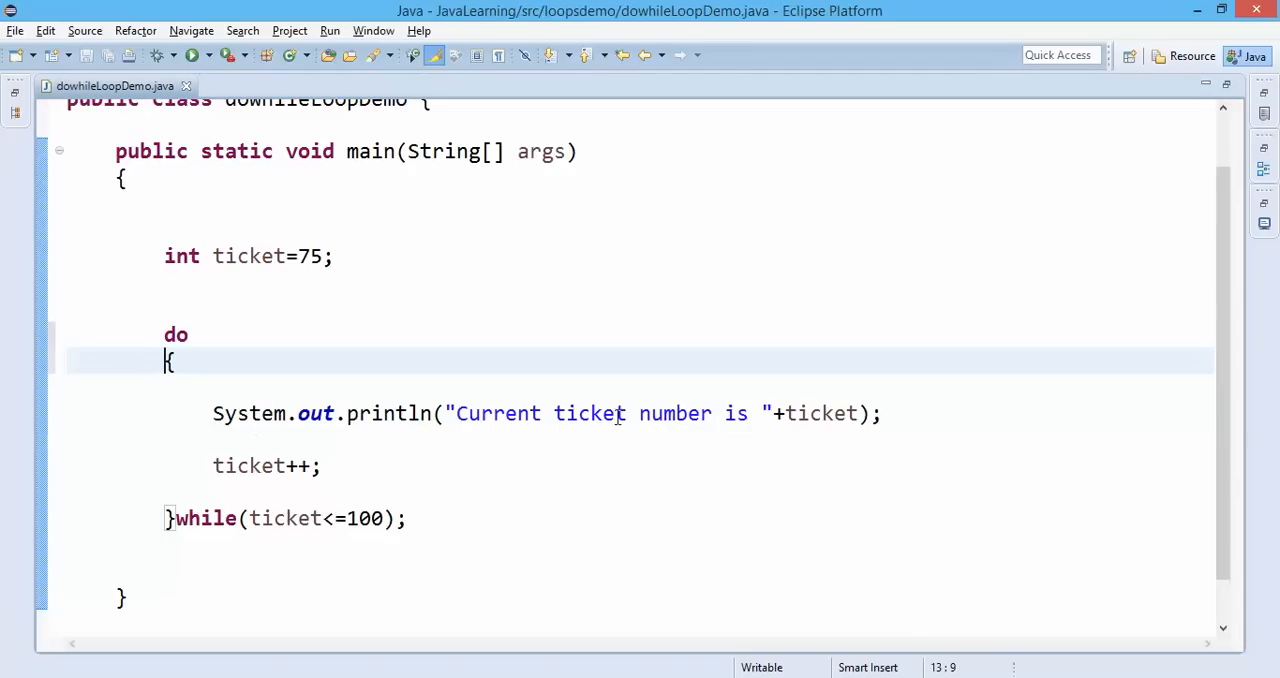
# Review the loop body and condition highlighting ticket, then run dowhileLoopDemo.
pyautogui.doubleClick(820, 412)
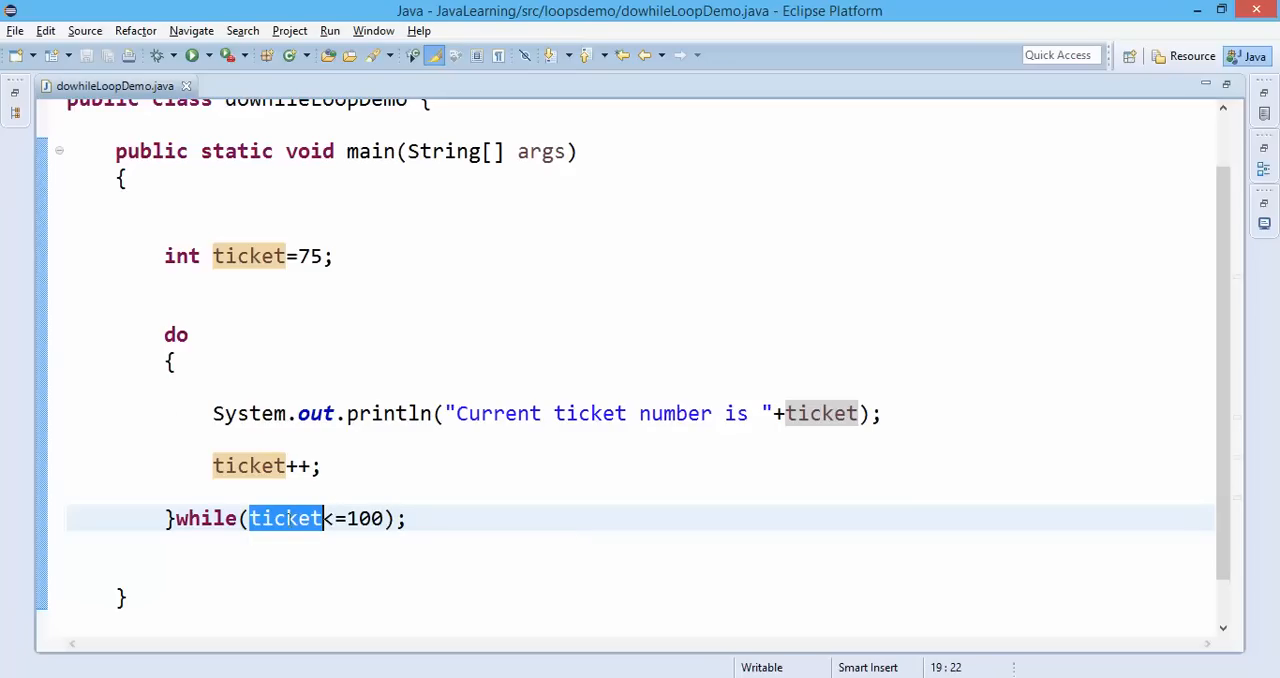
pyautogui.moveTo(212, 412); pyautogui.dragTo(320, 466)
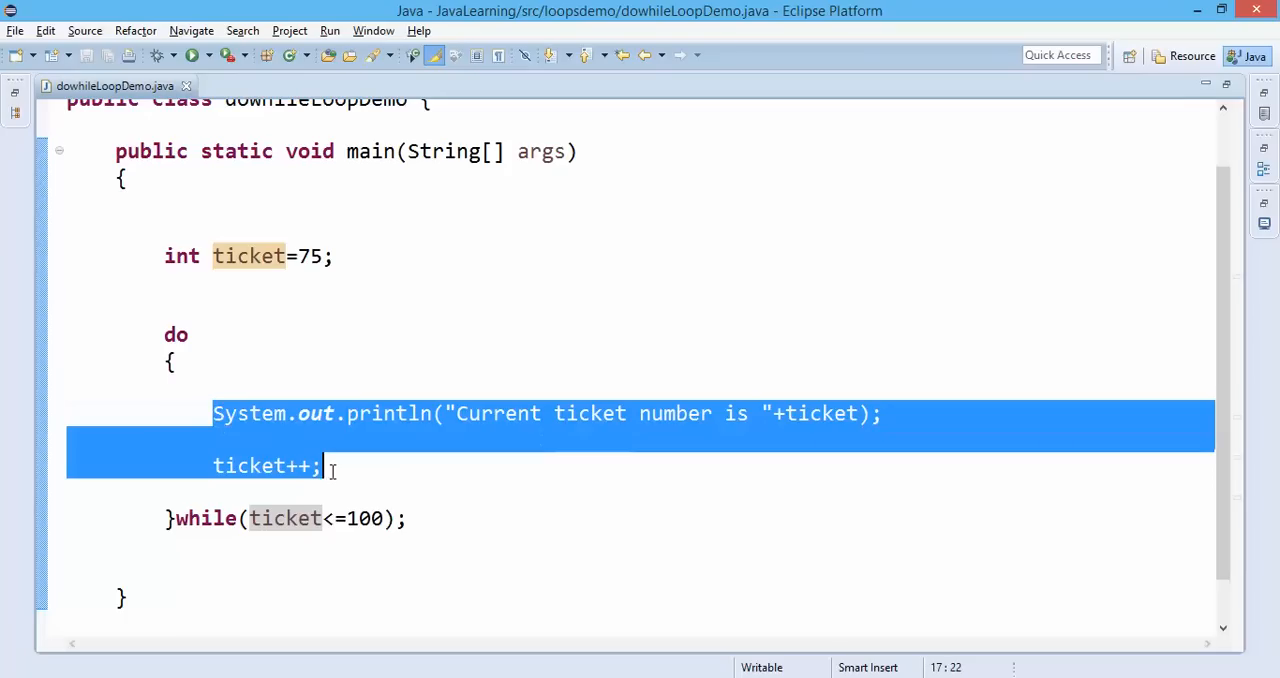
pyautogui.click(312, 518)
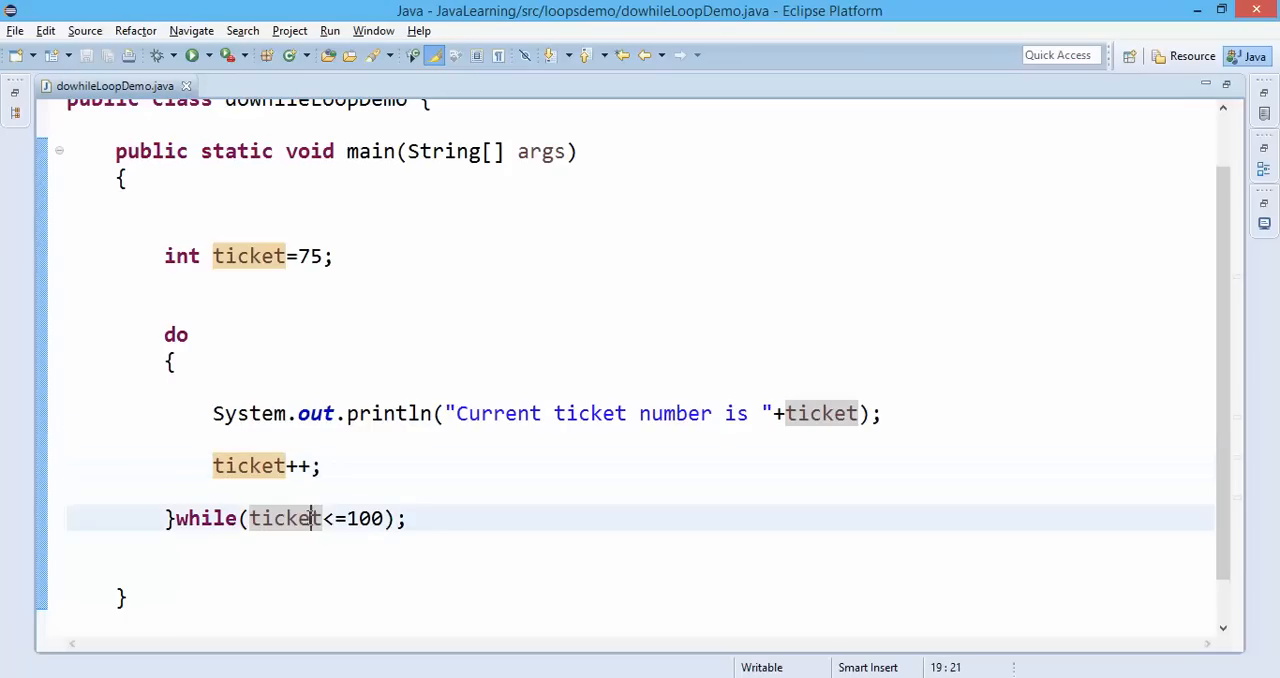
pyautogui.doubleClick(284, 518)
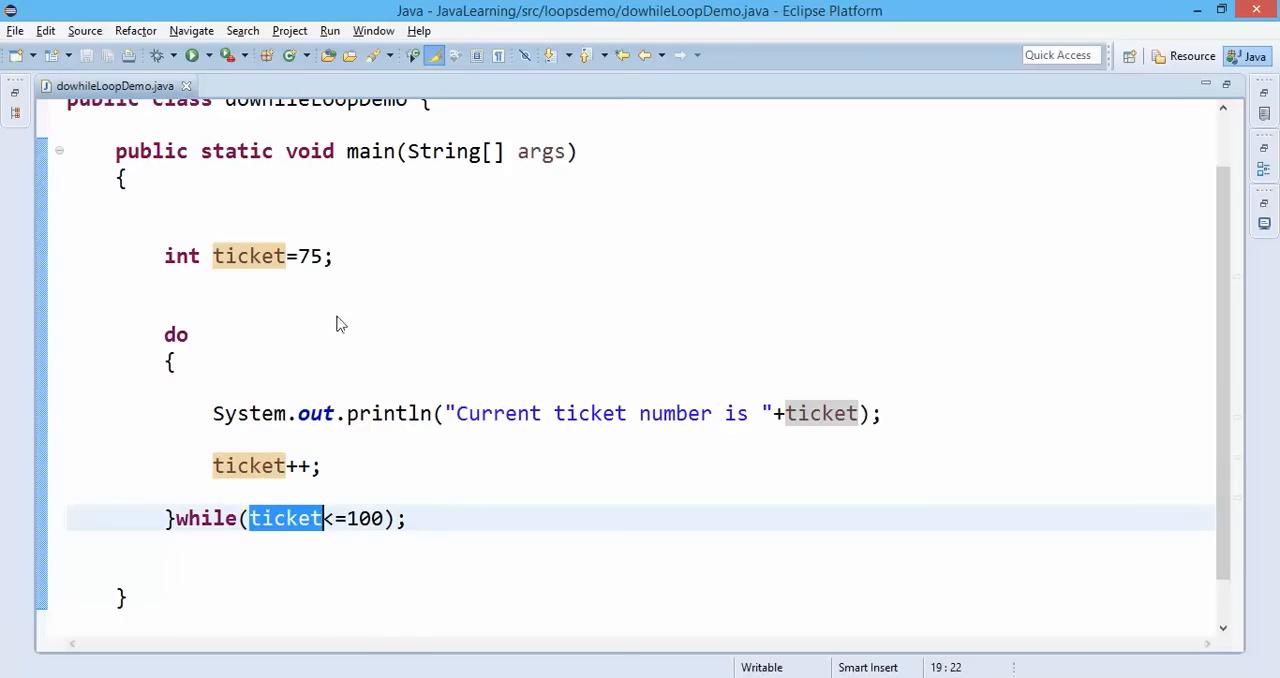
pyautogui.click(192, 56)
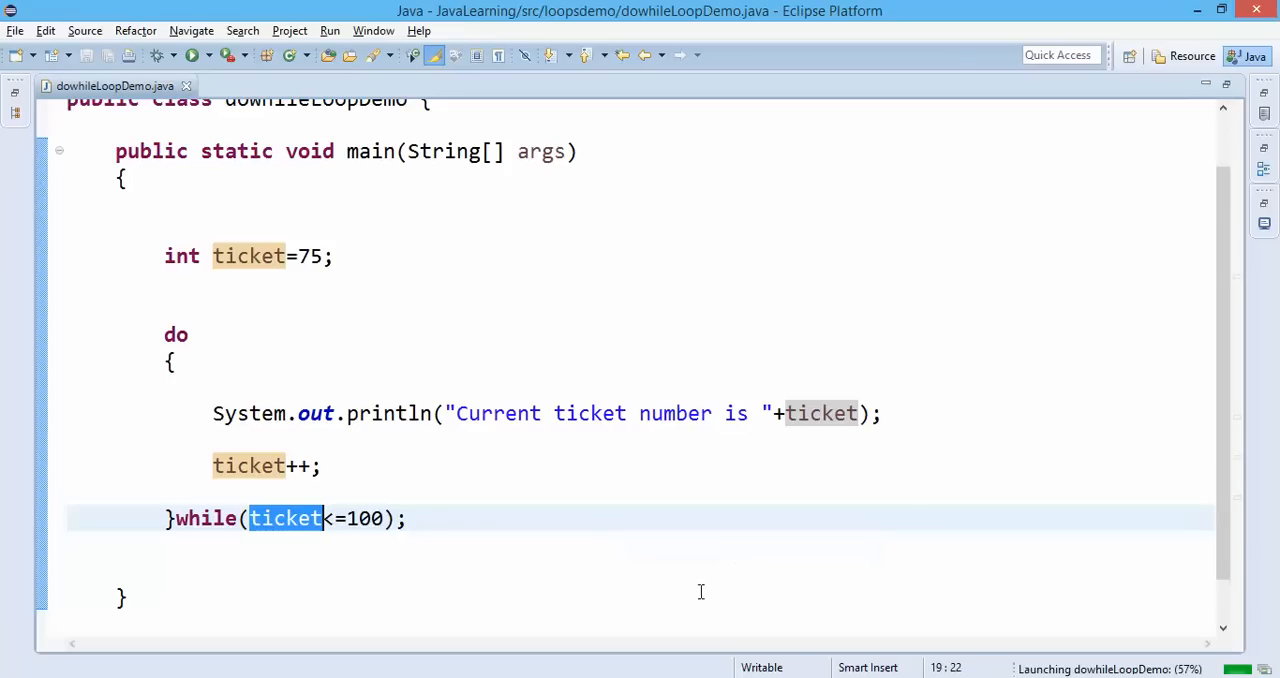
pyautogui.click(192, 56)
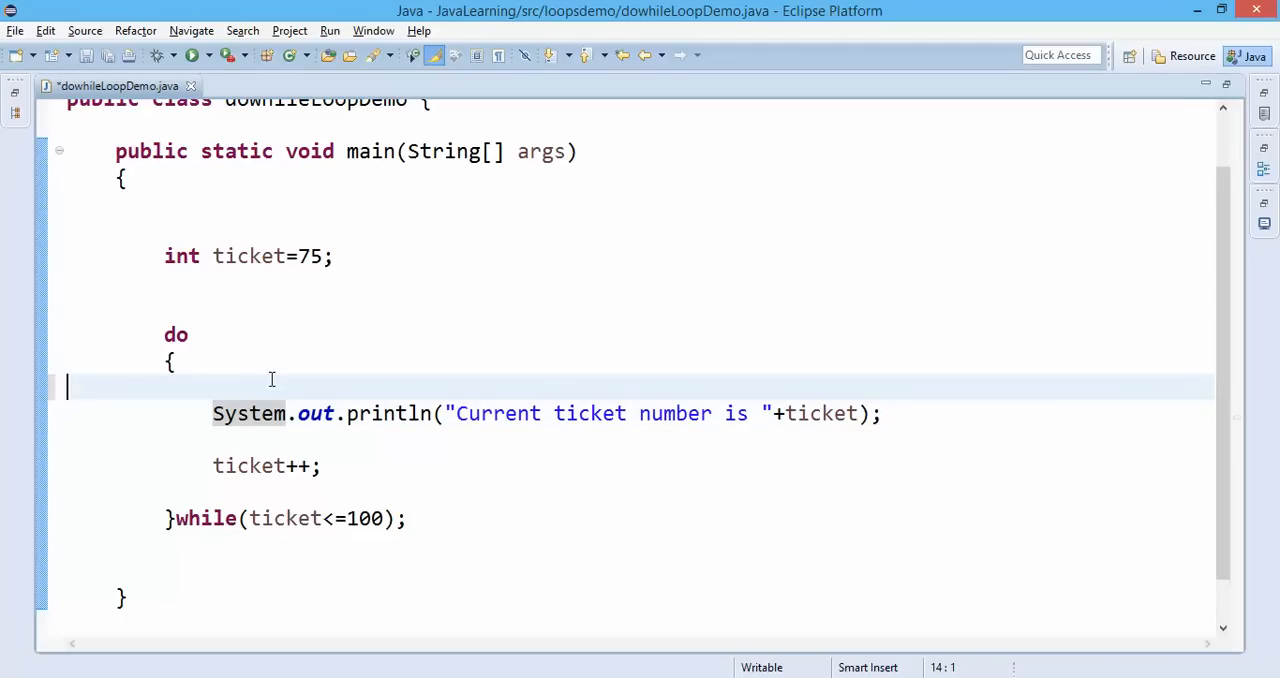
pyautogui.press('ctrl+s')
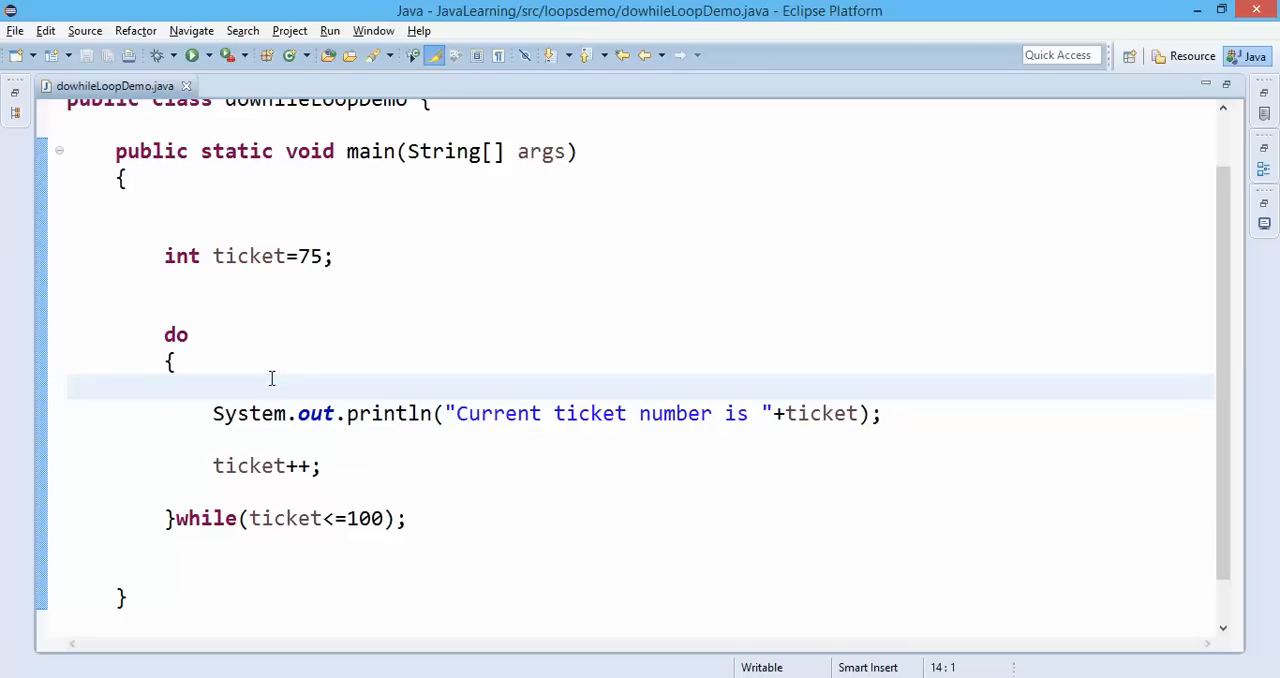